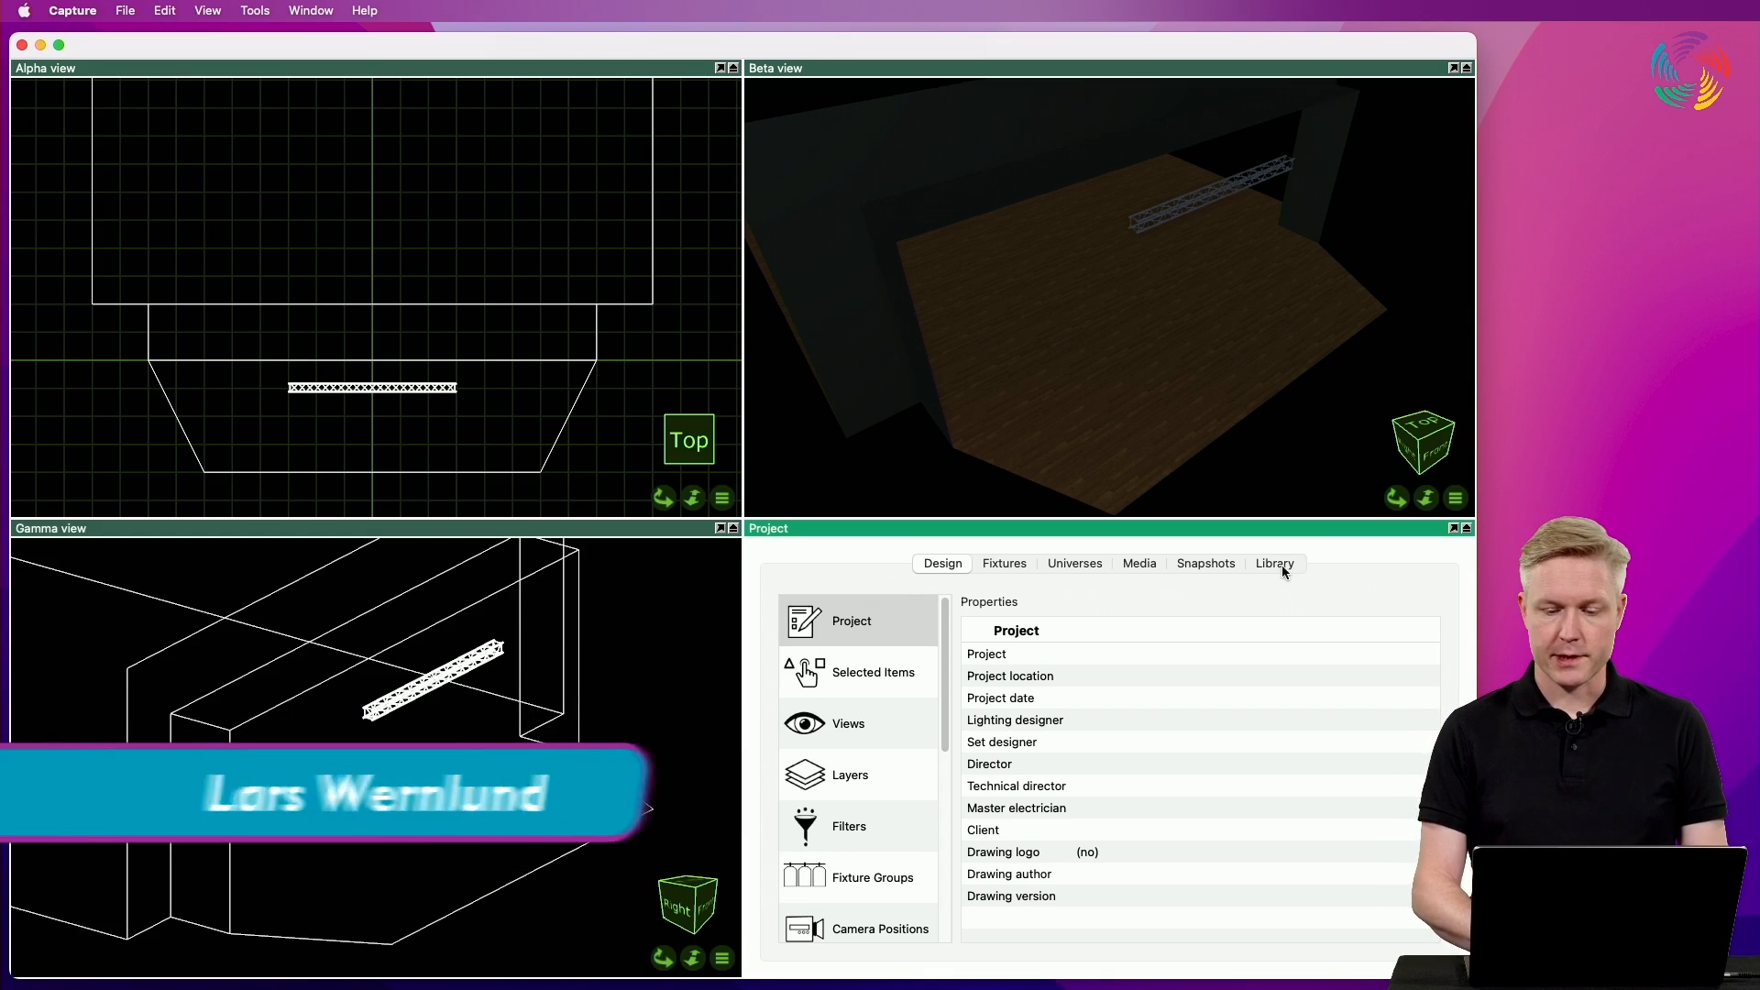
Filter the fixture library to Laser Projector and scroll to the KVANT ClubMax models
left_click(1274, 563)
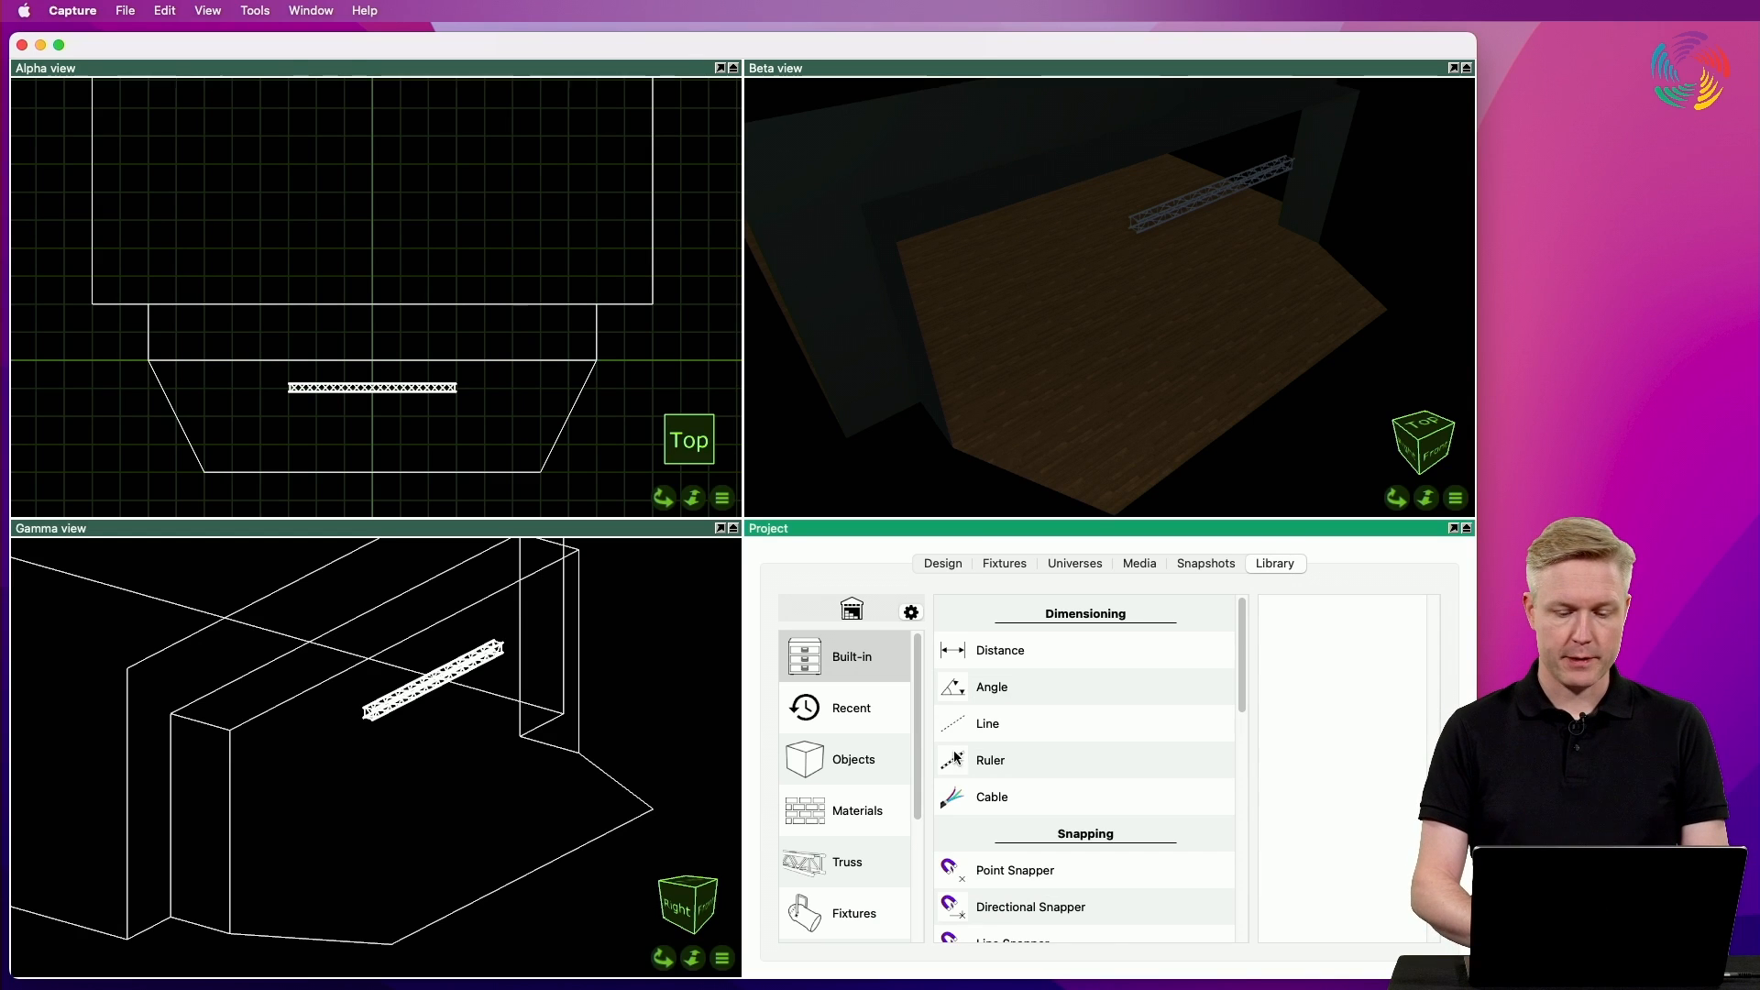
left_click(853, 913)
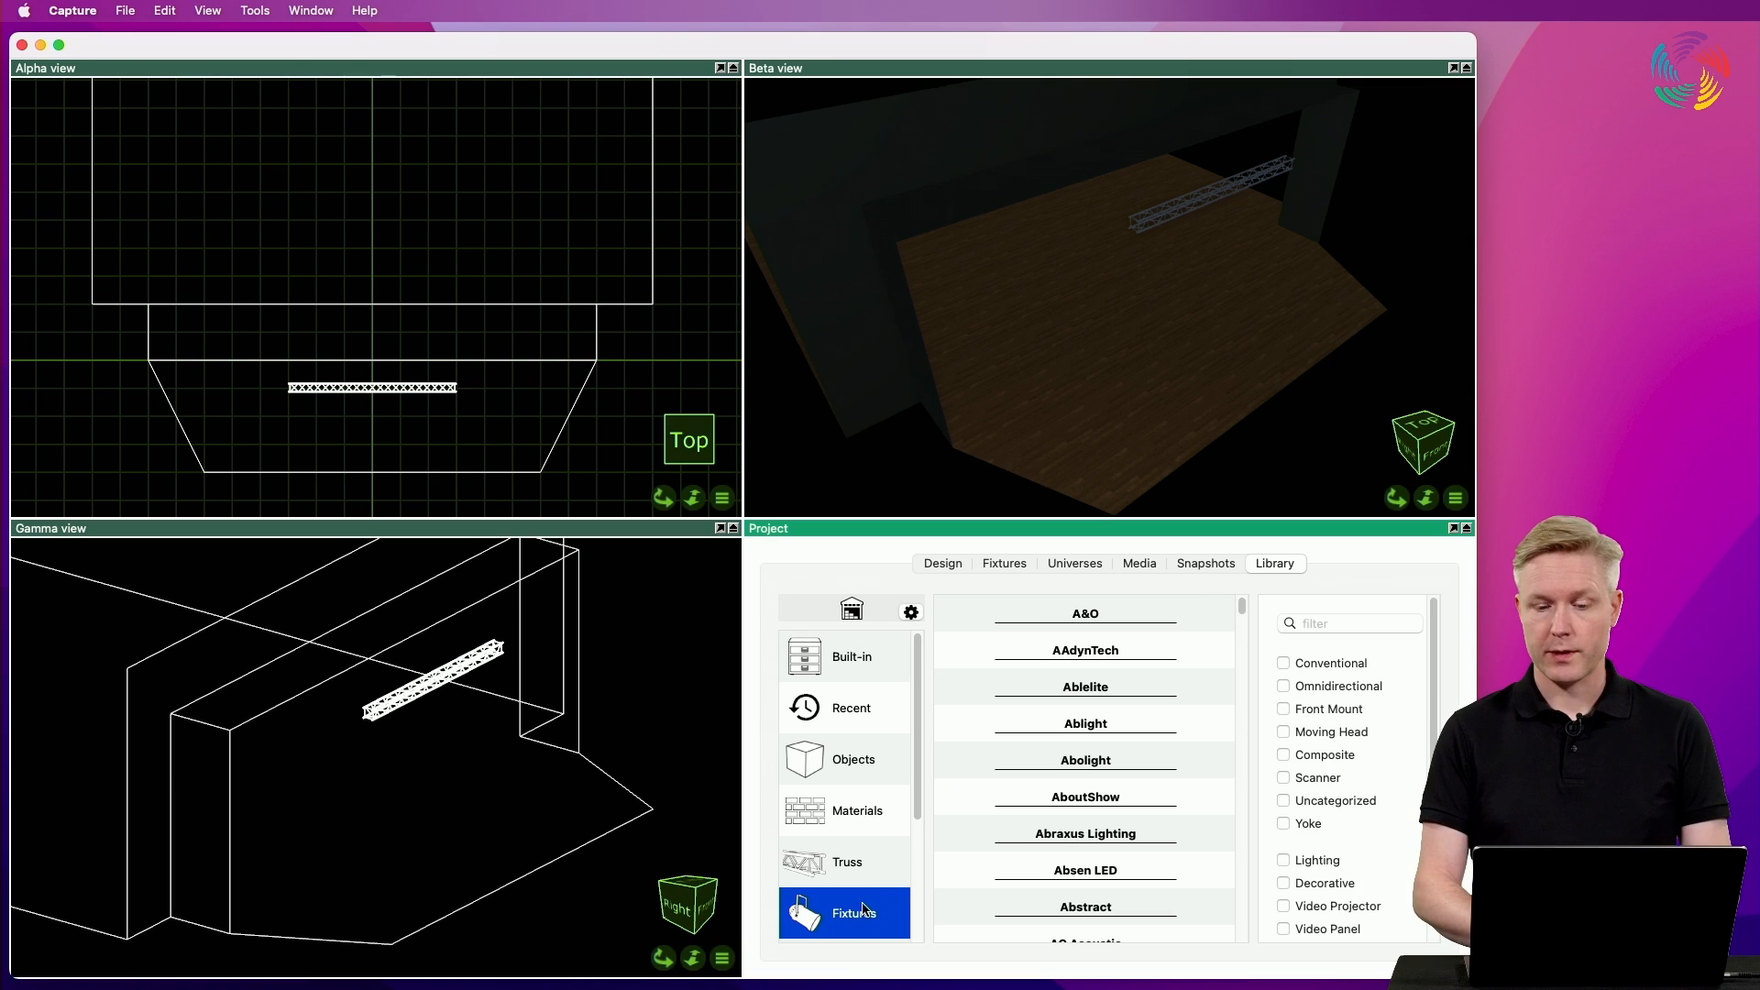
mouse_move(1057, 856)
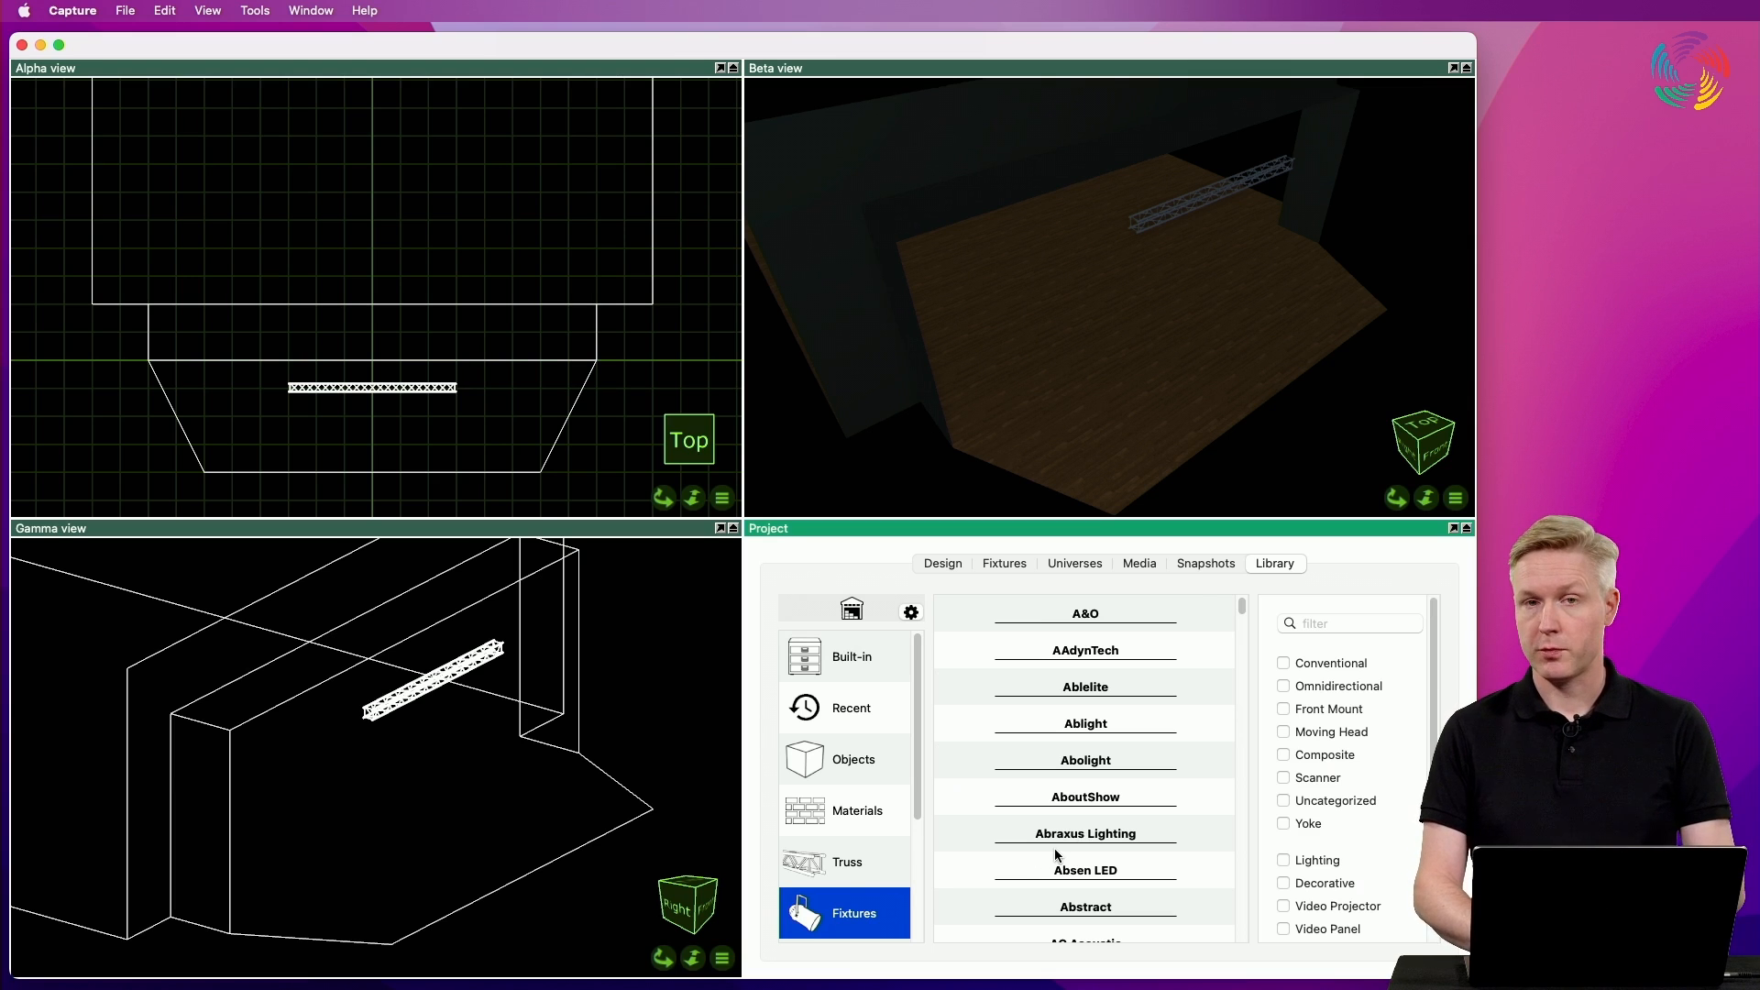
mouse_move(1380, 852)
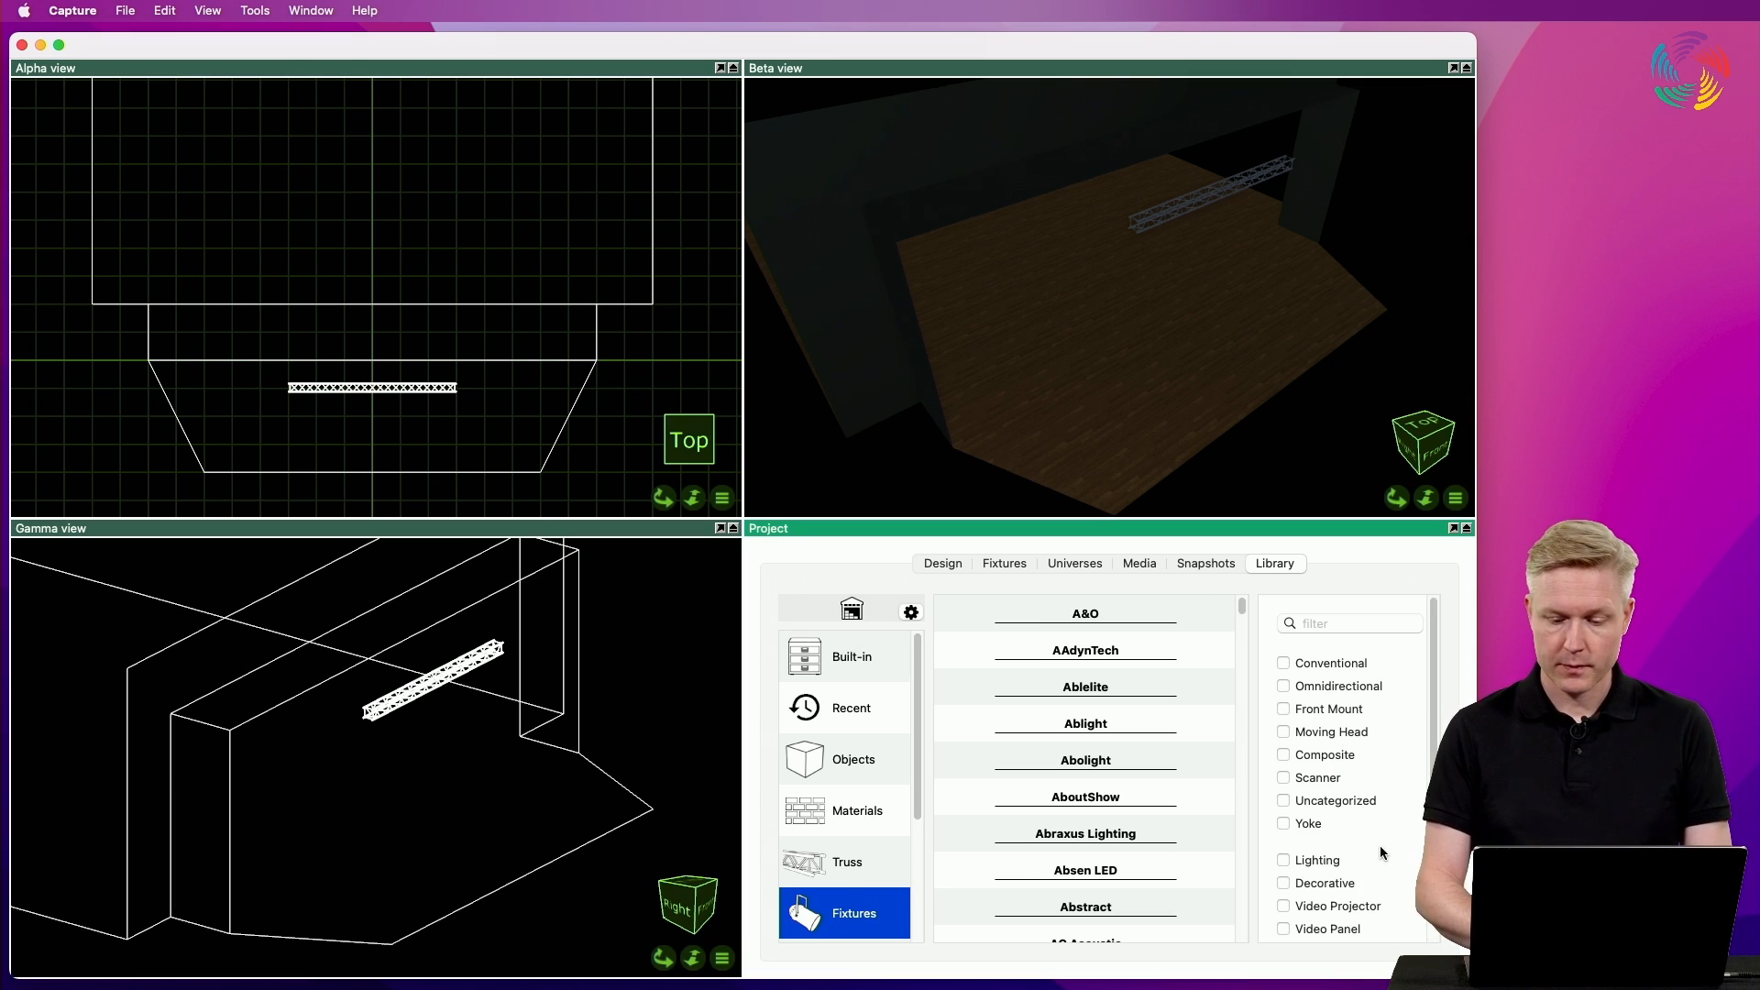
scroll("down", 3)
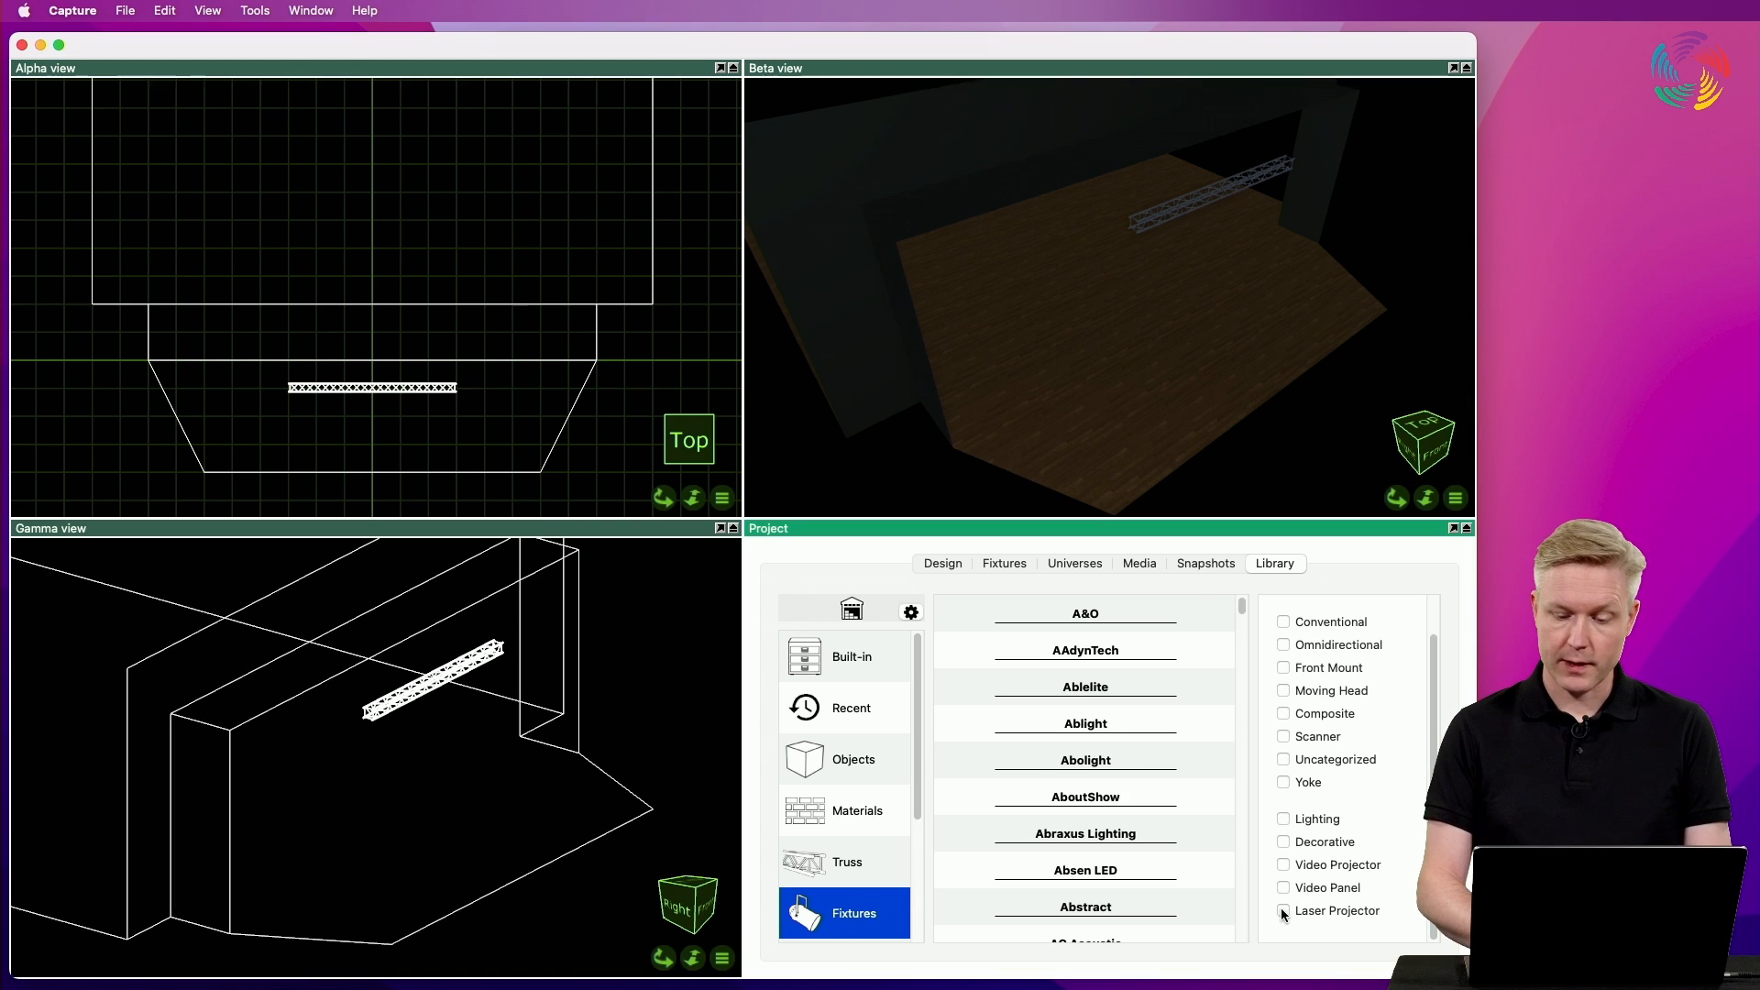
left_click(1283, 911)
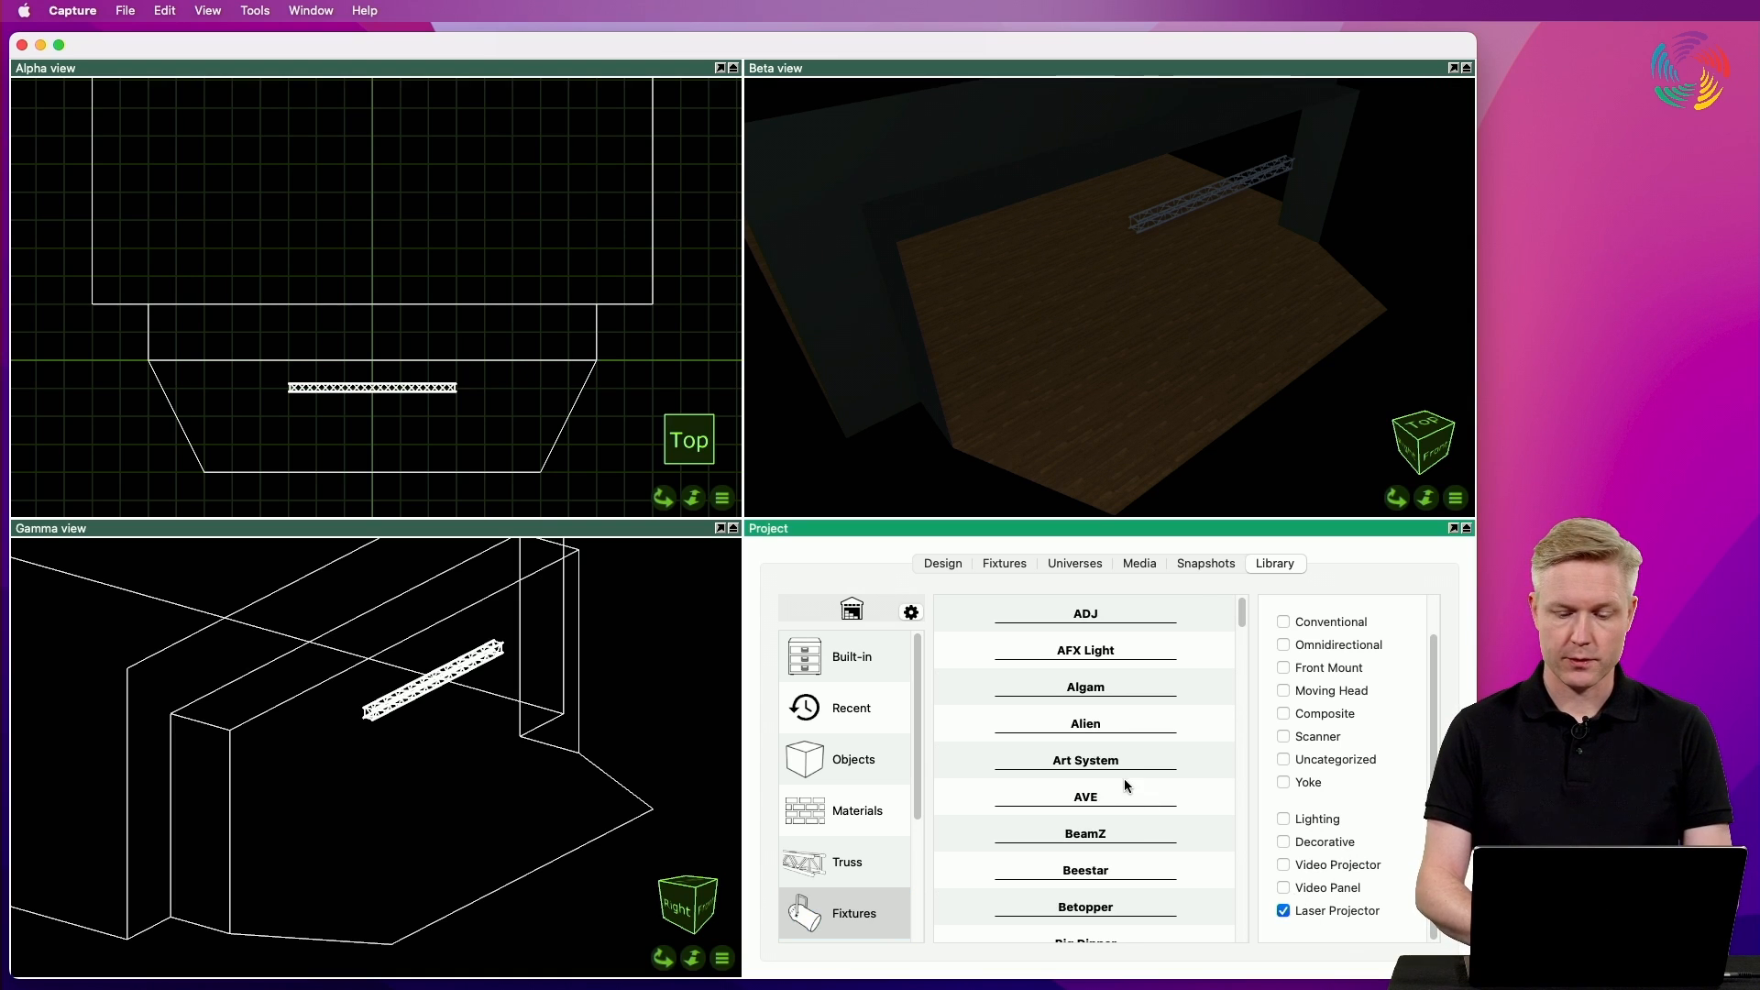
scroll("down", 3)
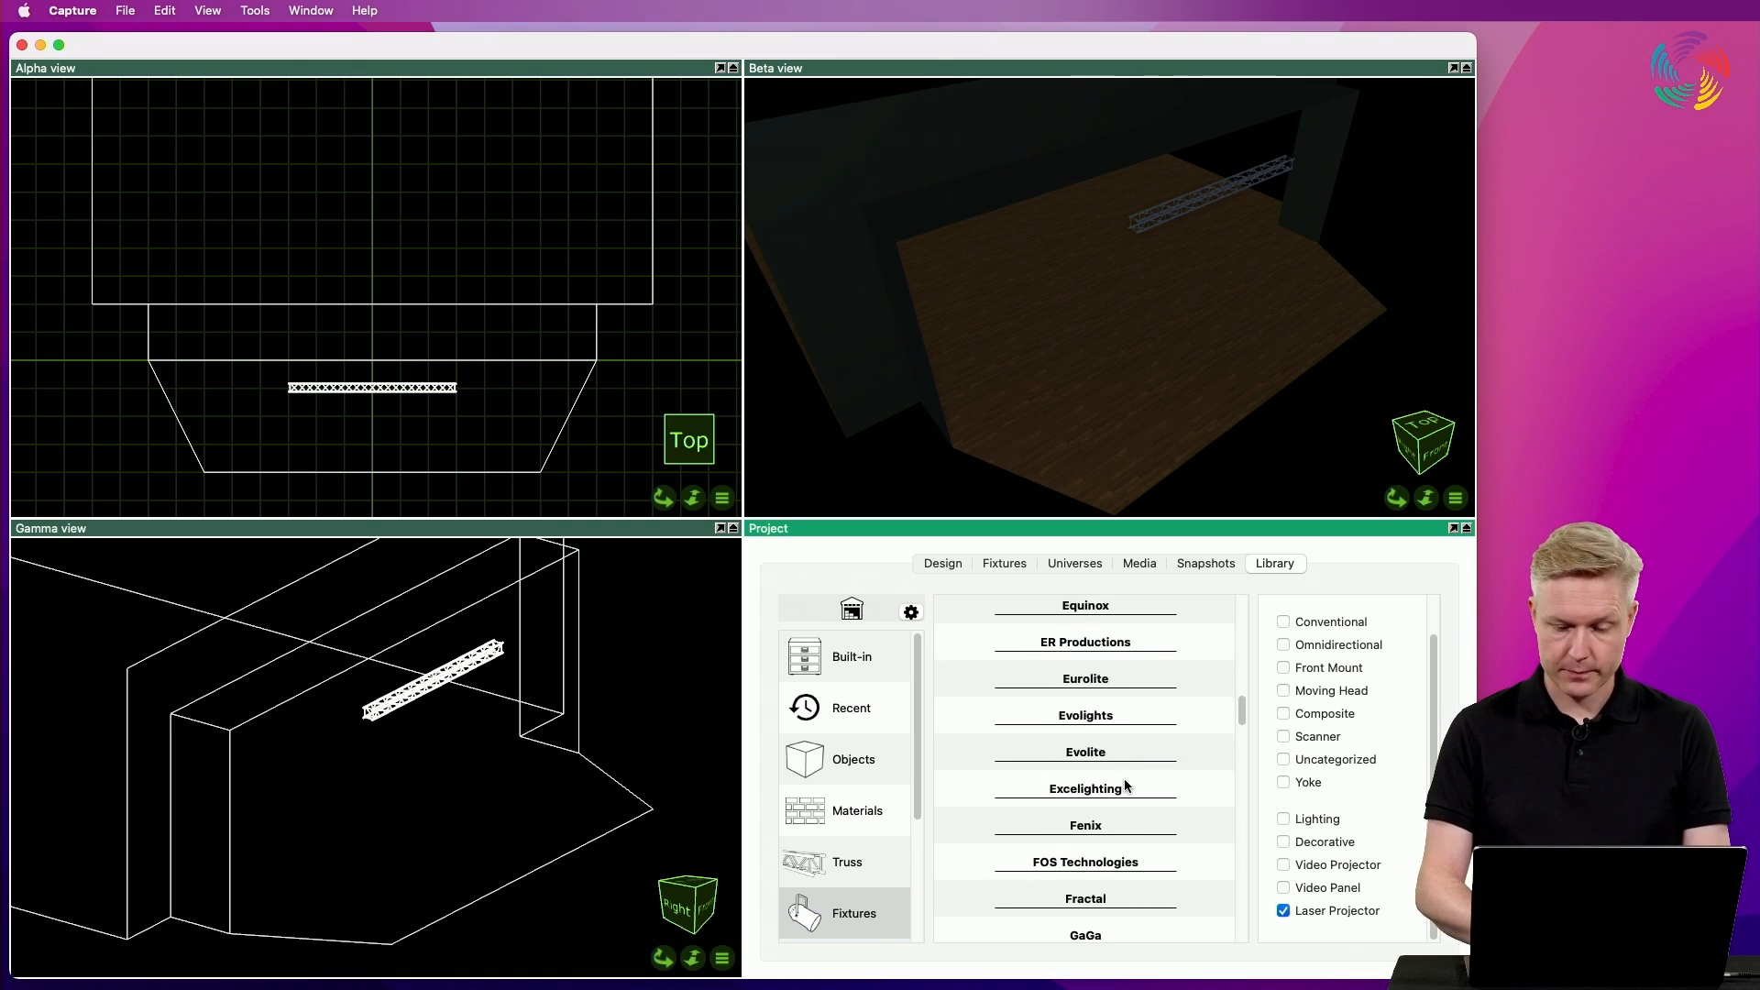
scroll("down", 3)
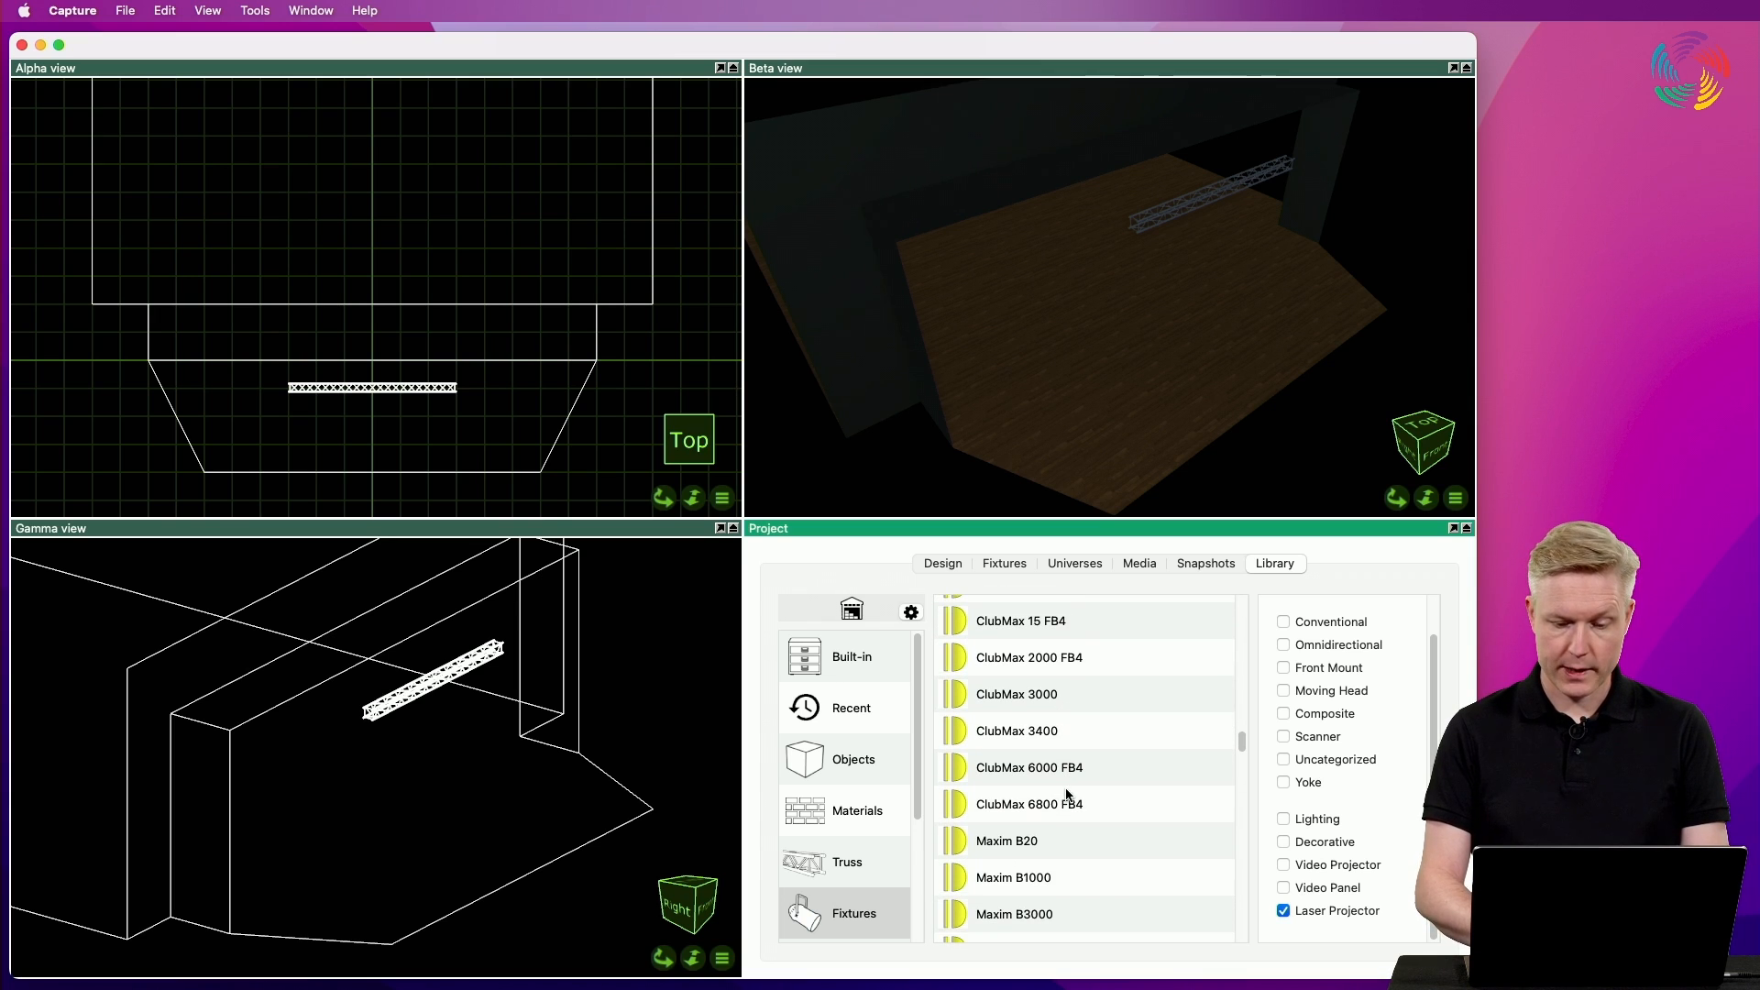
Hang a ClubMax 3000 laser projector from the truss over the stage
left_click(1016, 693)
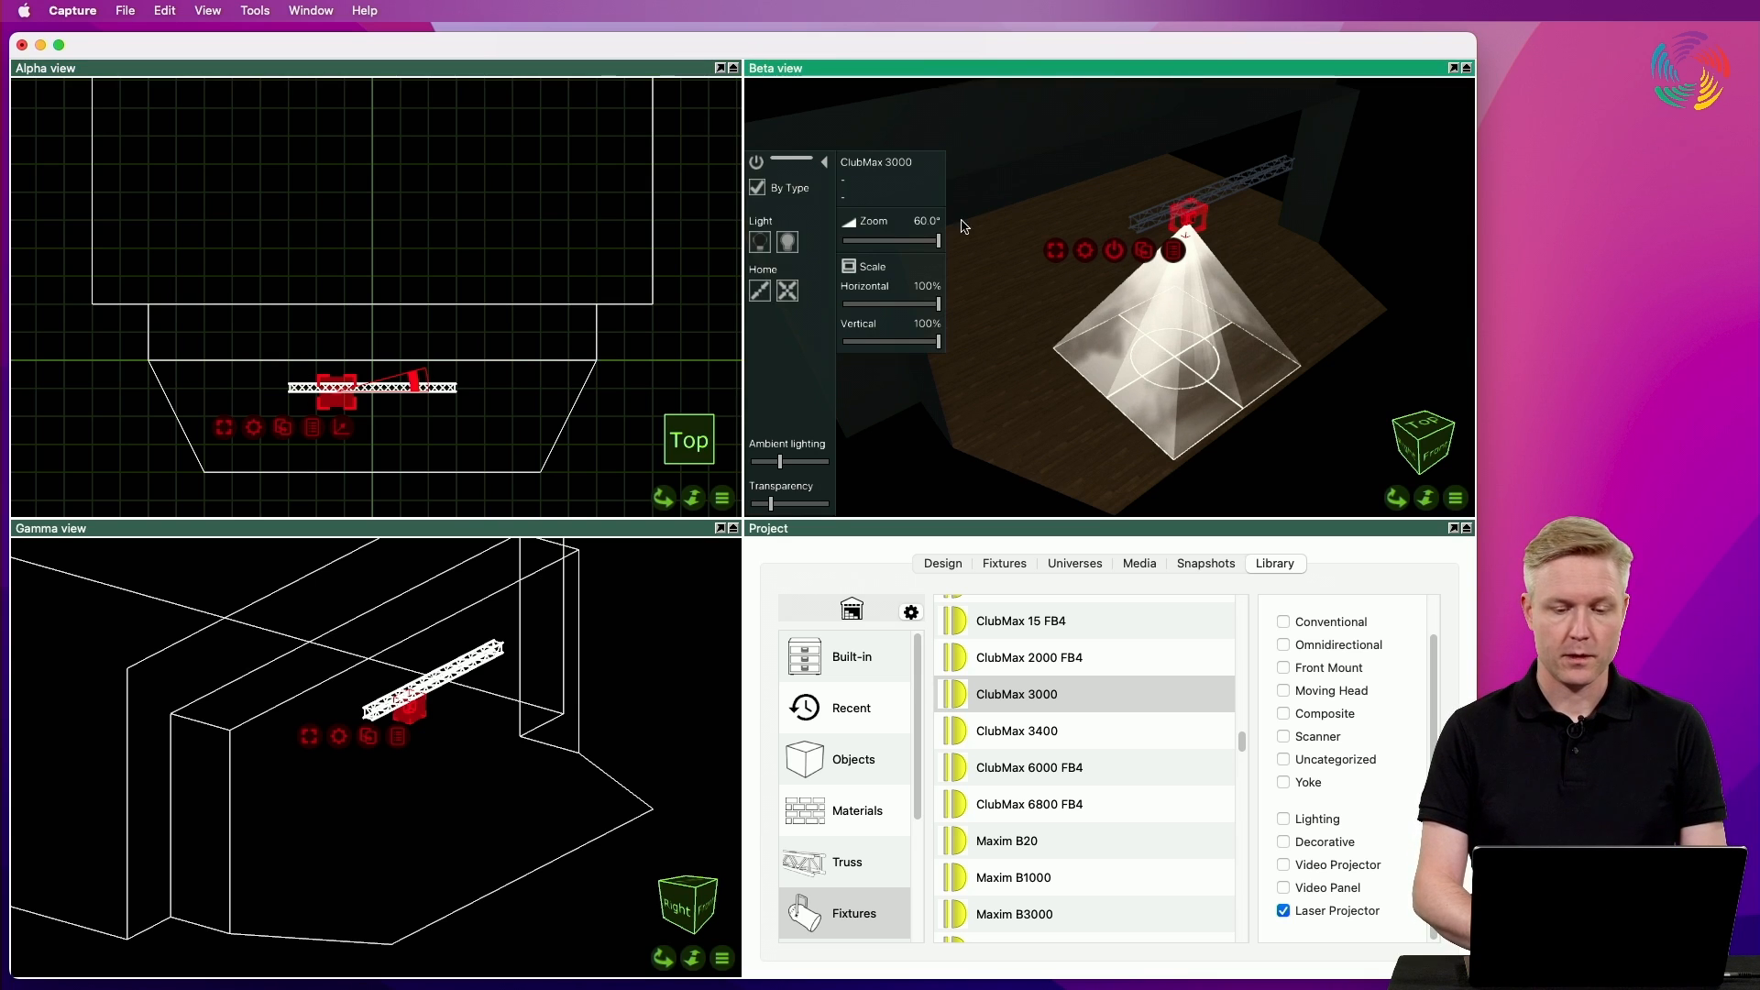
mouse_move(911, 259)
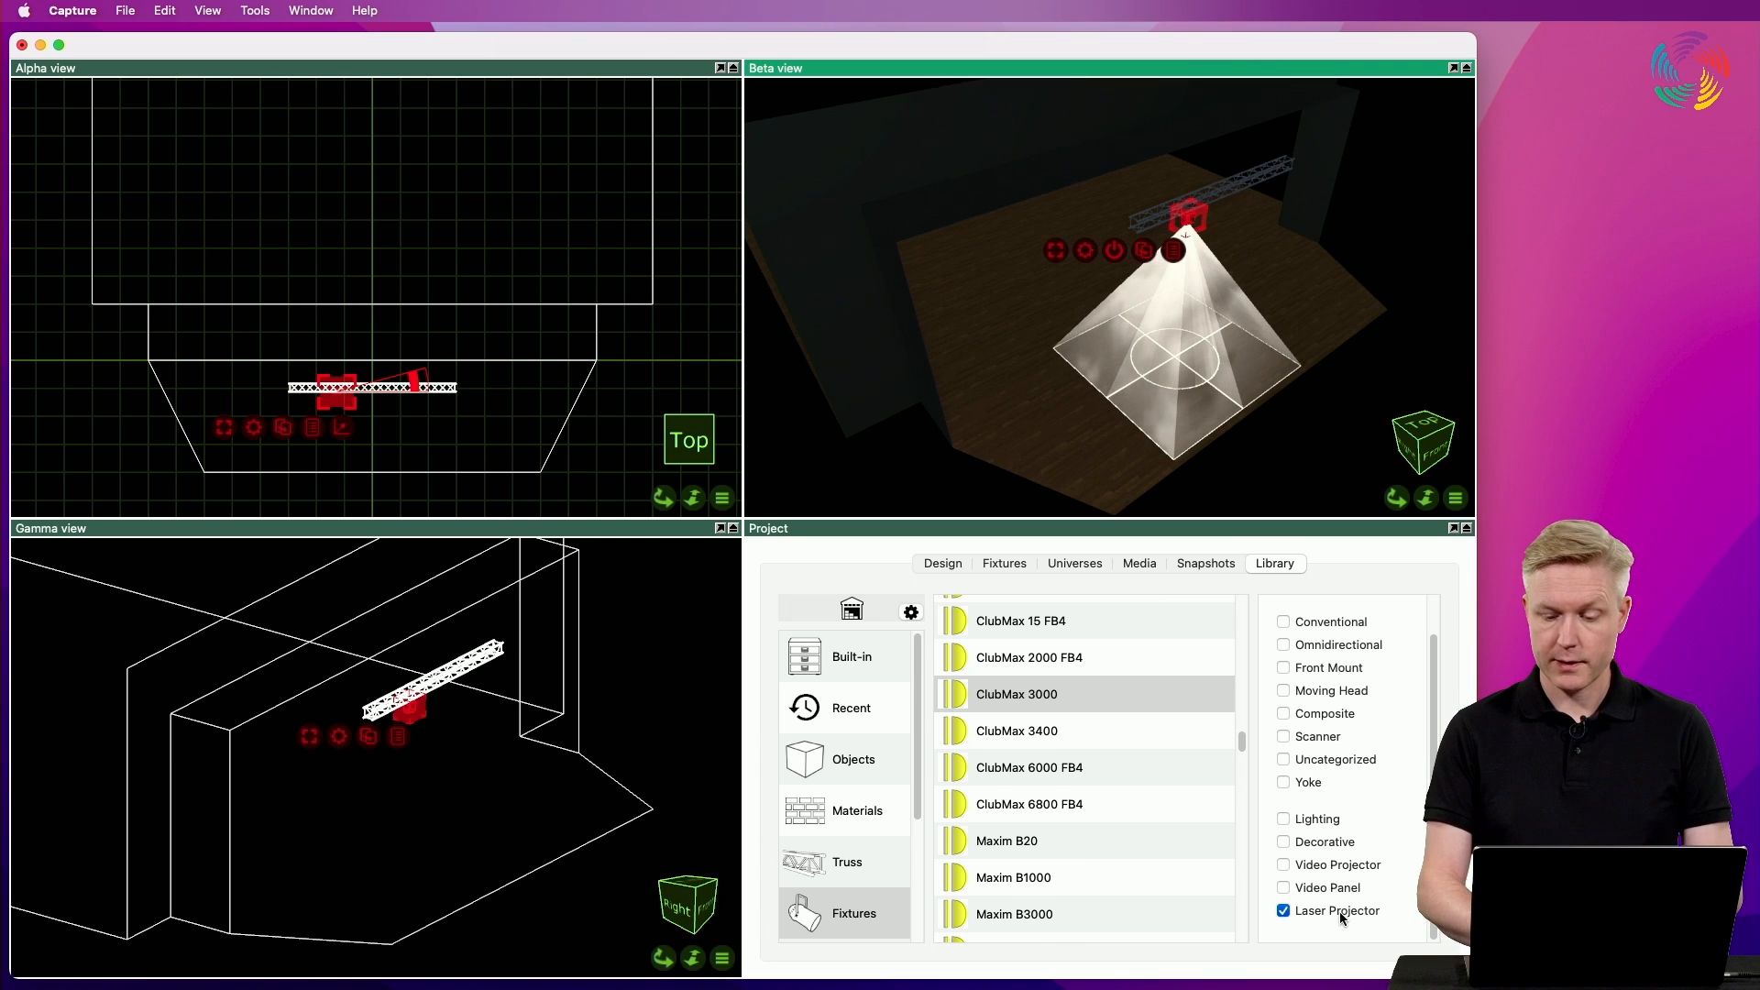
Switch the filter to Video Projector and hang a Panasonic PT-RQ22K beside the laser
left_click(1284, 911)
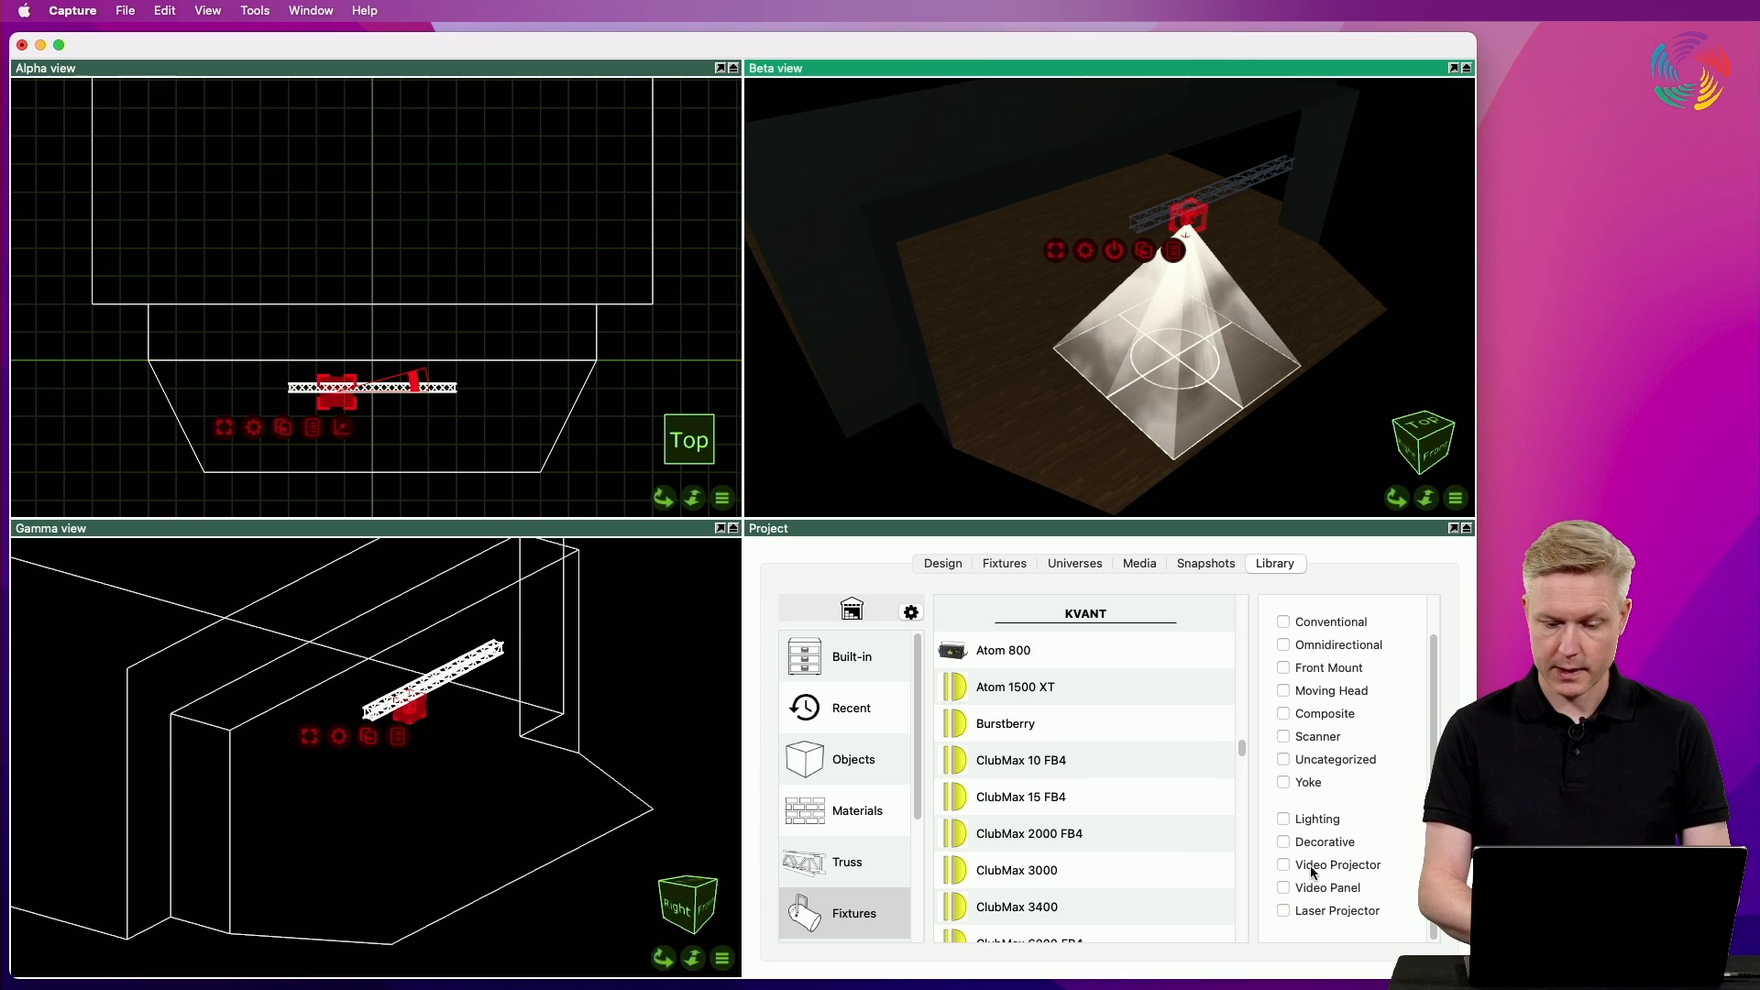
left_click(1283, 863)
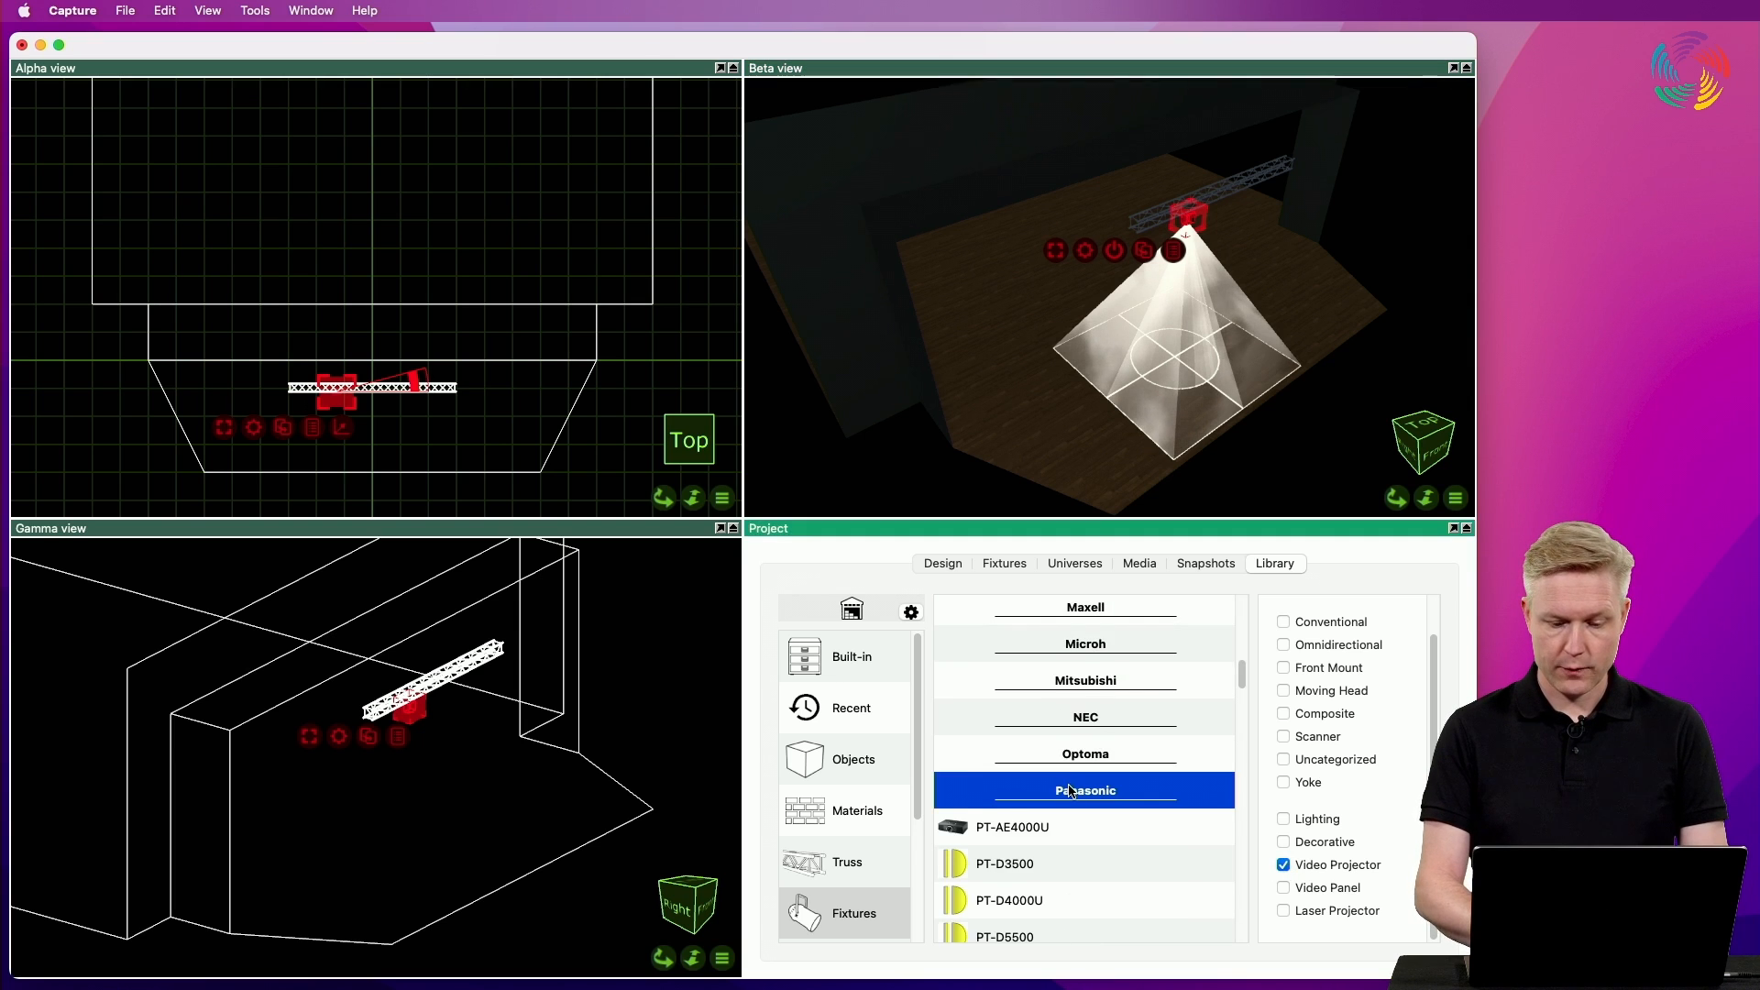
scroll("down", 3)
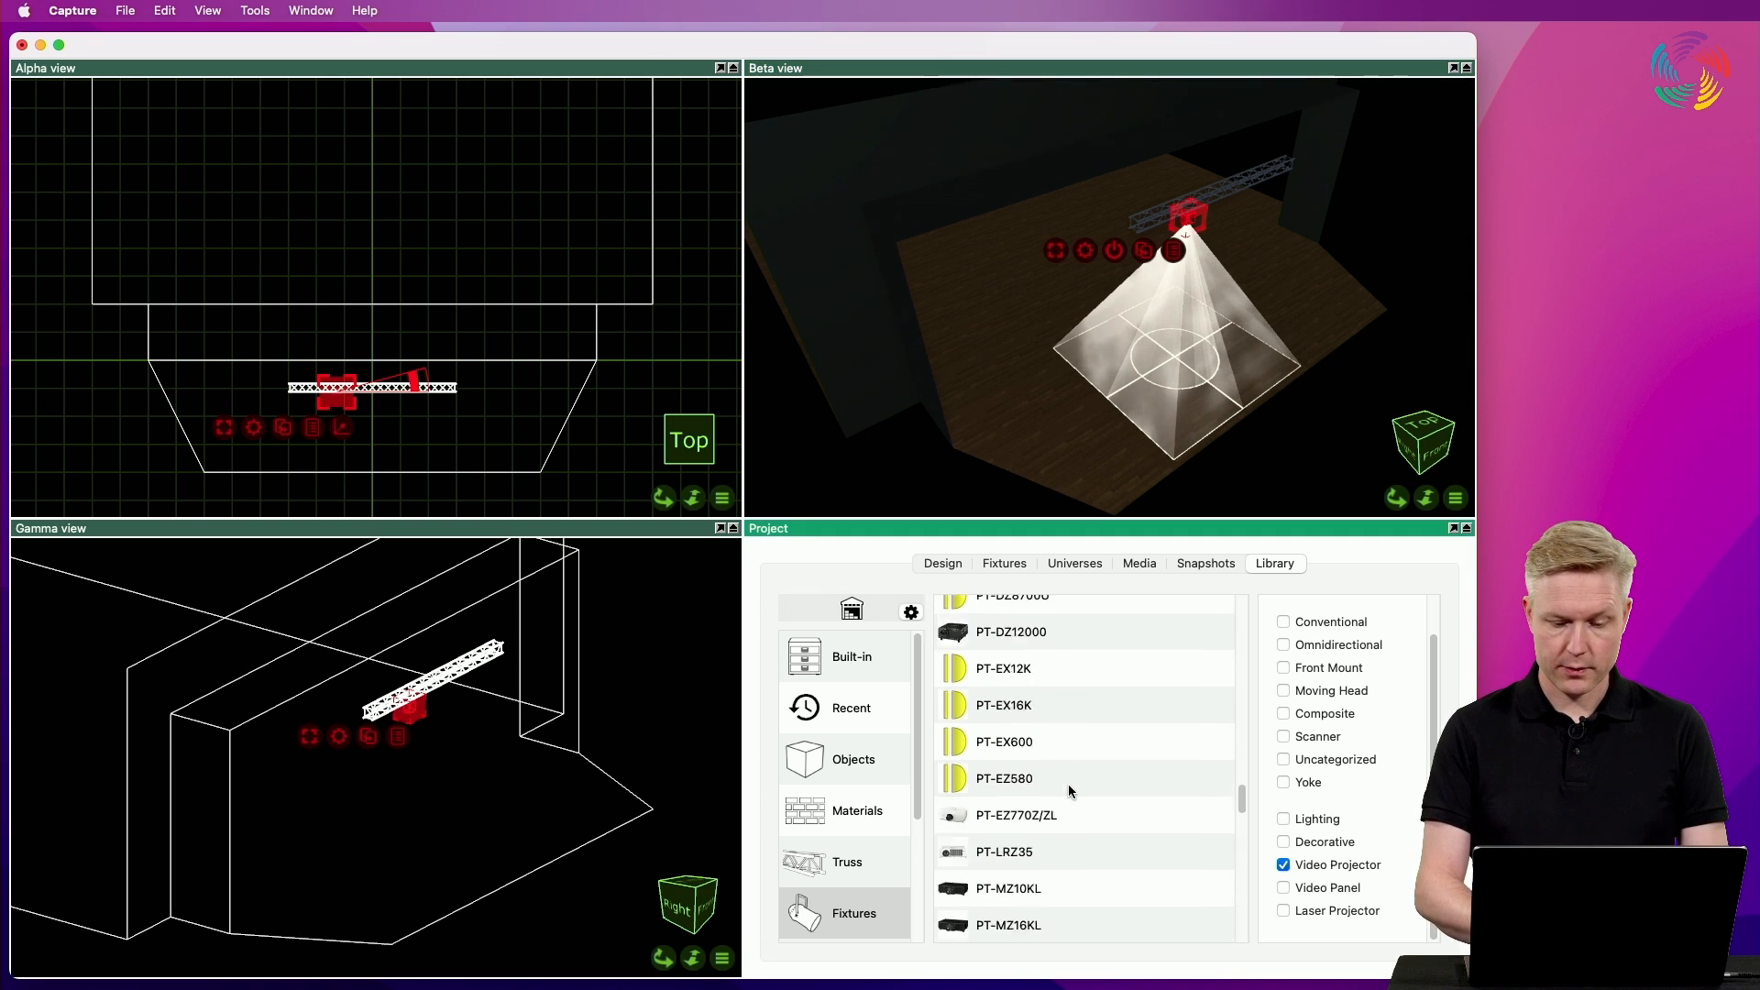
scroll("down", 3)
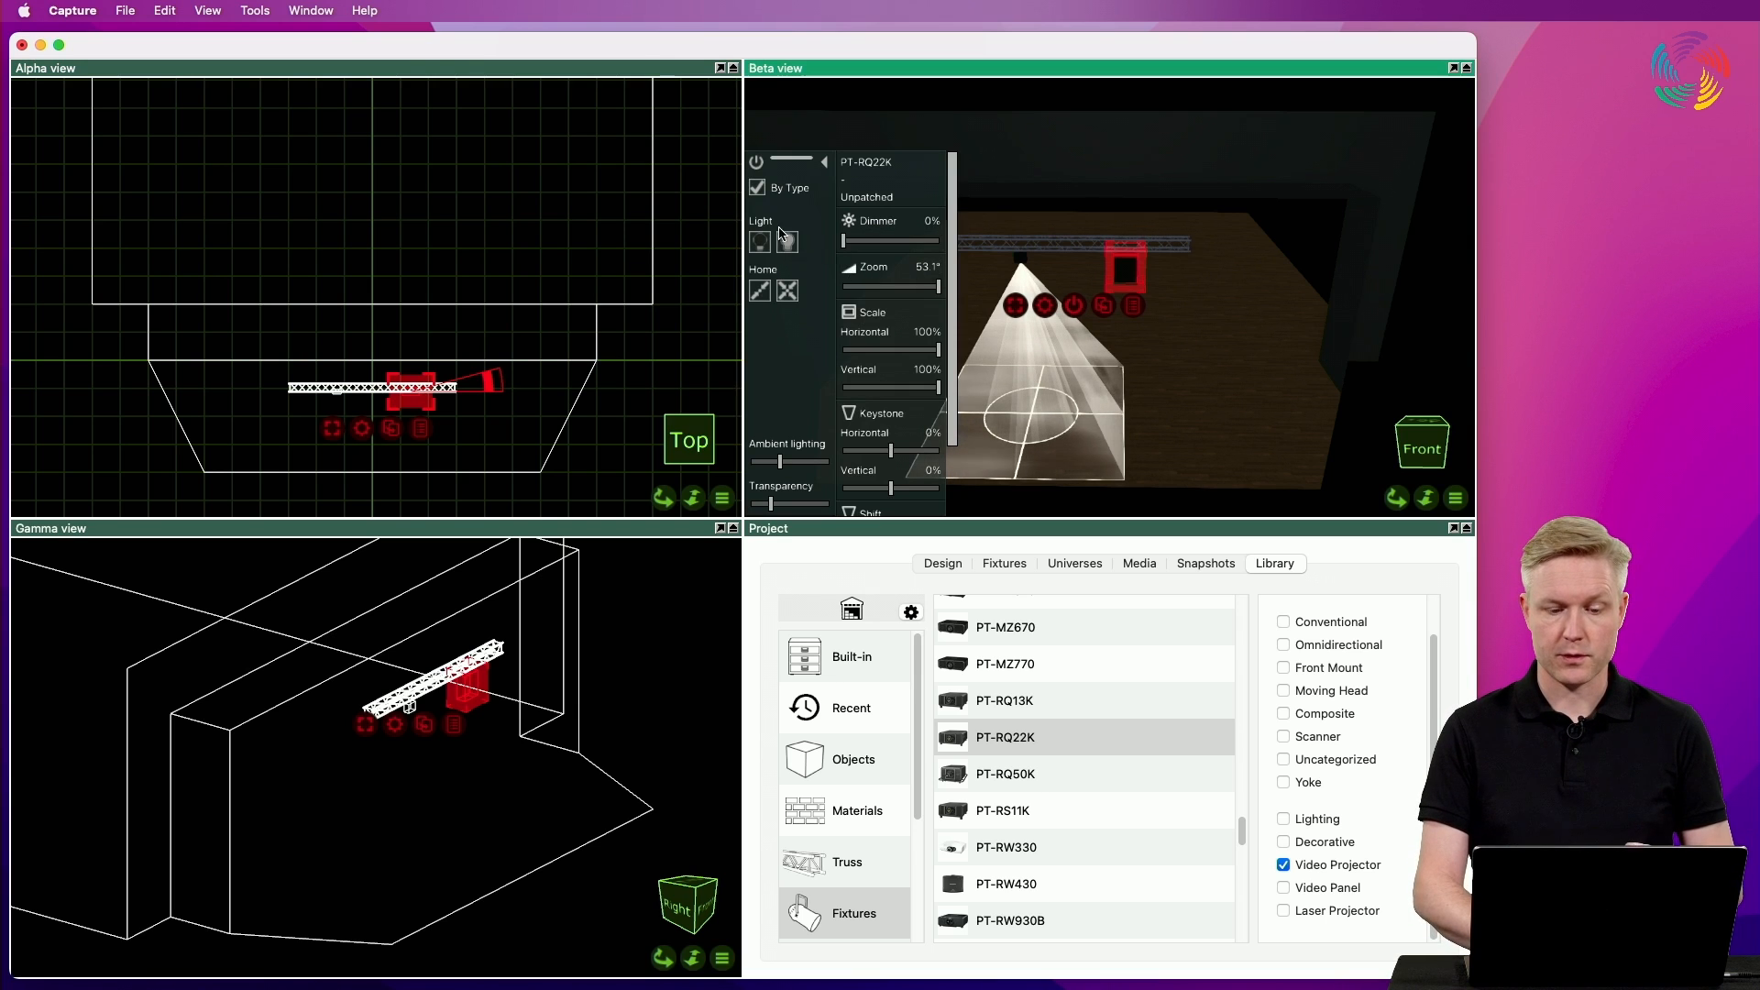
Show the projector's colour test card on the stage with about -9% vertical lens shift
left_click(787, 242)
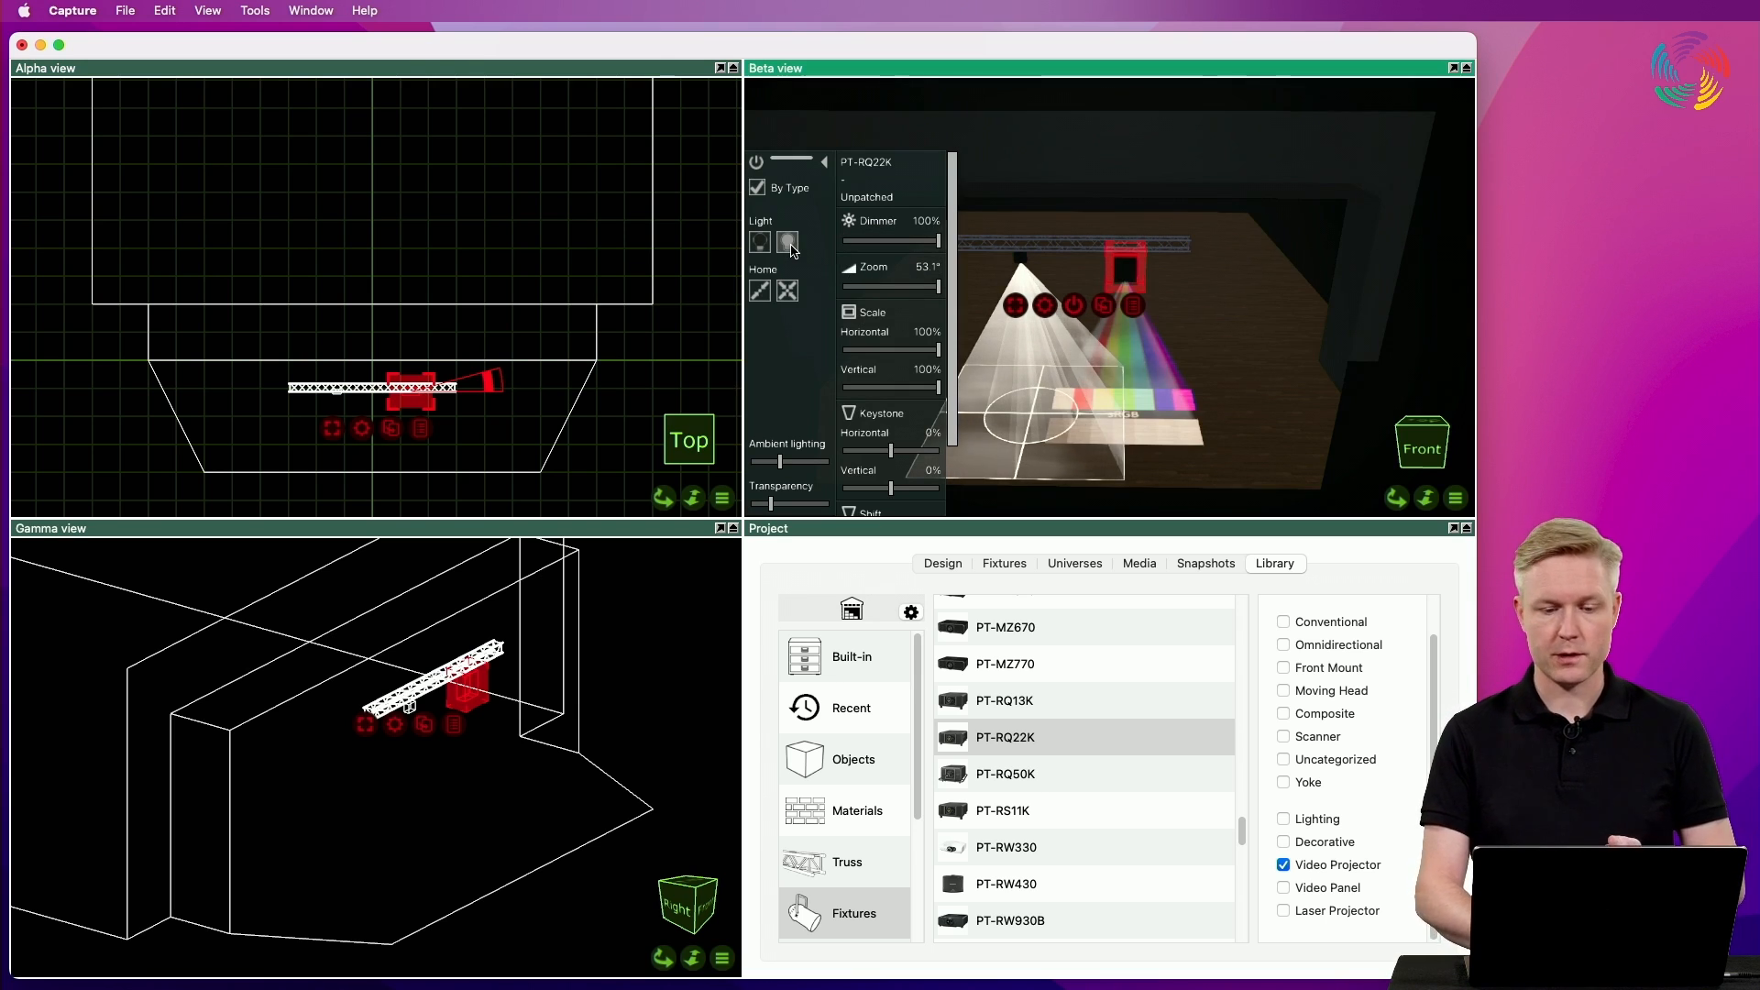
left_click(789, 244)
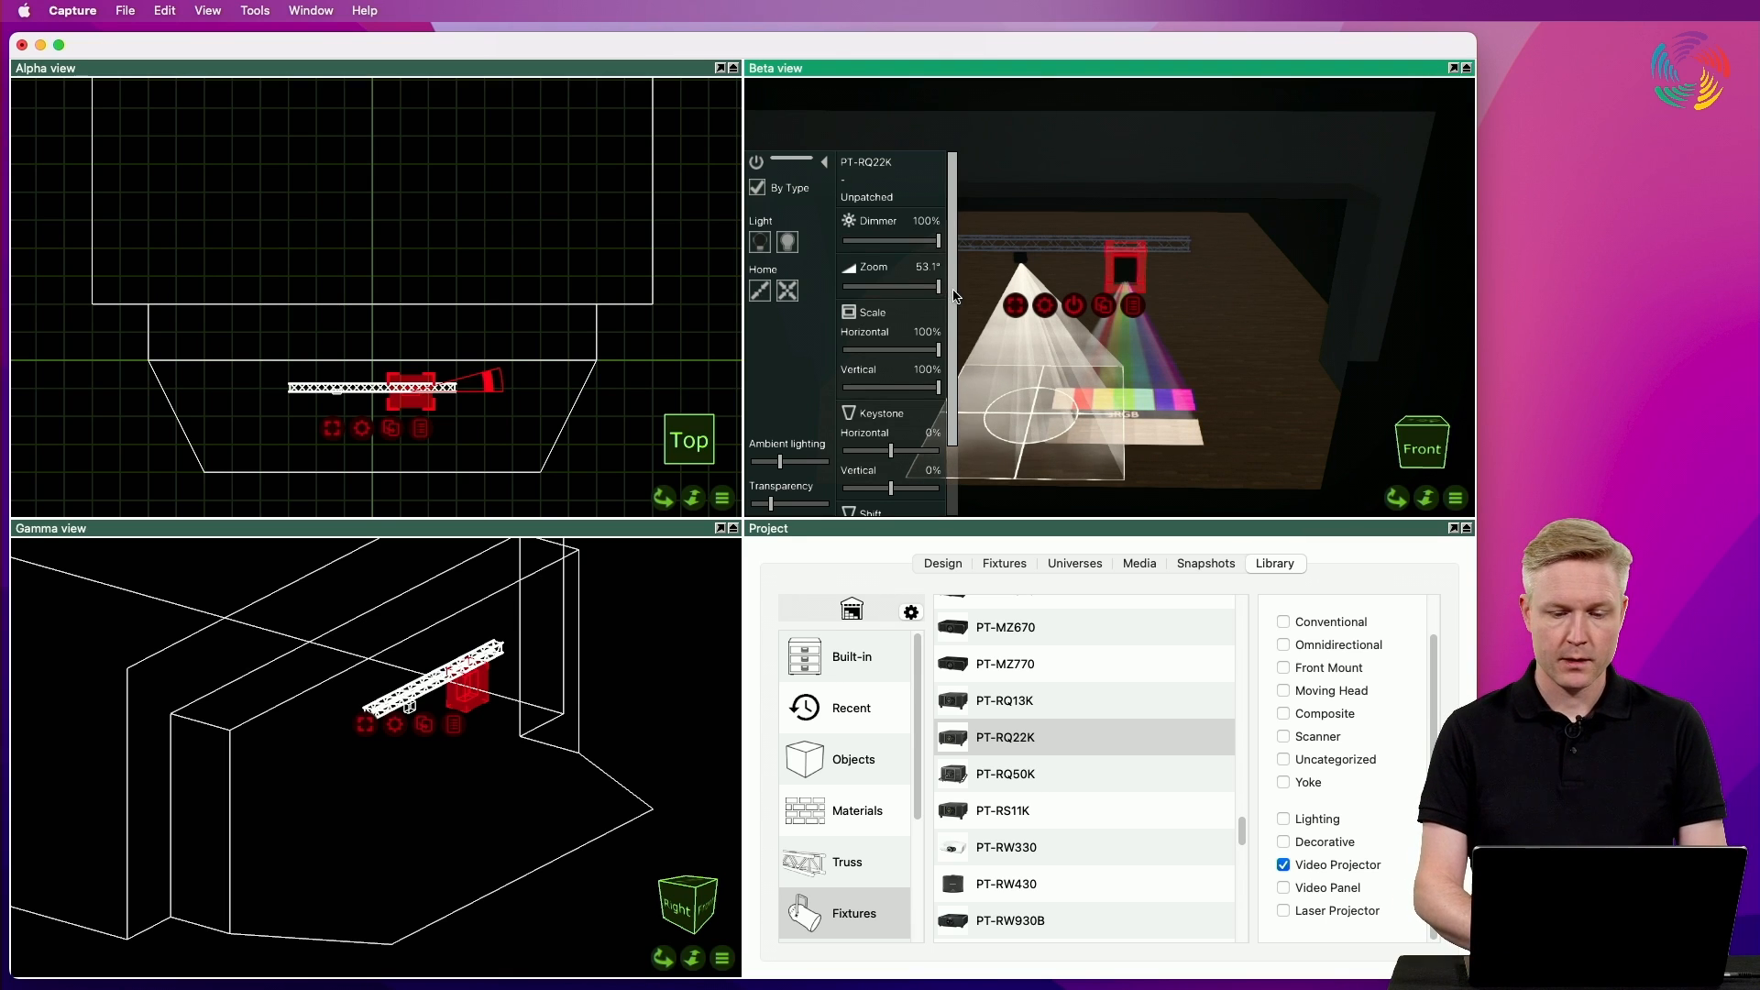
scroll("down", 3)
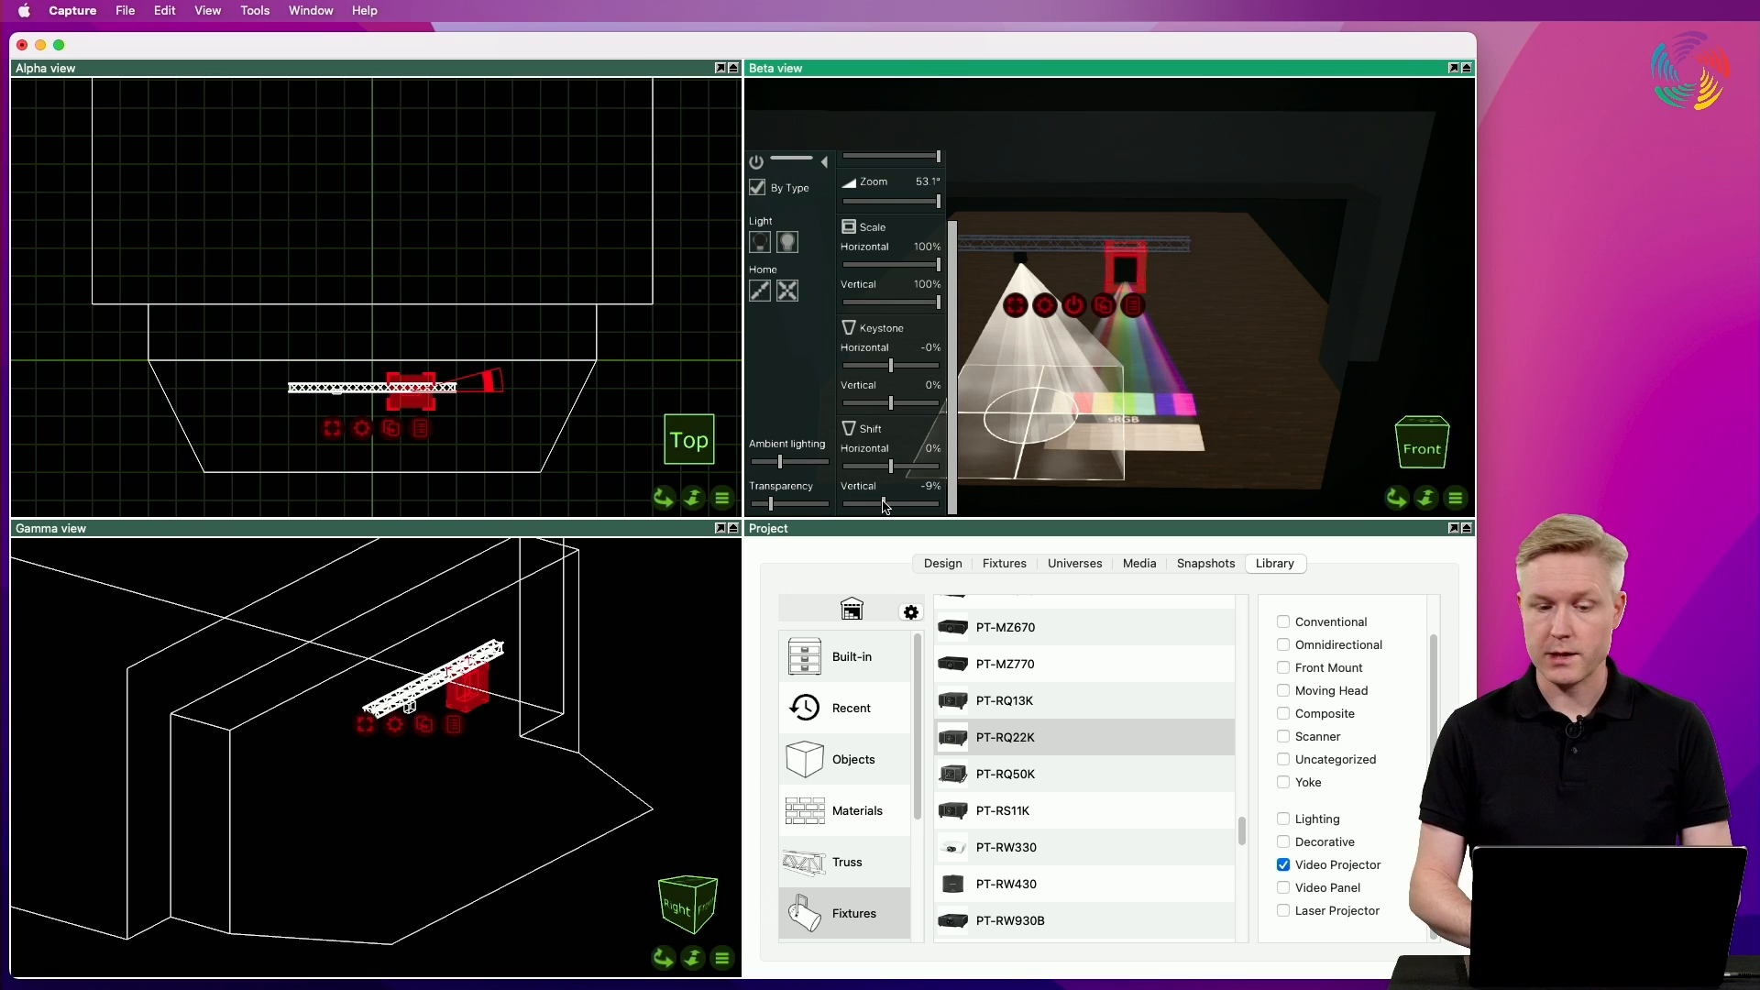
Review the projector's Optics lens list in Properties, keeping the current lens
left_click(827, 163)
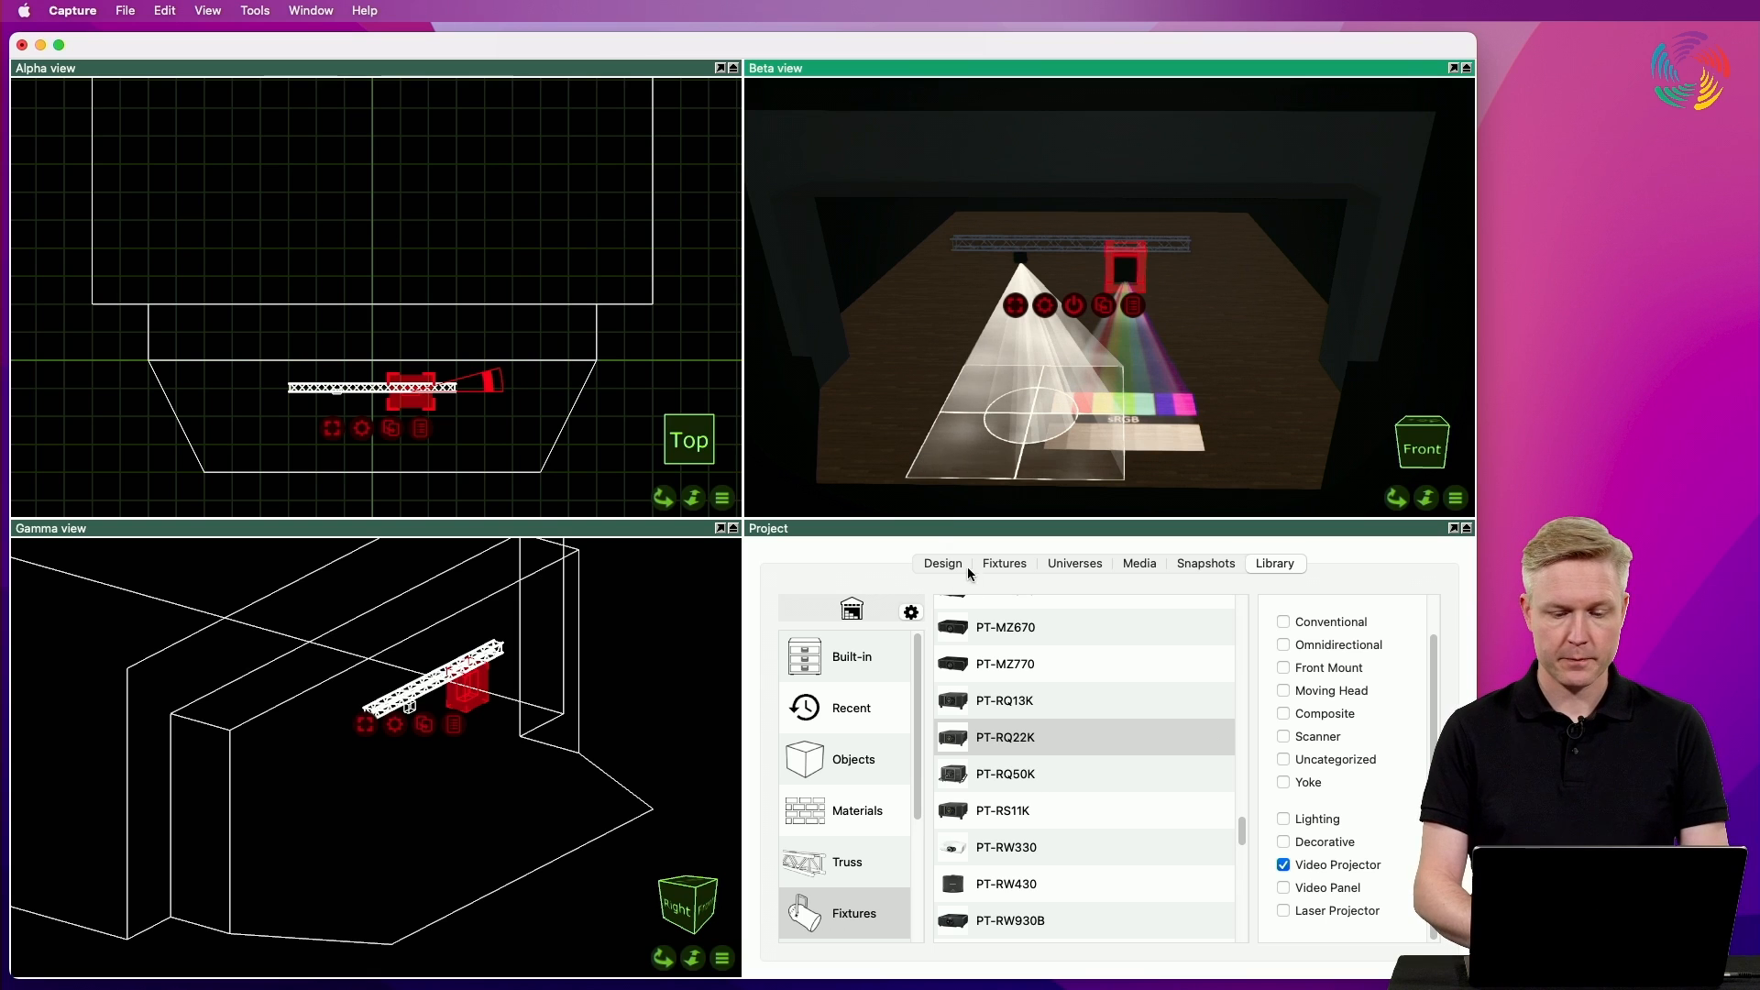
left_click(942, 563)
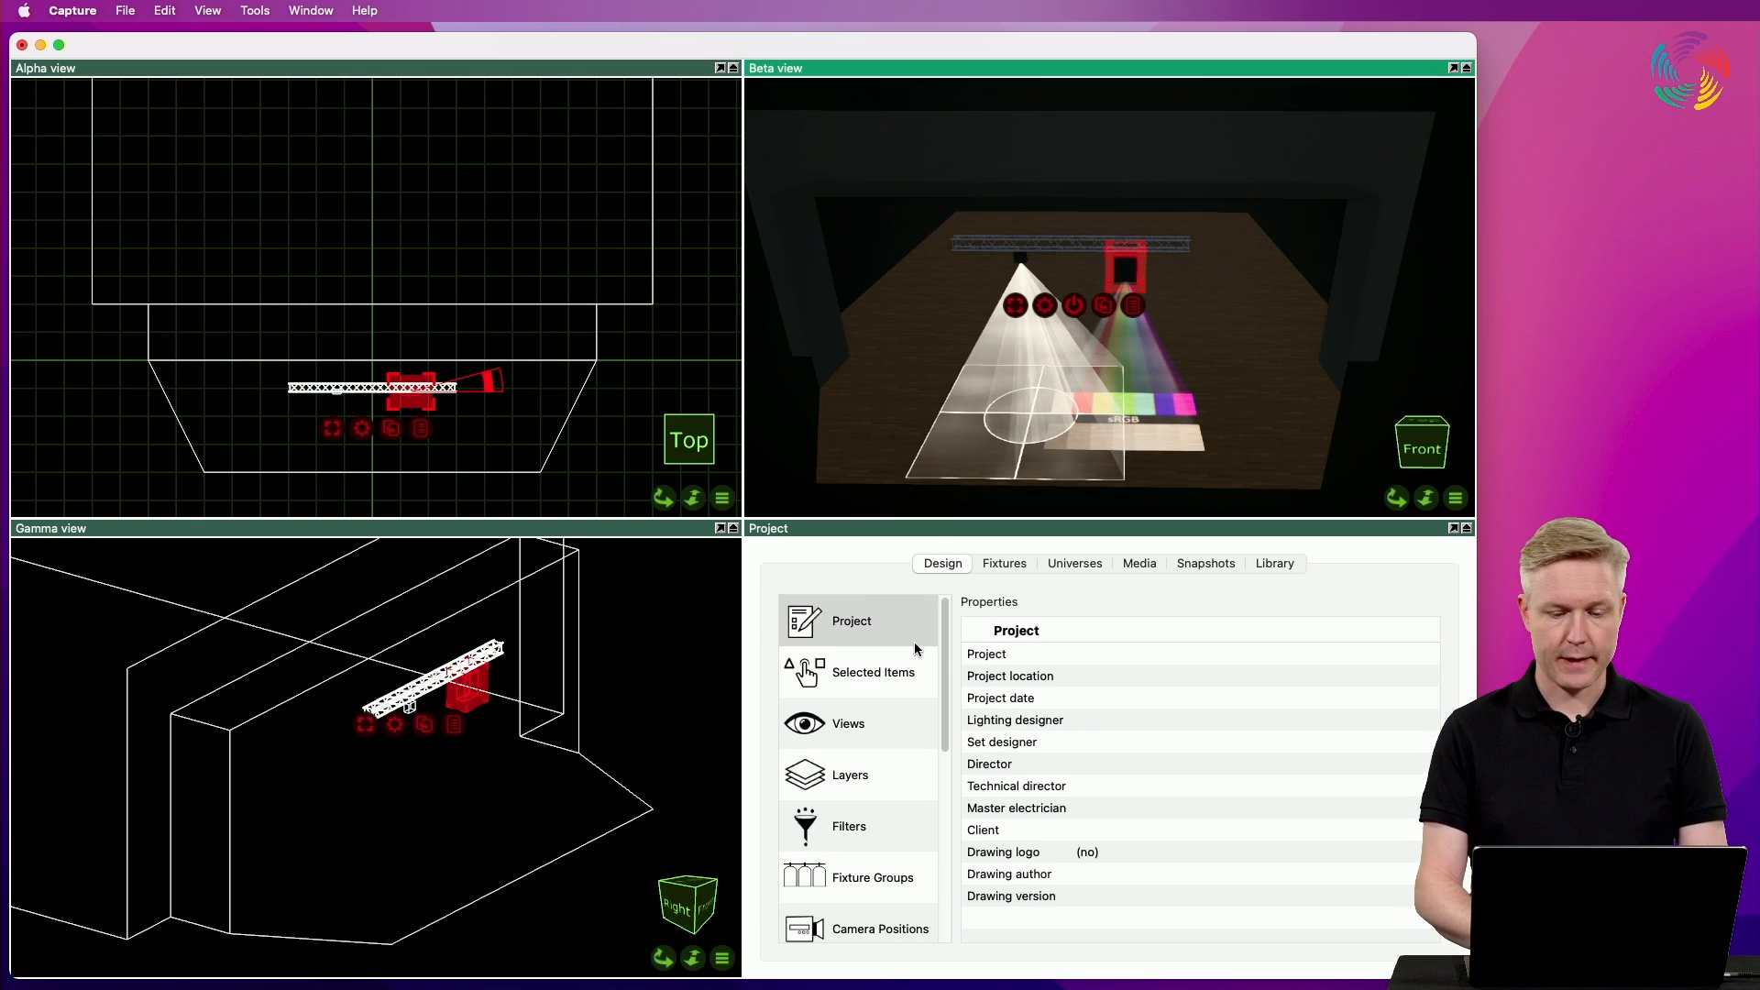
left_click(872, 671)
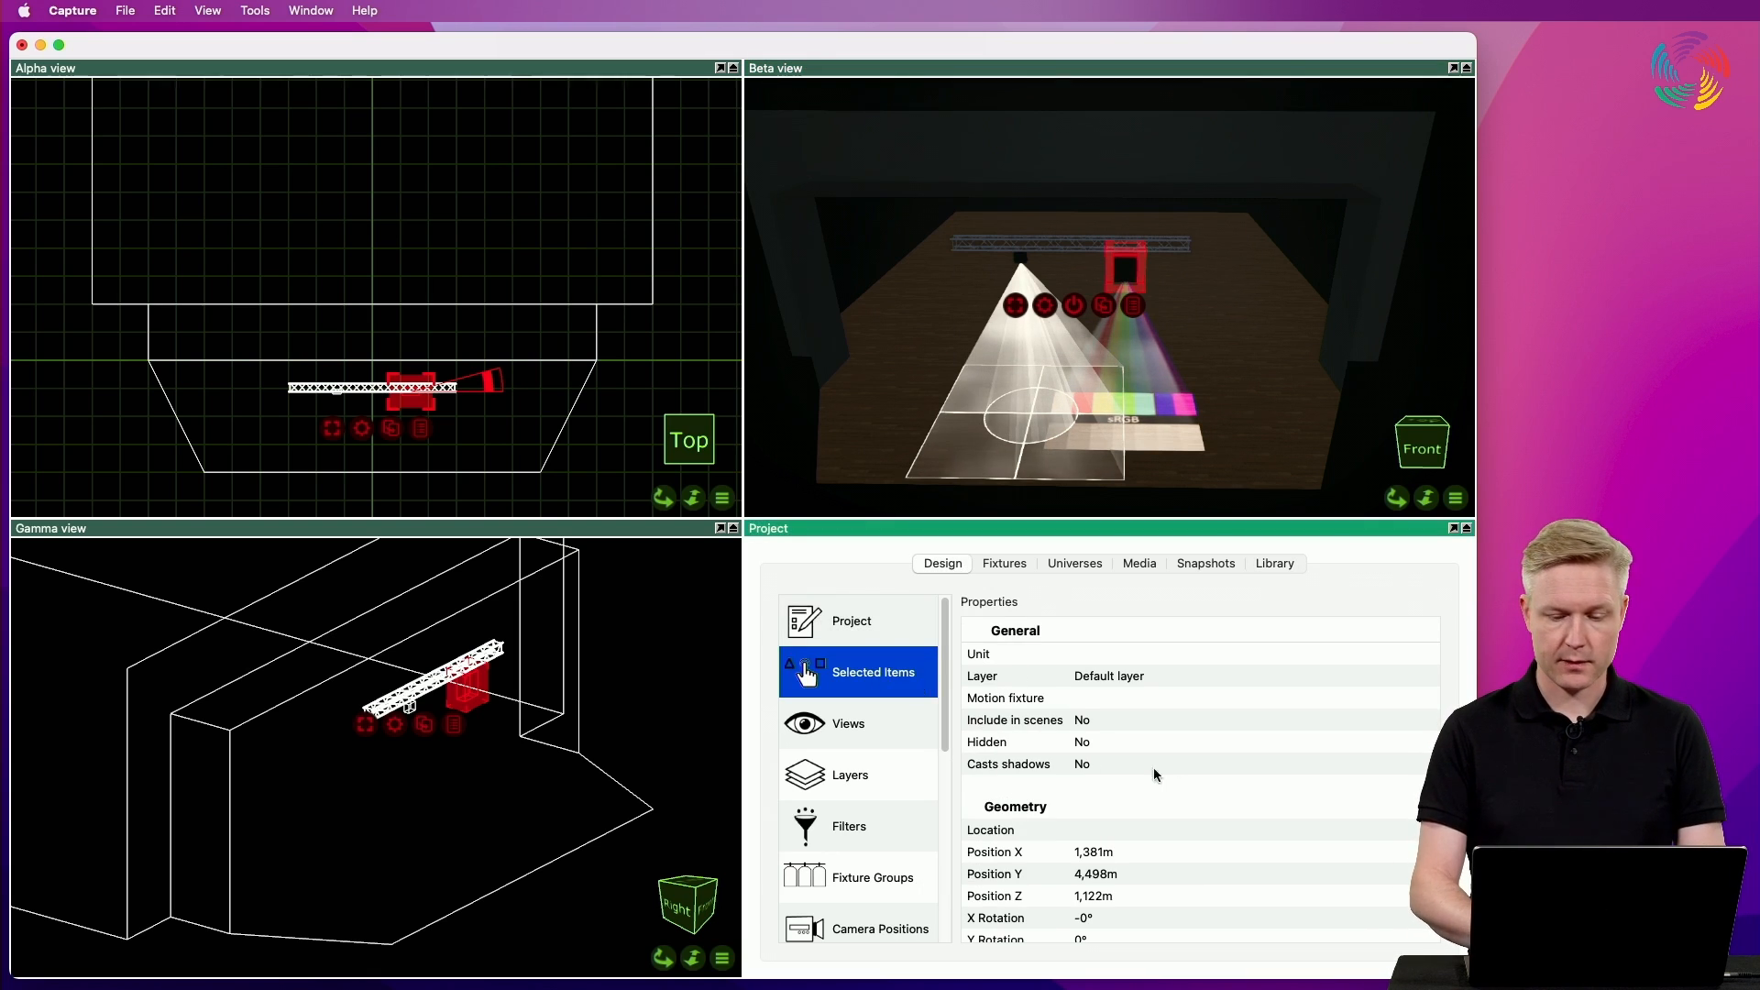
scroll("down", 3)
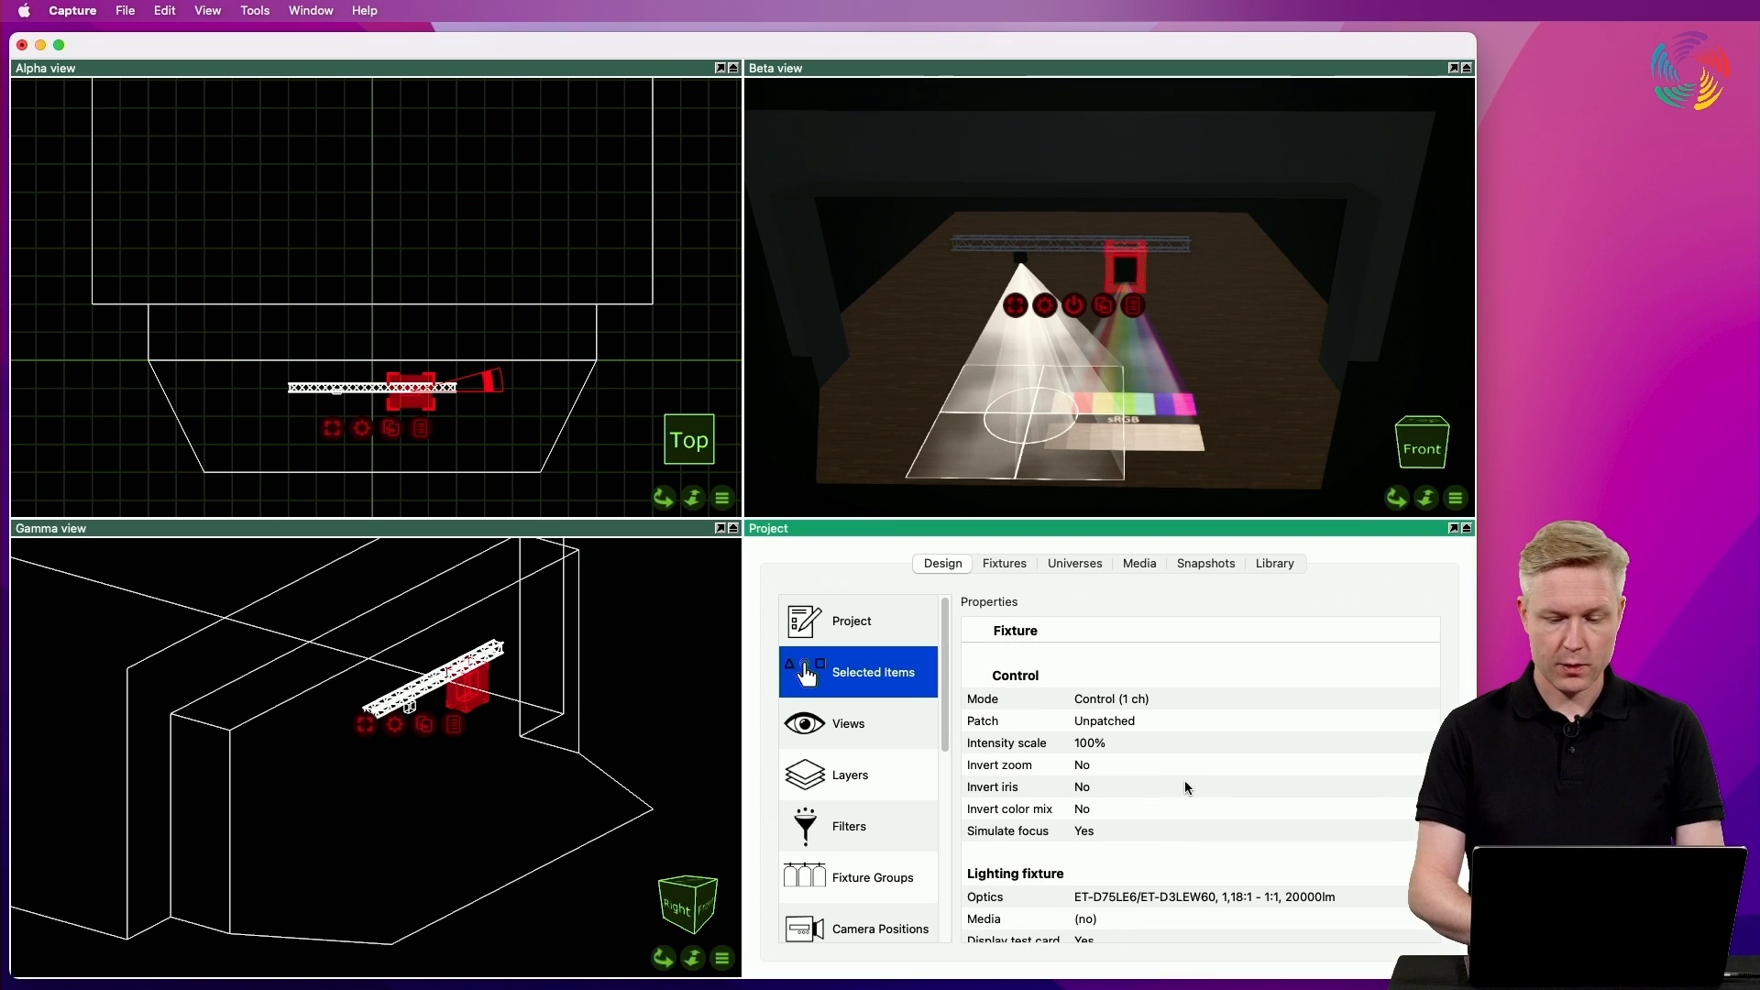
scroll("down", 3)
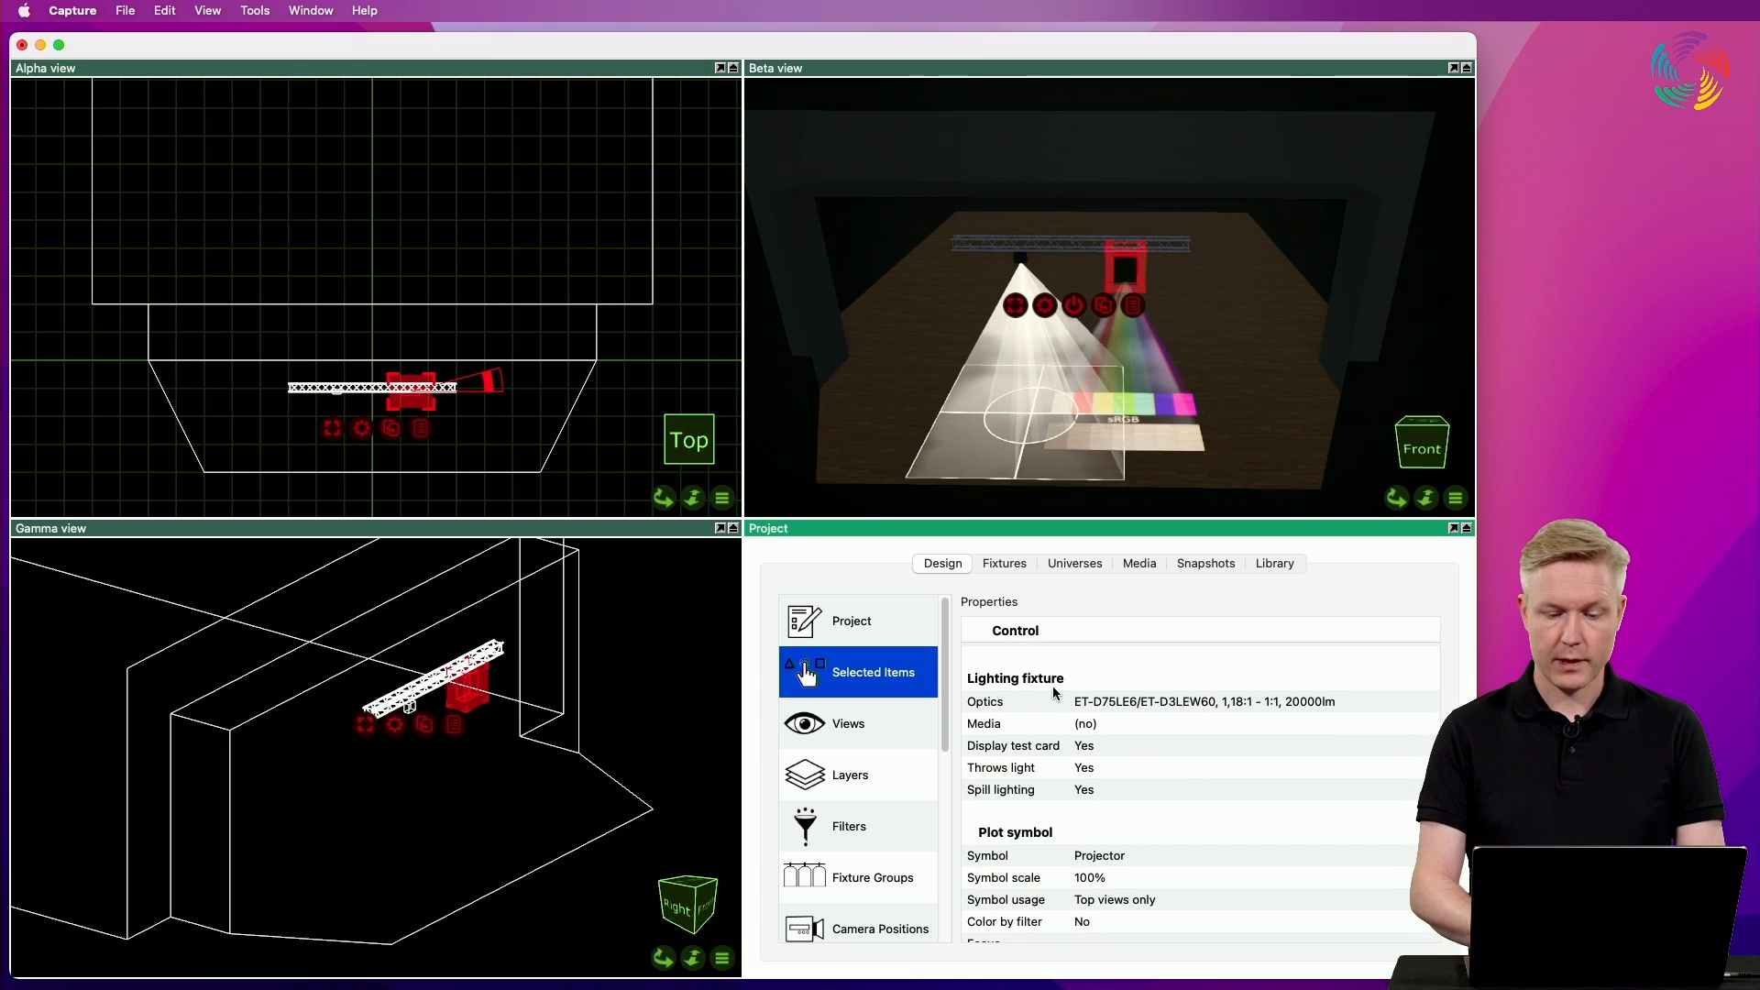
left_click(1179, 700)
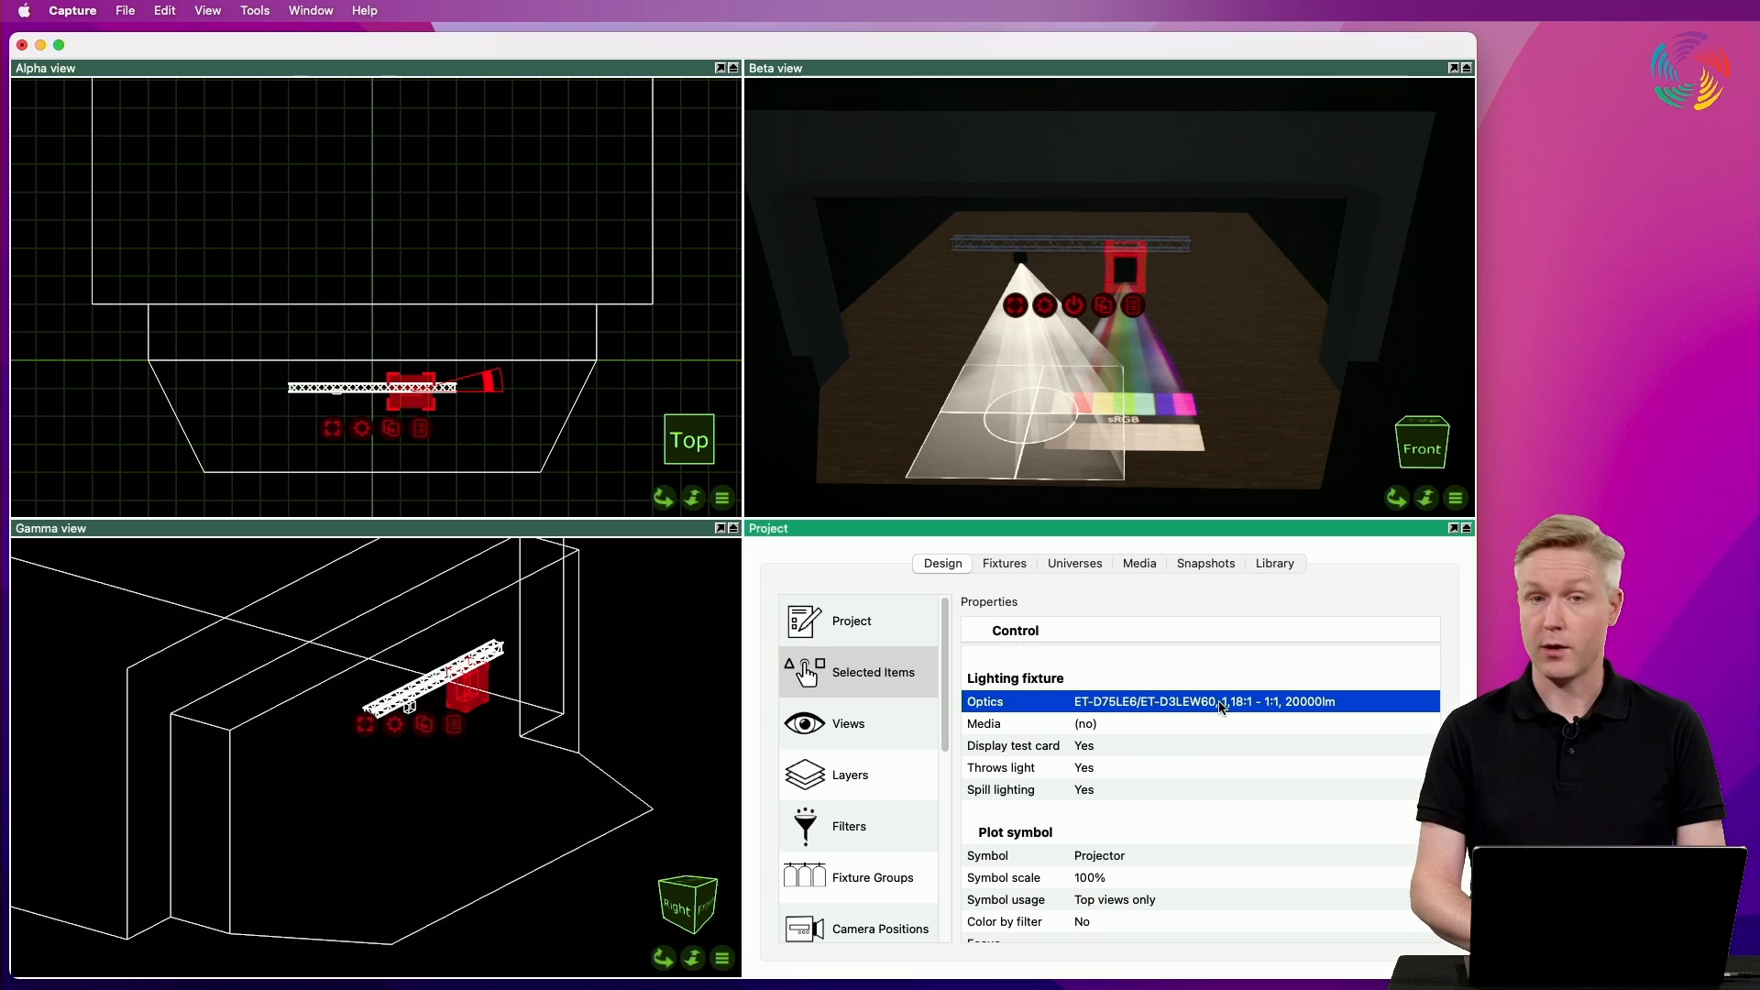
left_click(1217, 700)
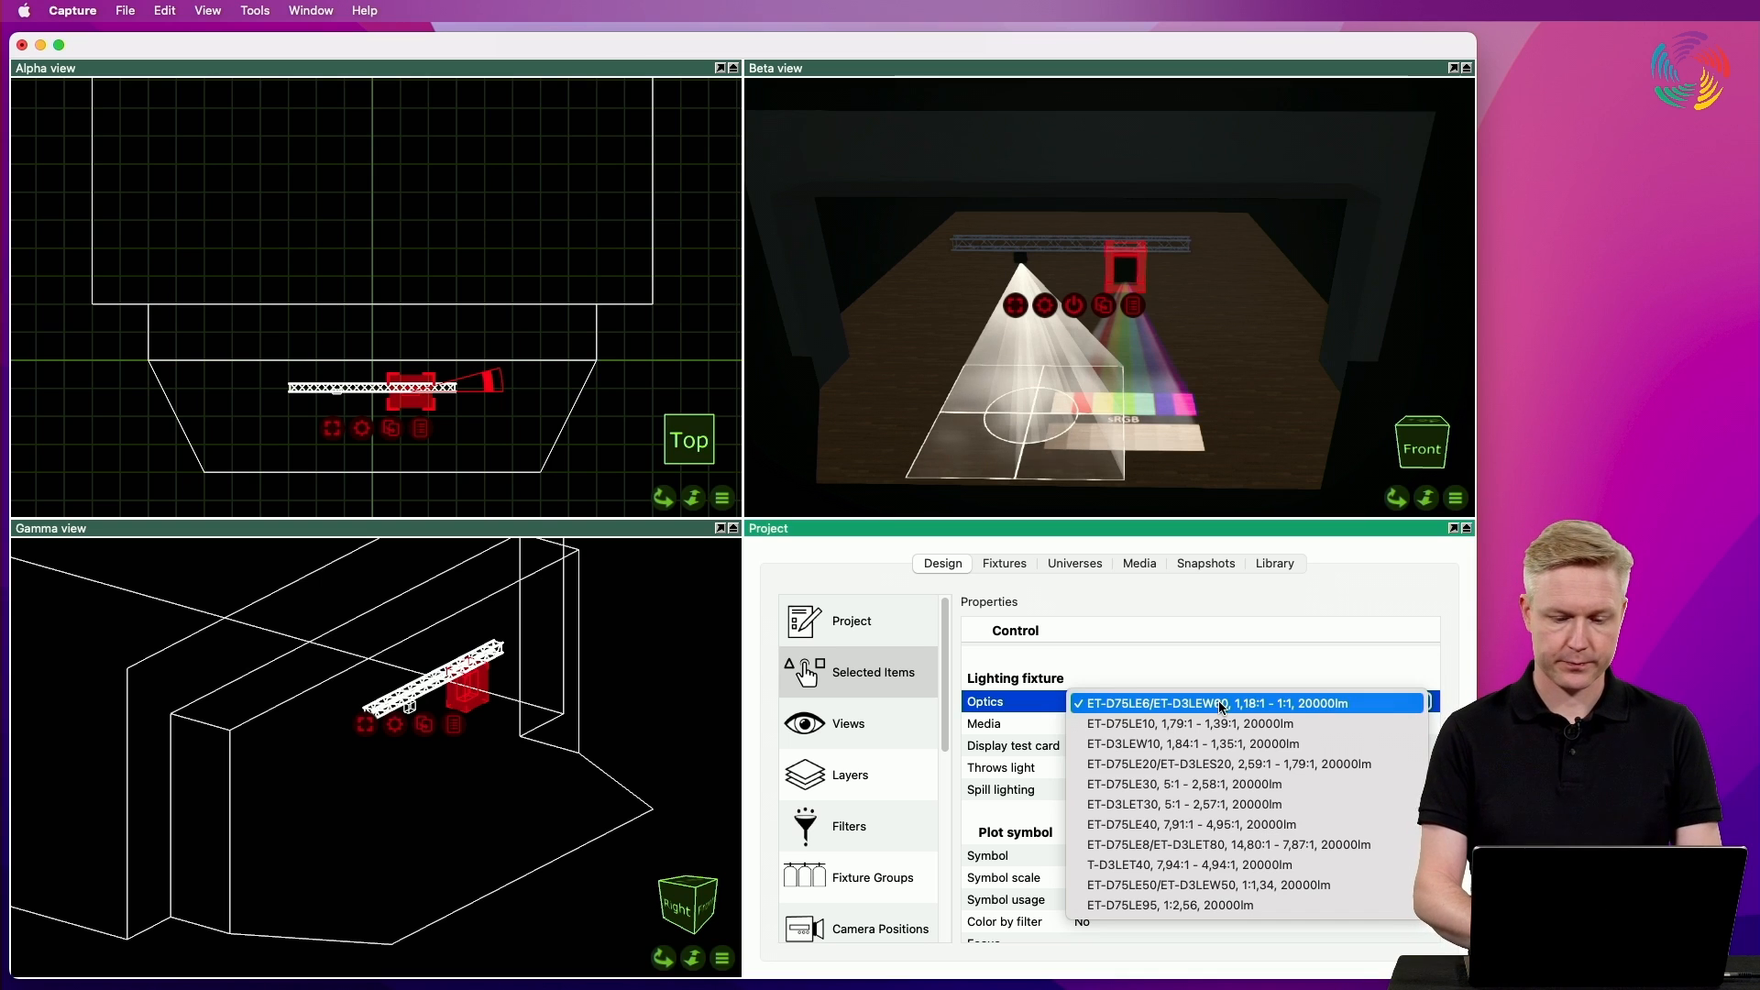
left_click(1206, 702)
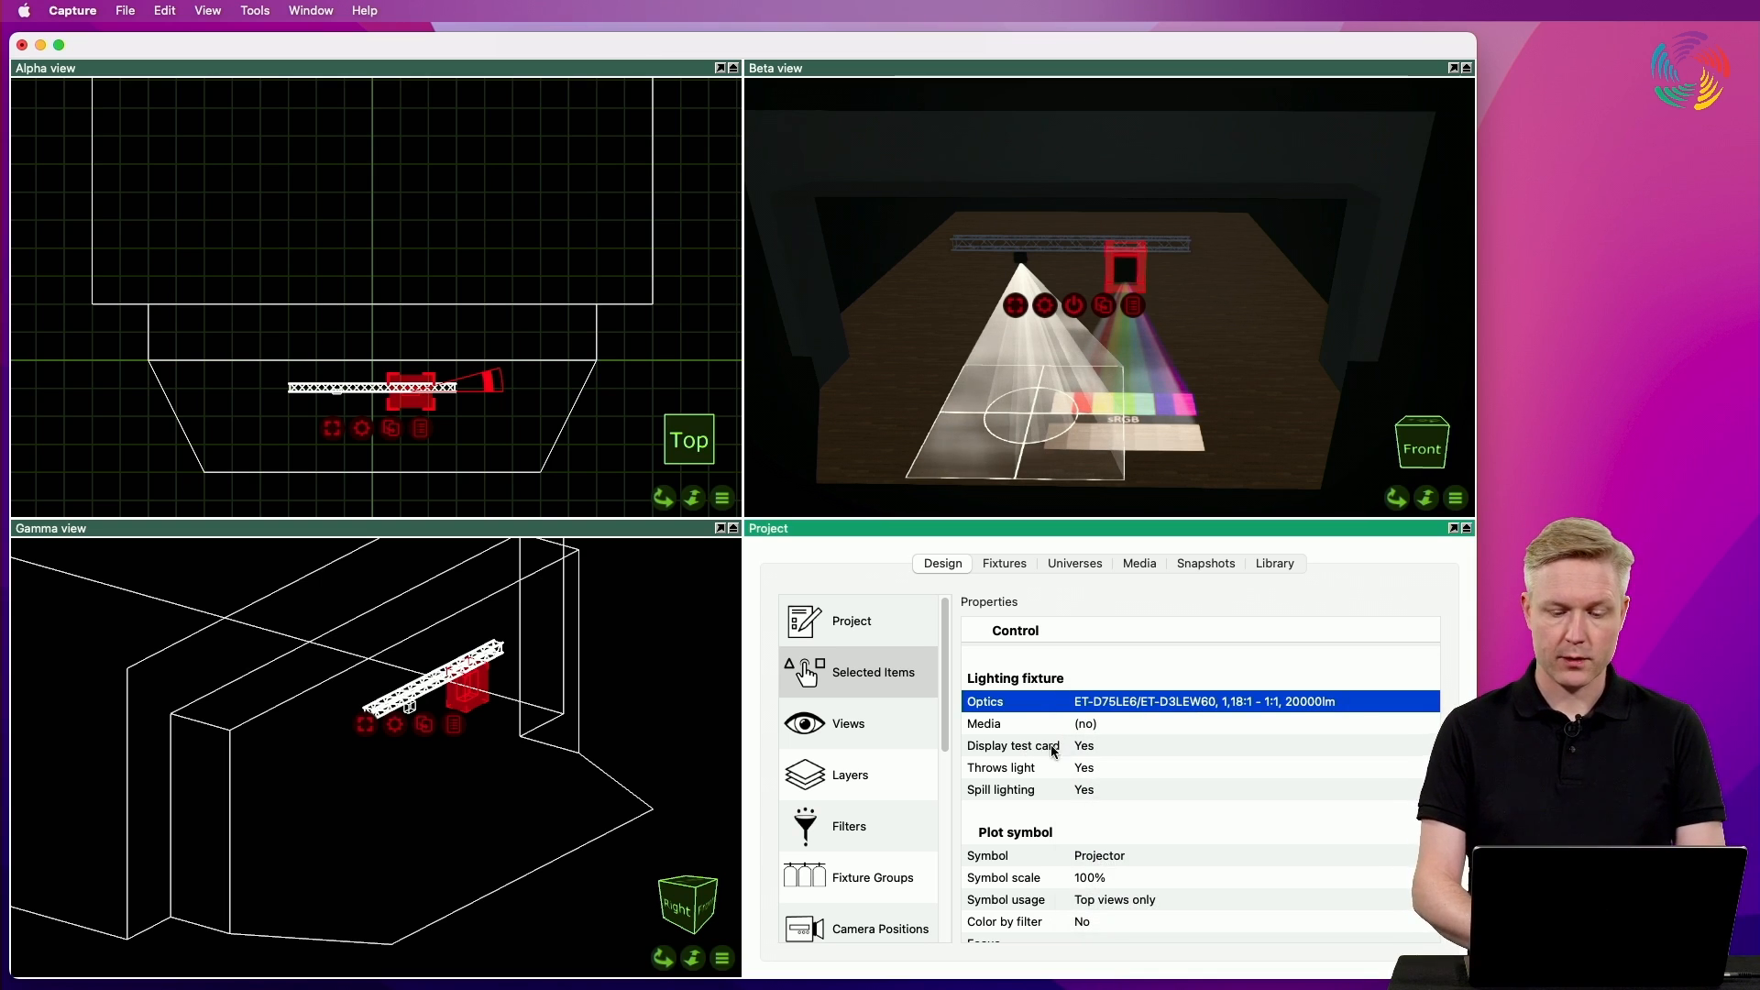
Set Display test card to No for the projector and then for the laser
left_click(1014, 746)
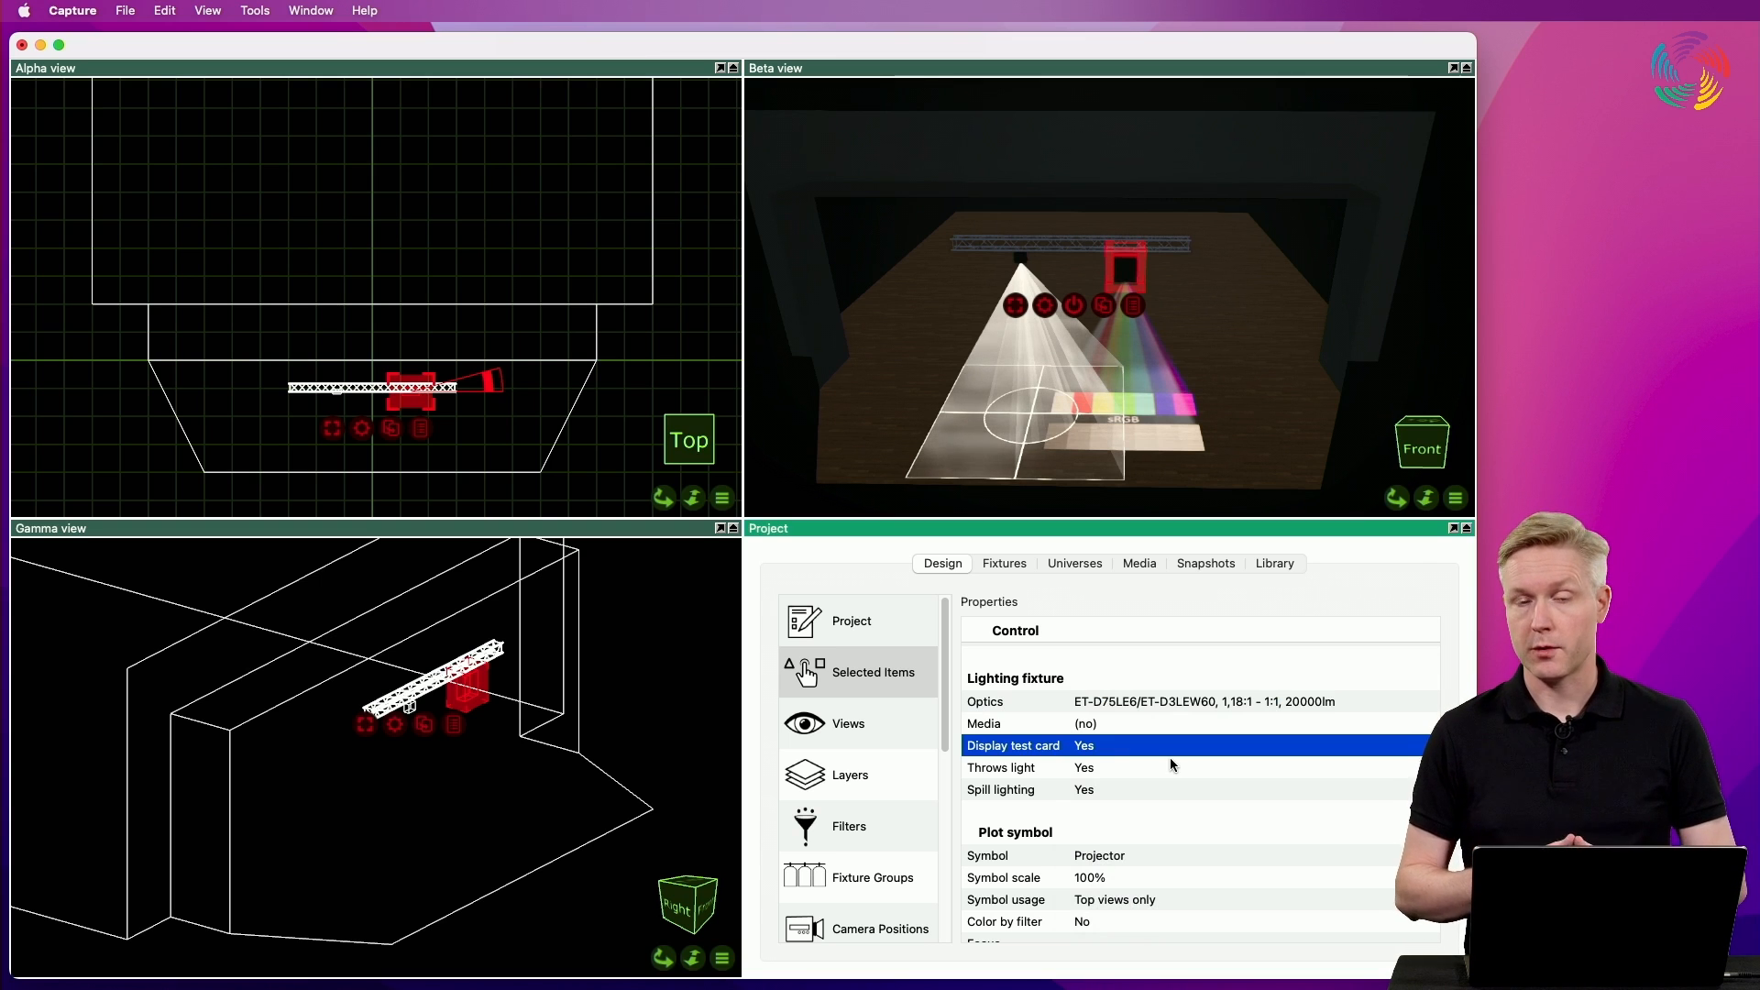
mouse_move(1105, 749)
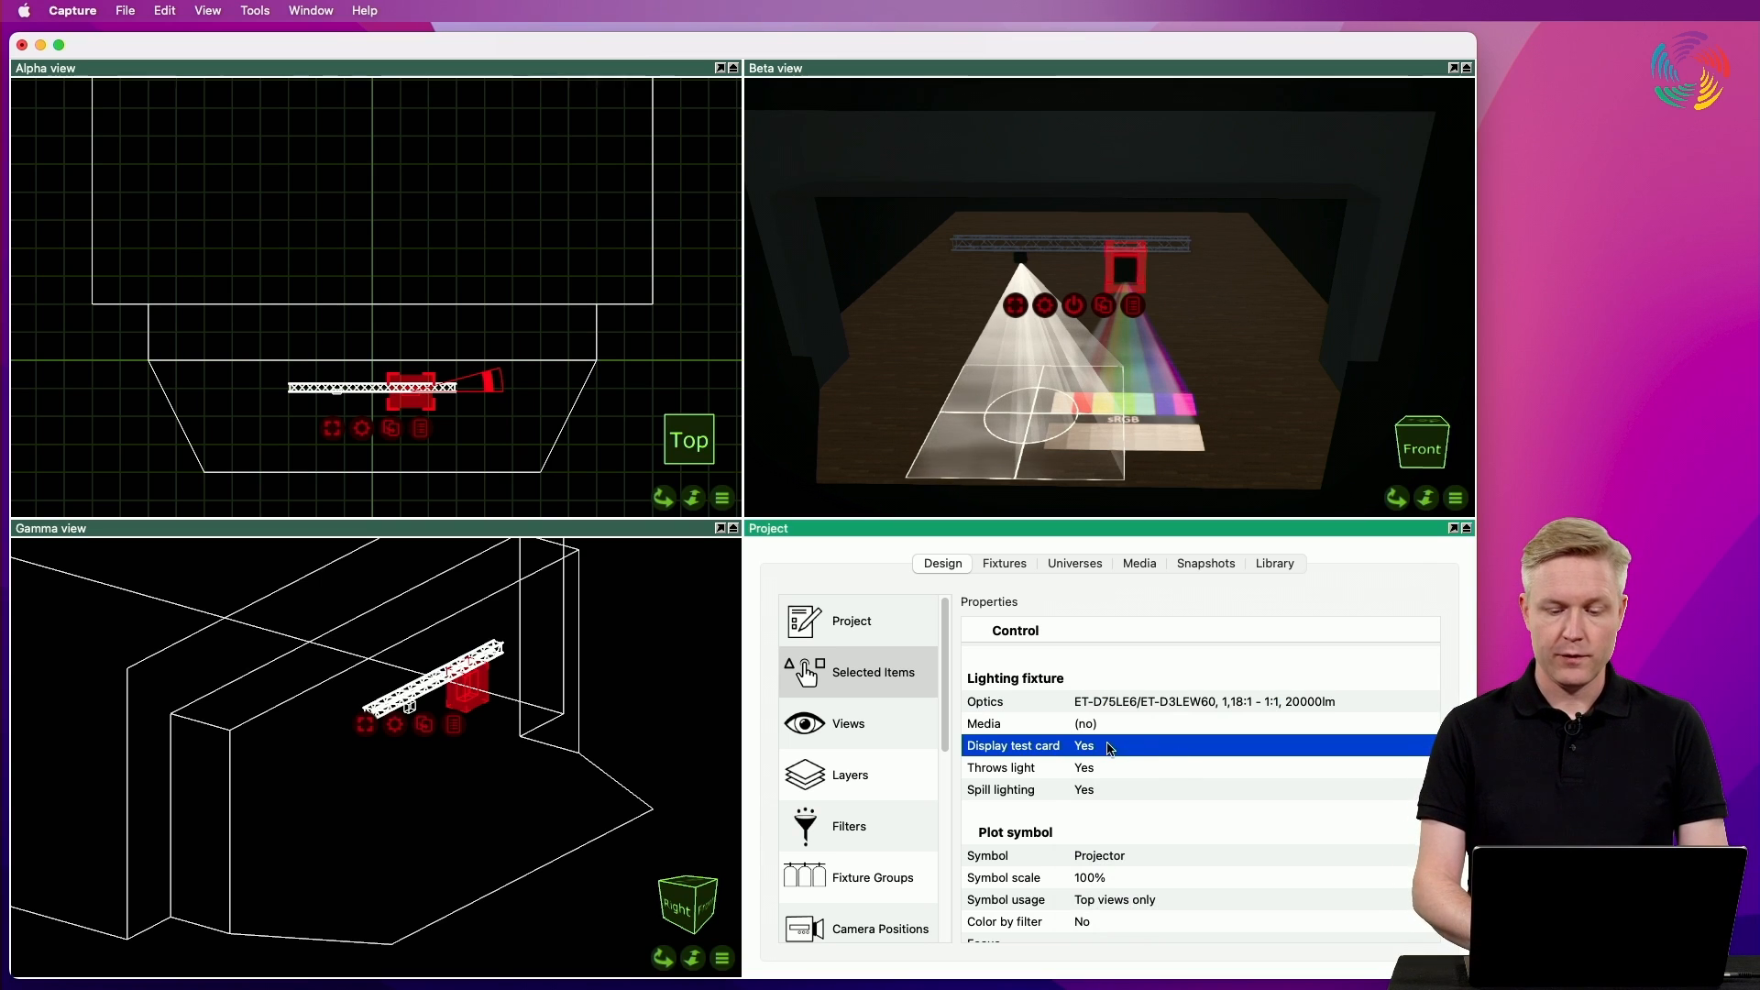
left_click(1084, 747)
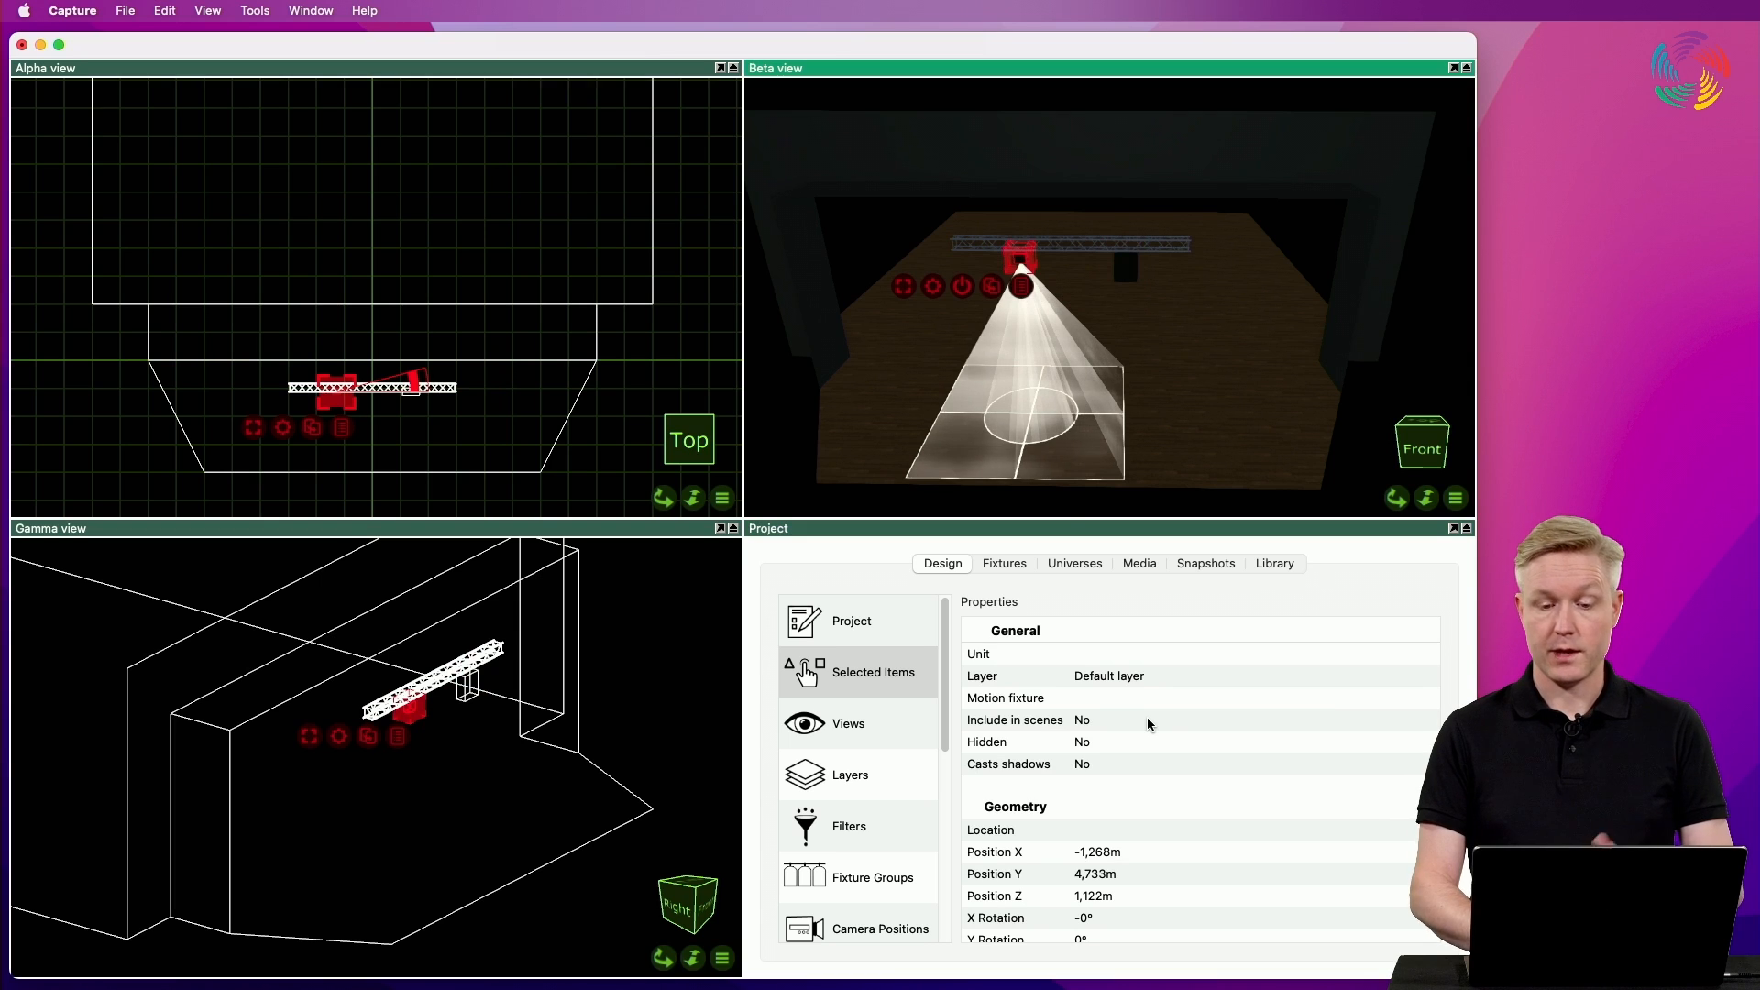
scroll("down", 3)
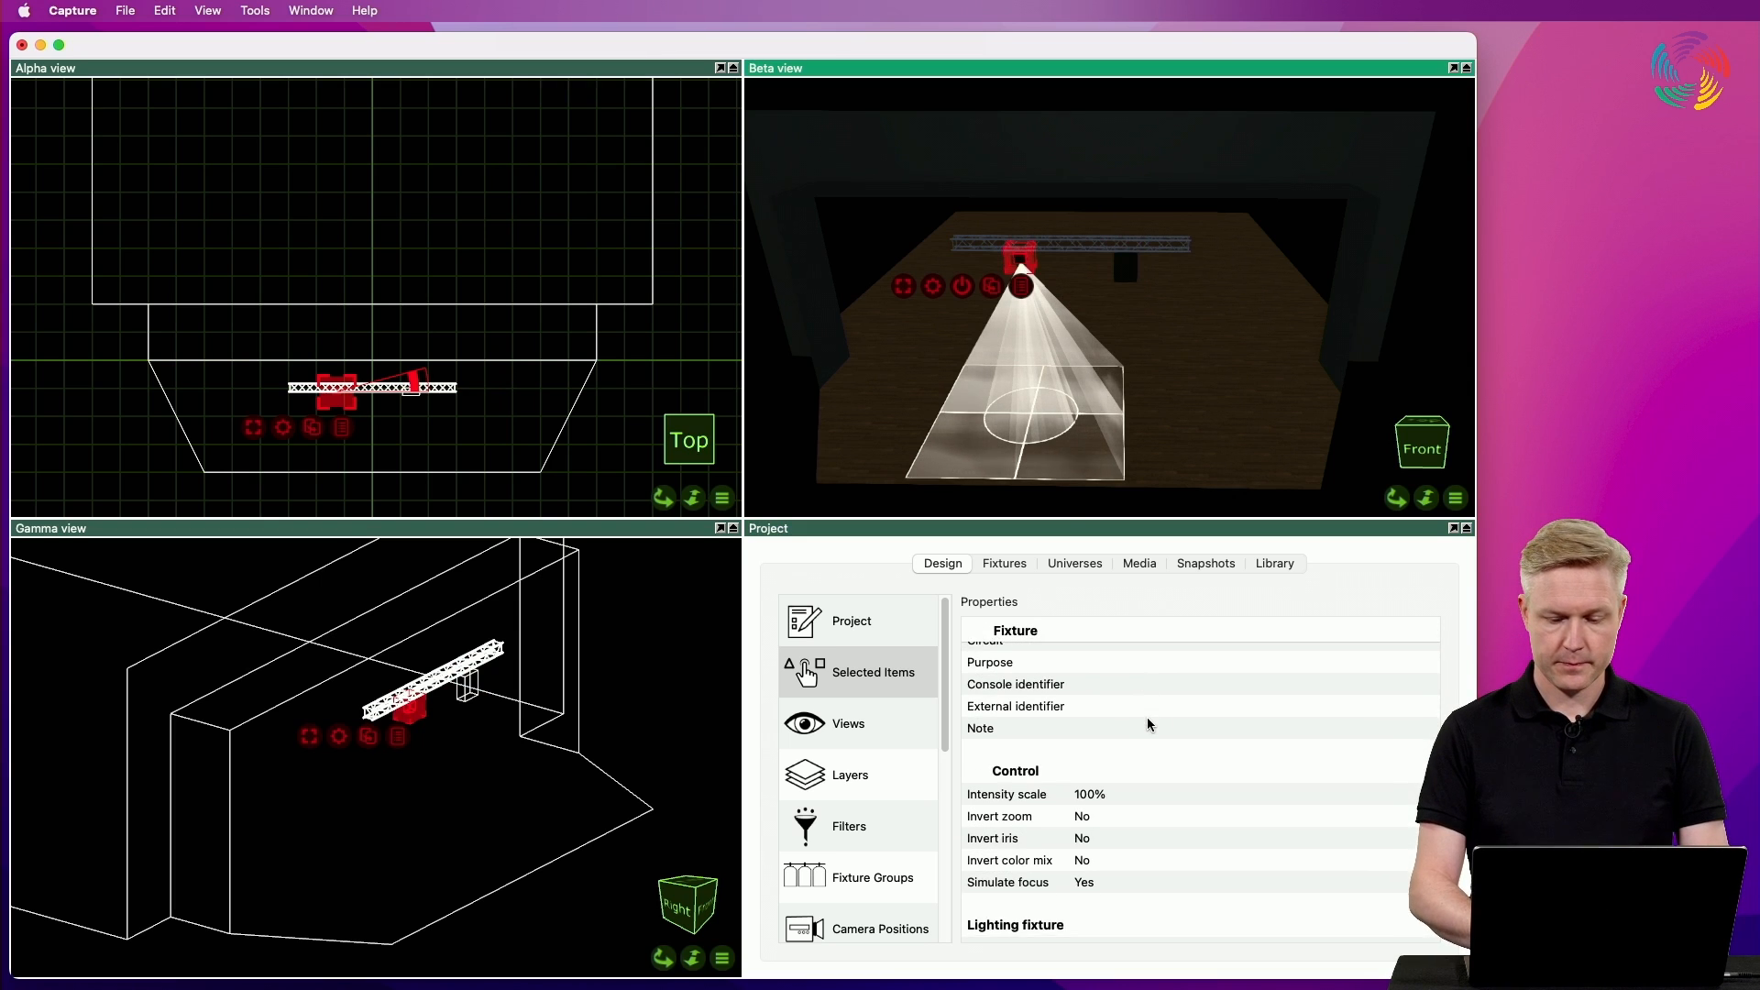
scroll("down", 3)
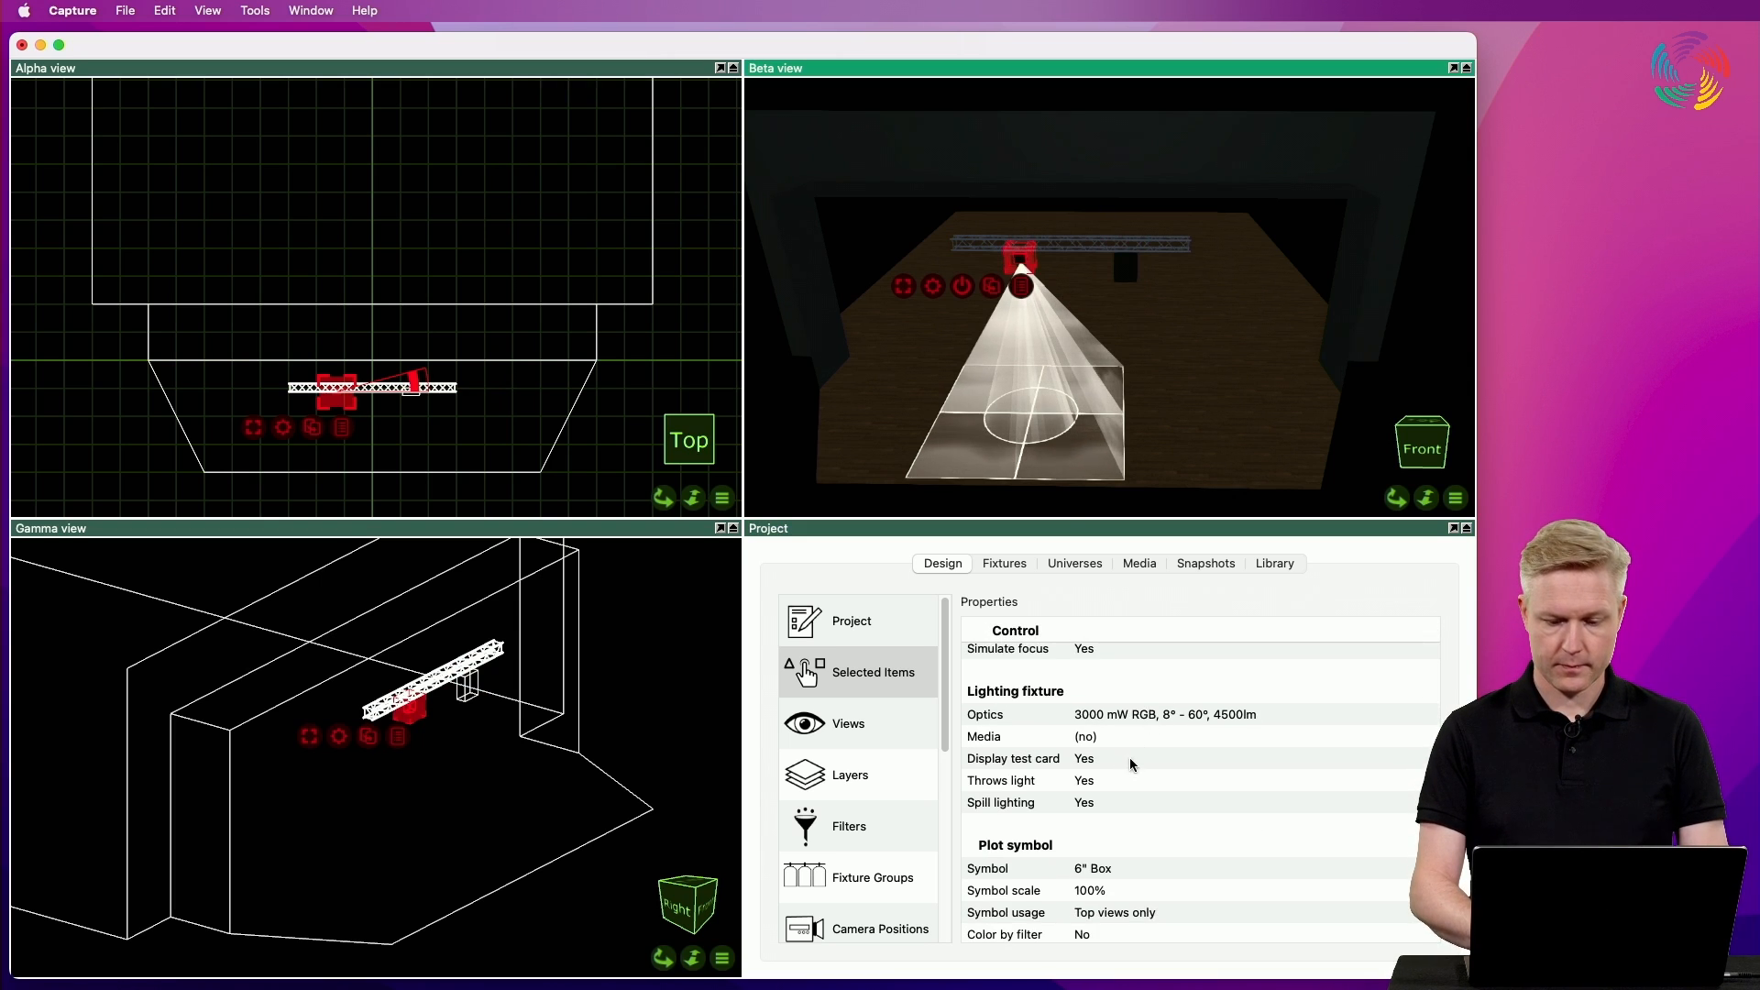
left_click(1084, 757)
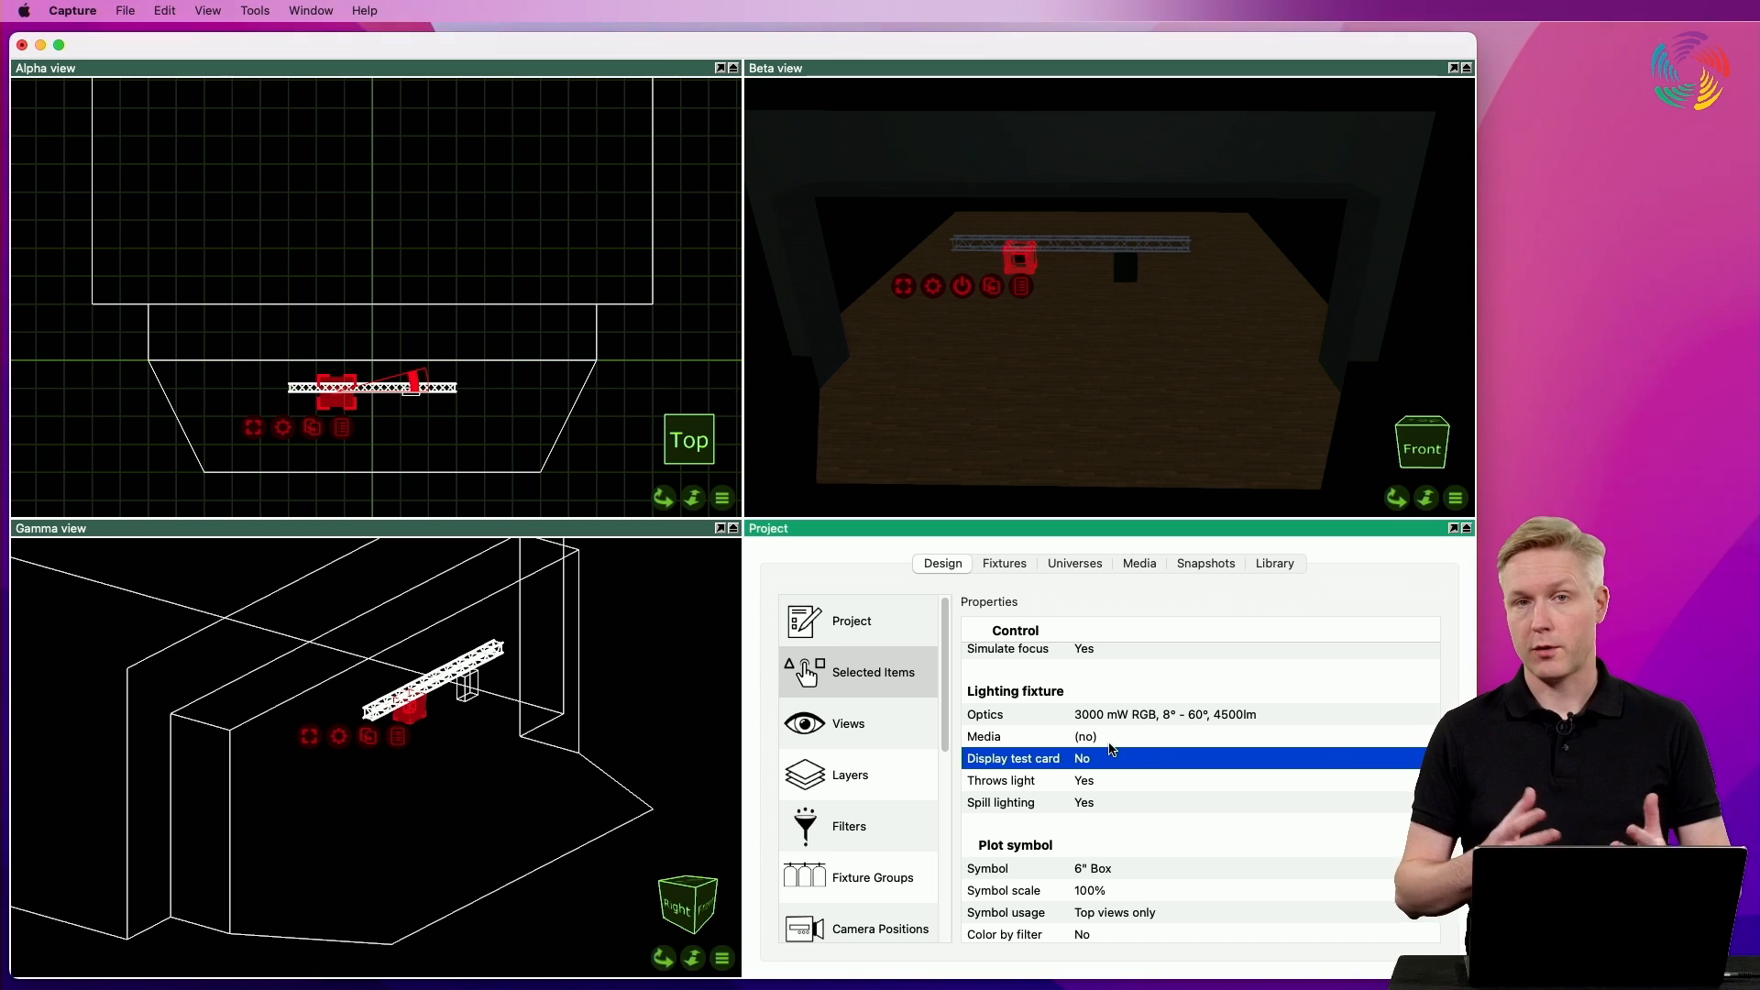
mouse_move(1100, 508)
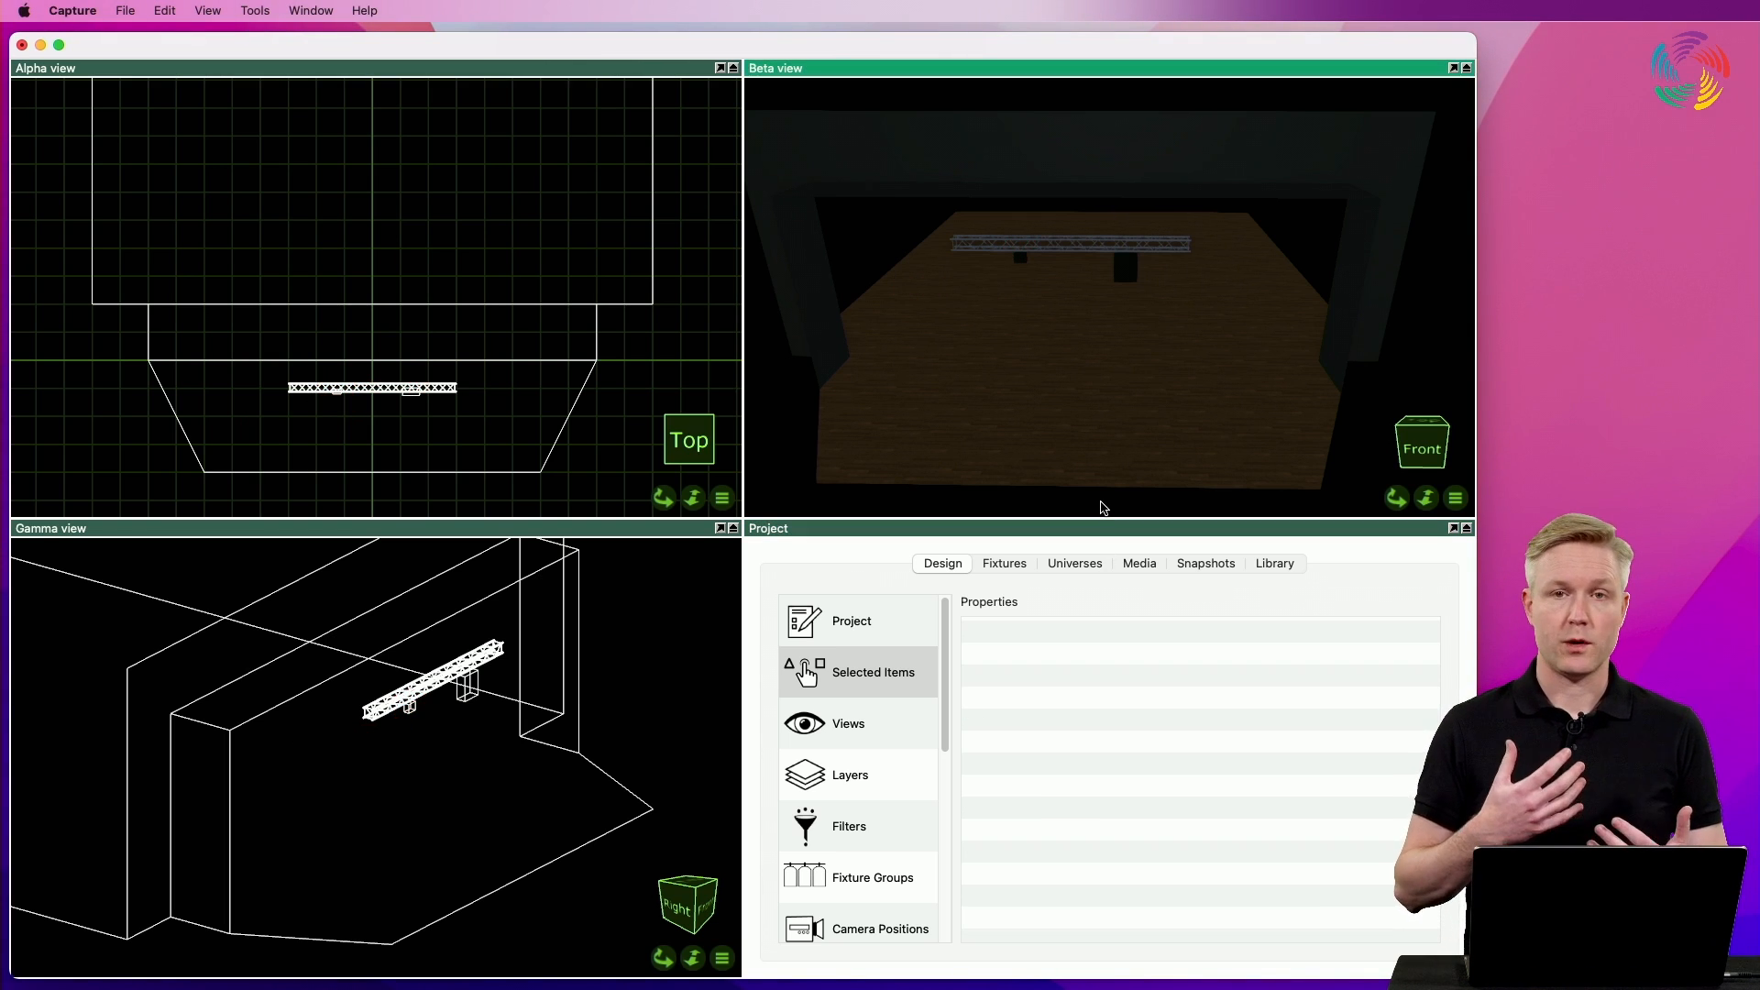
Add Media player 1 with a 1920 x 1080 output in the project's Media section
left_click(1204, 563)
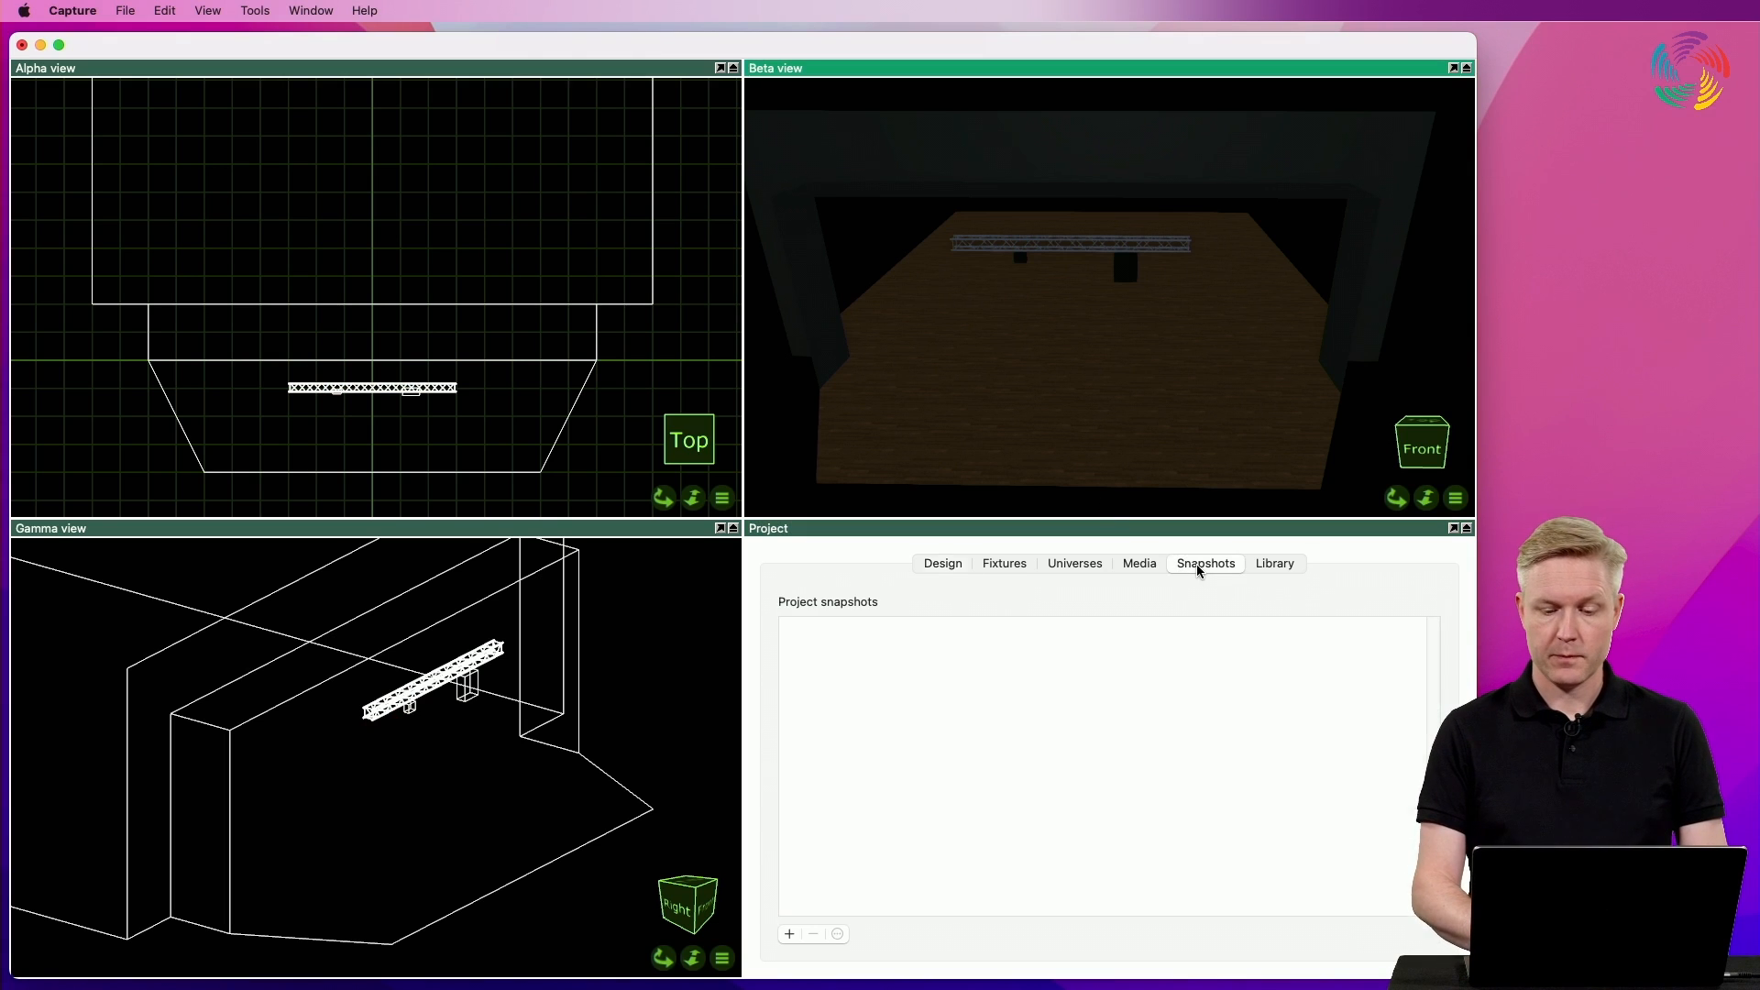
left_click(1136, 562)
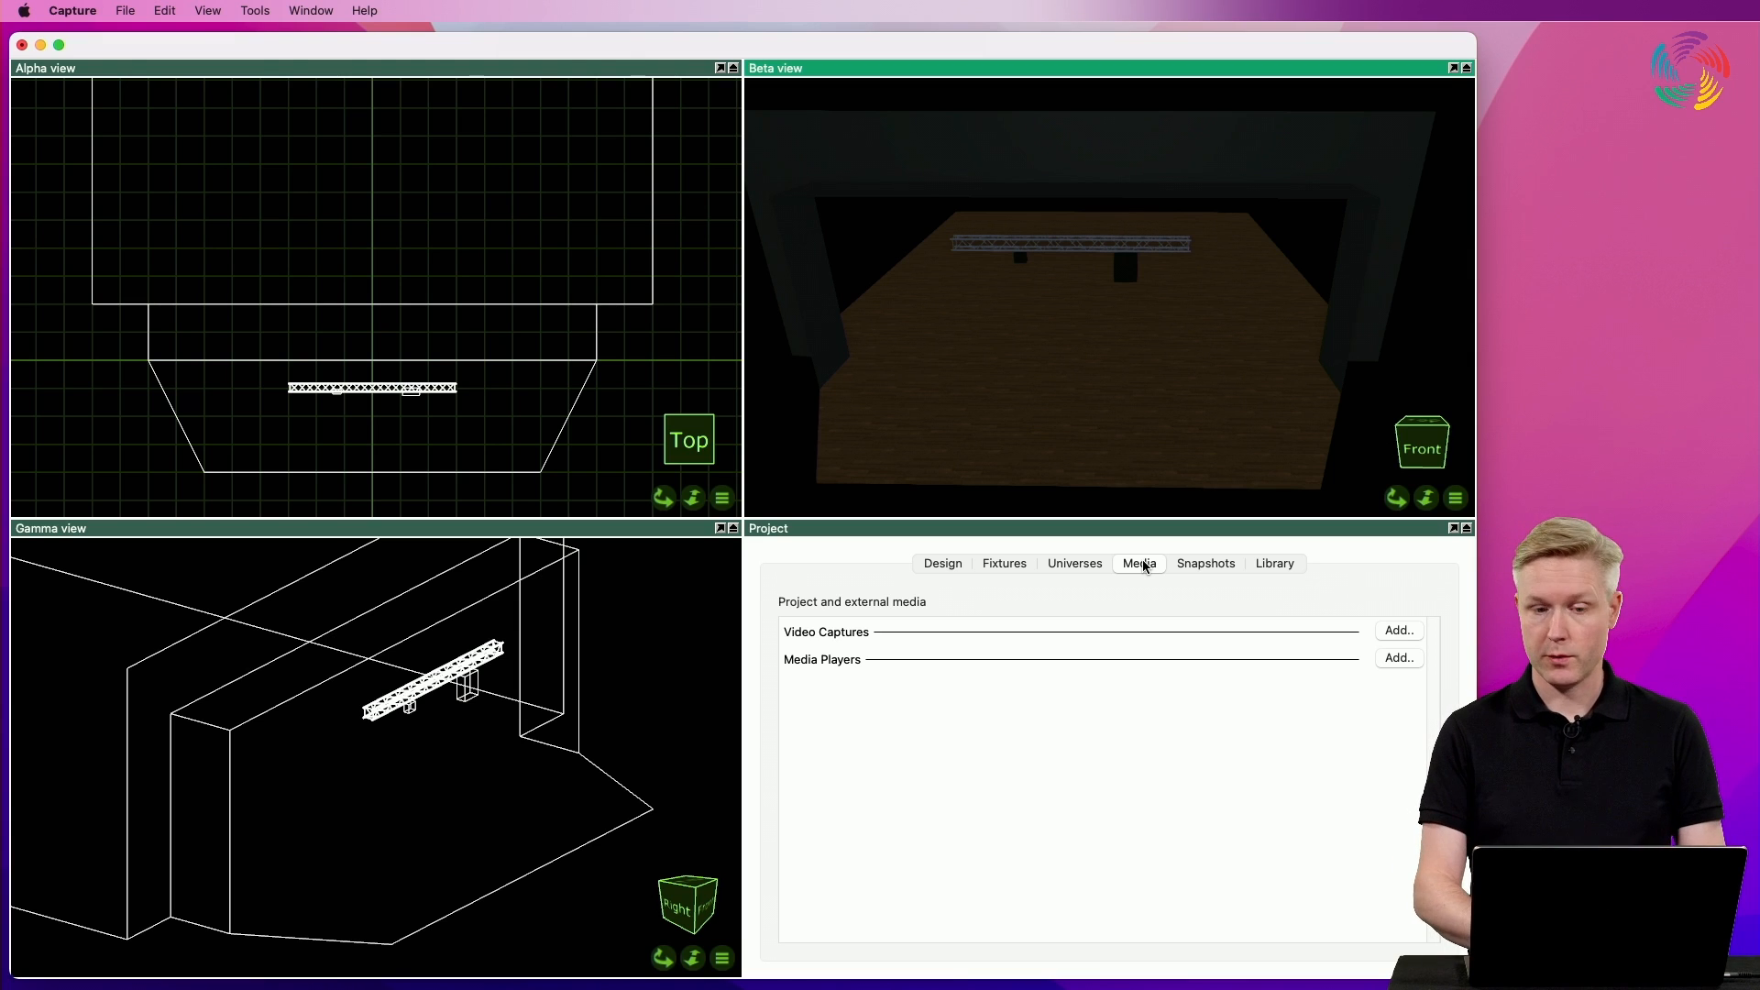
mouse_move(1325, 708)
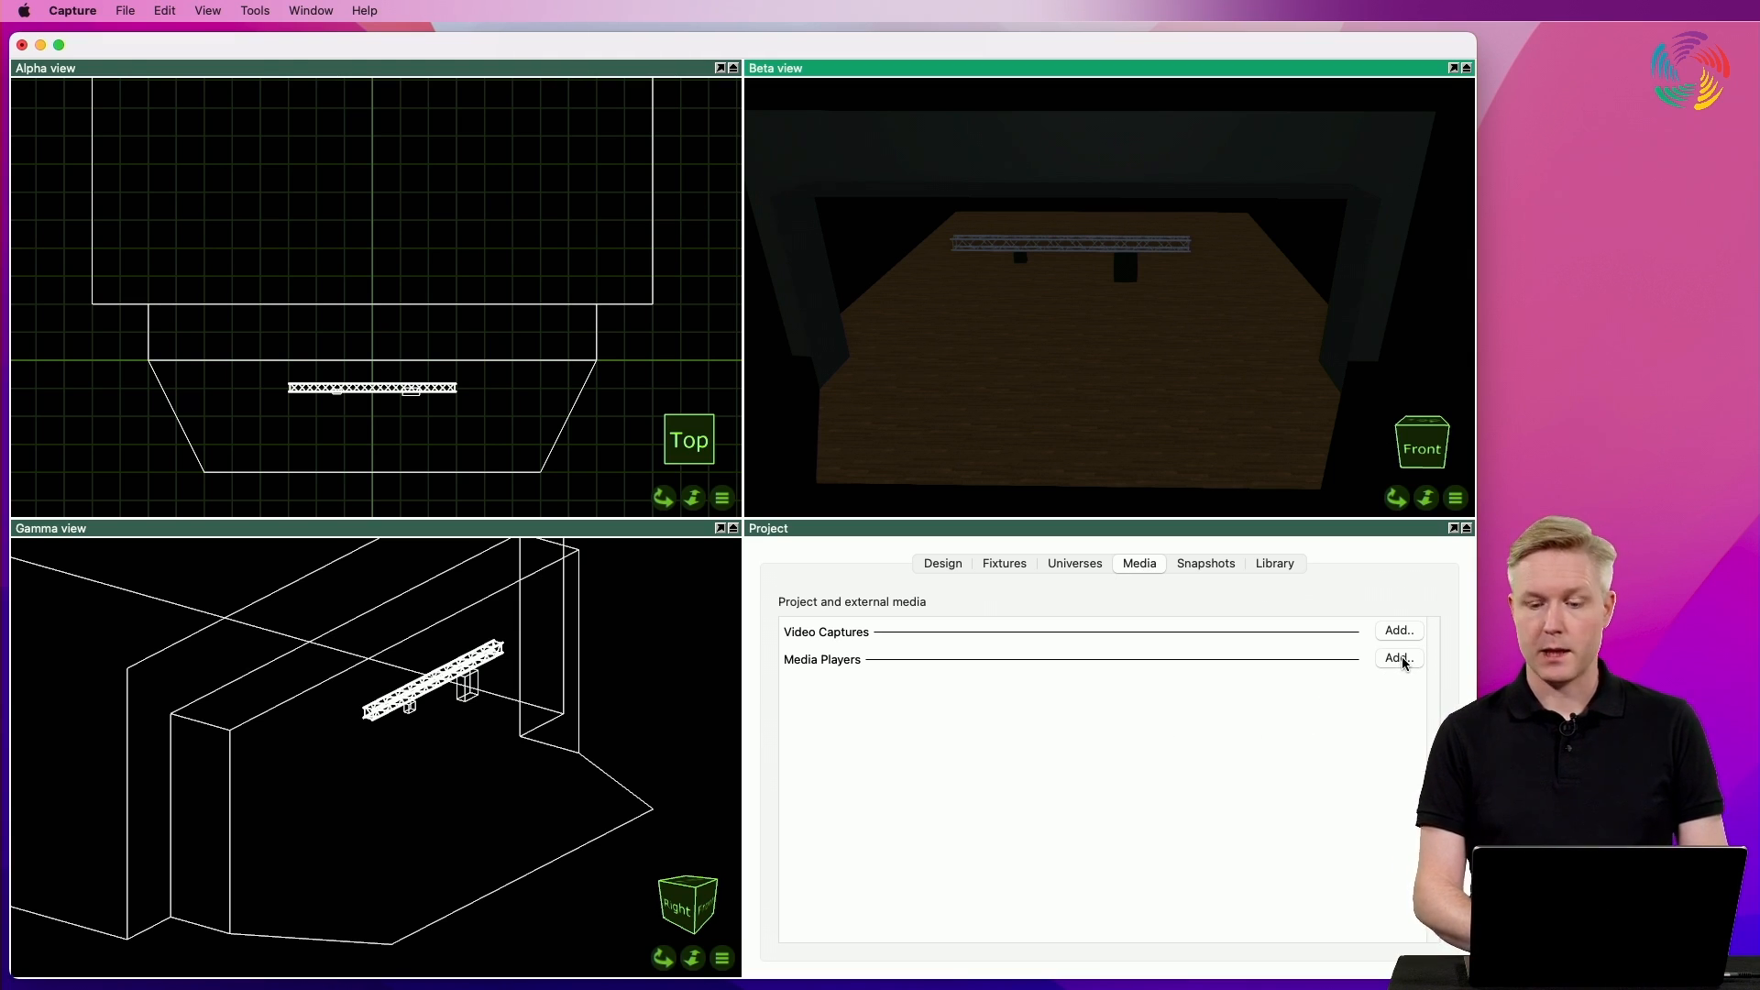
left_click(1398, 658)
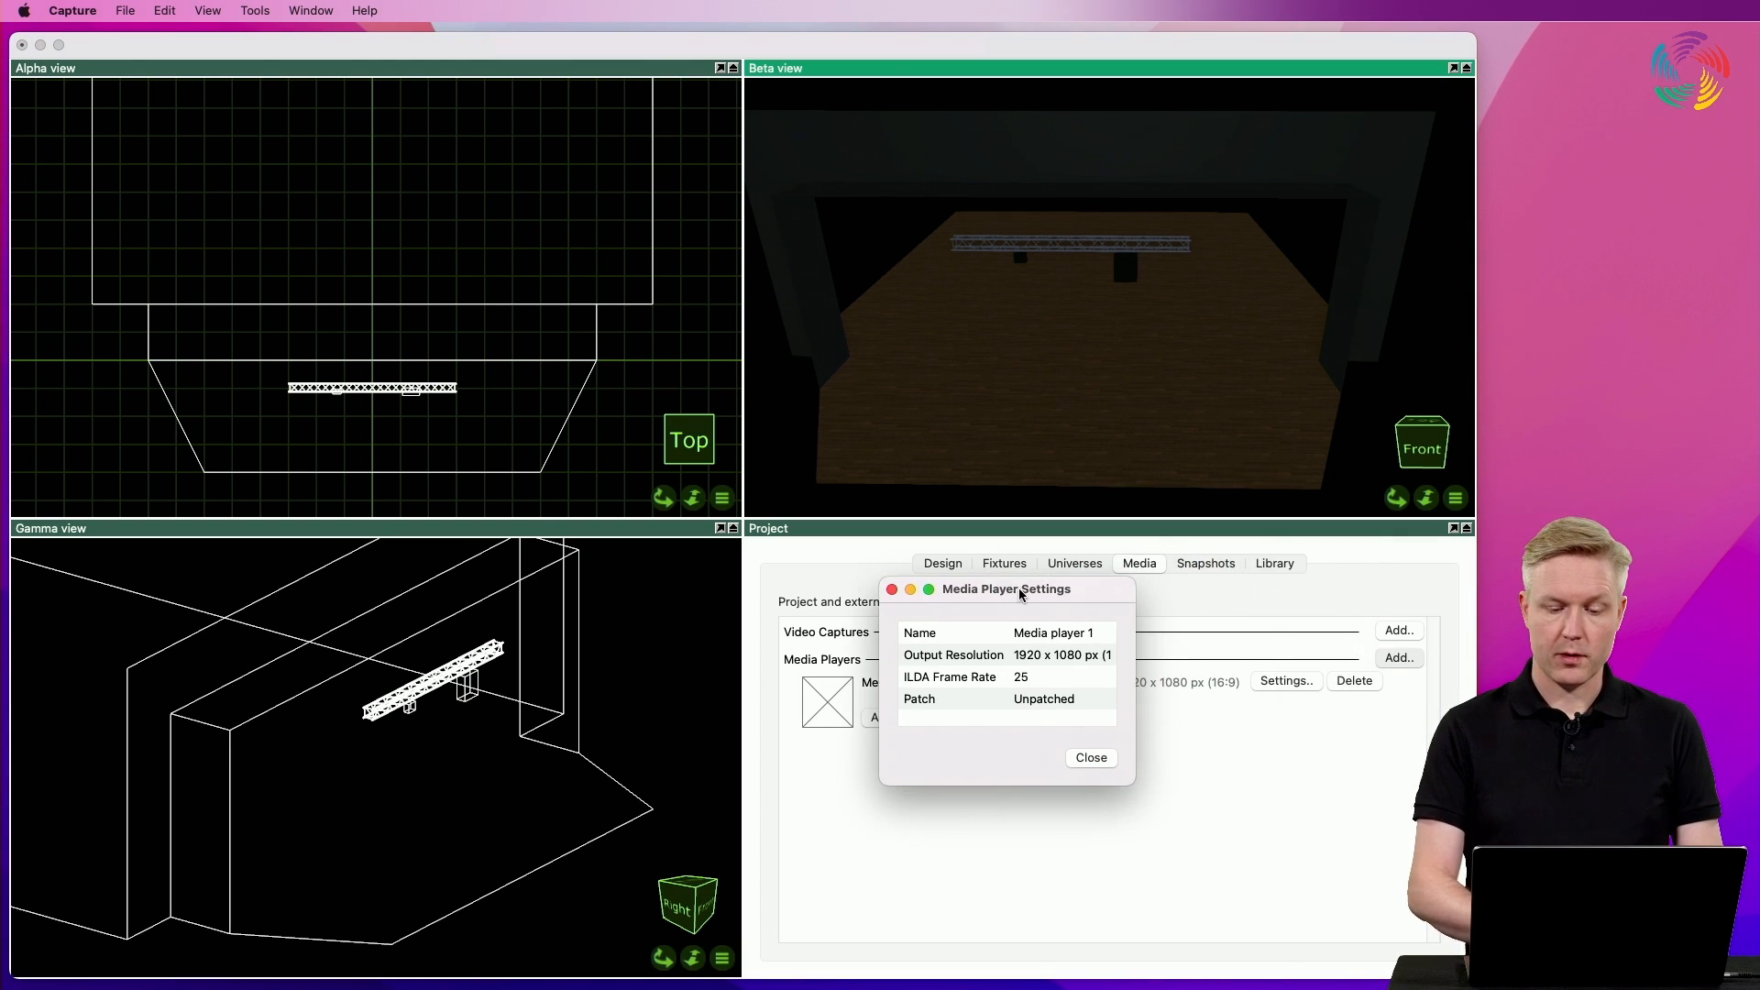
mouse_move(1023, 748)
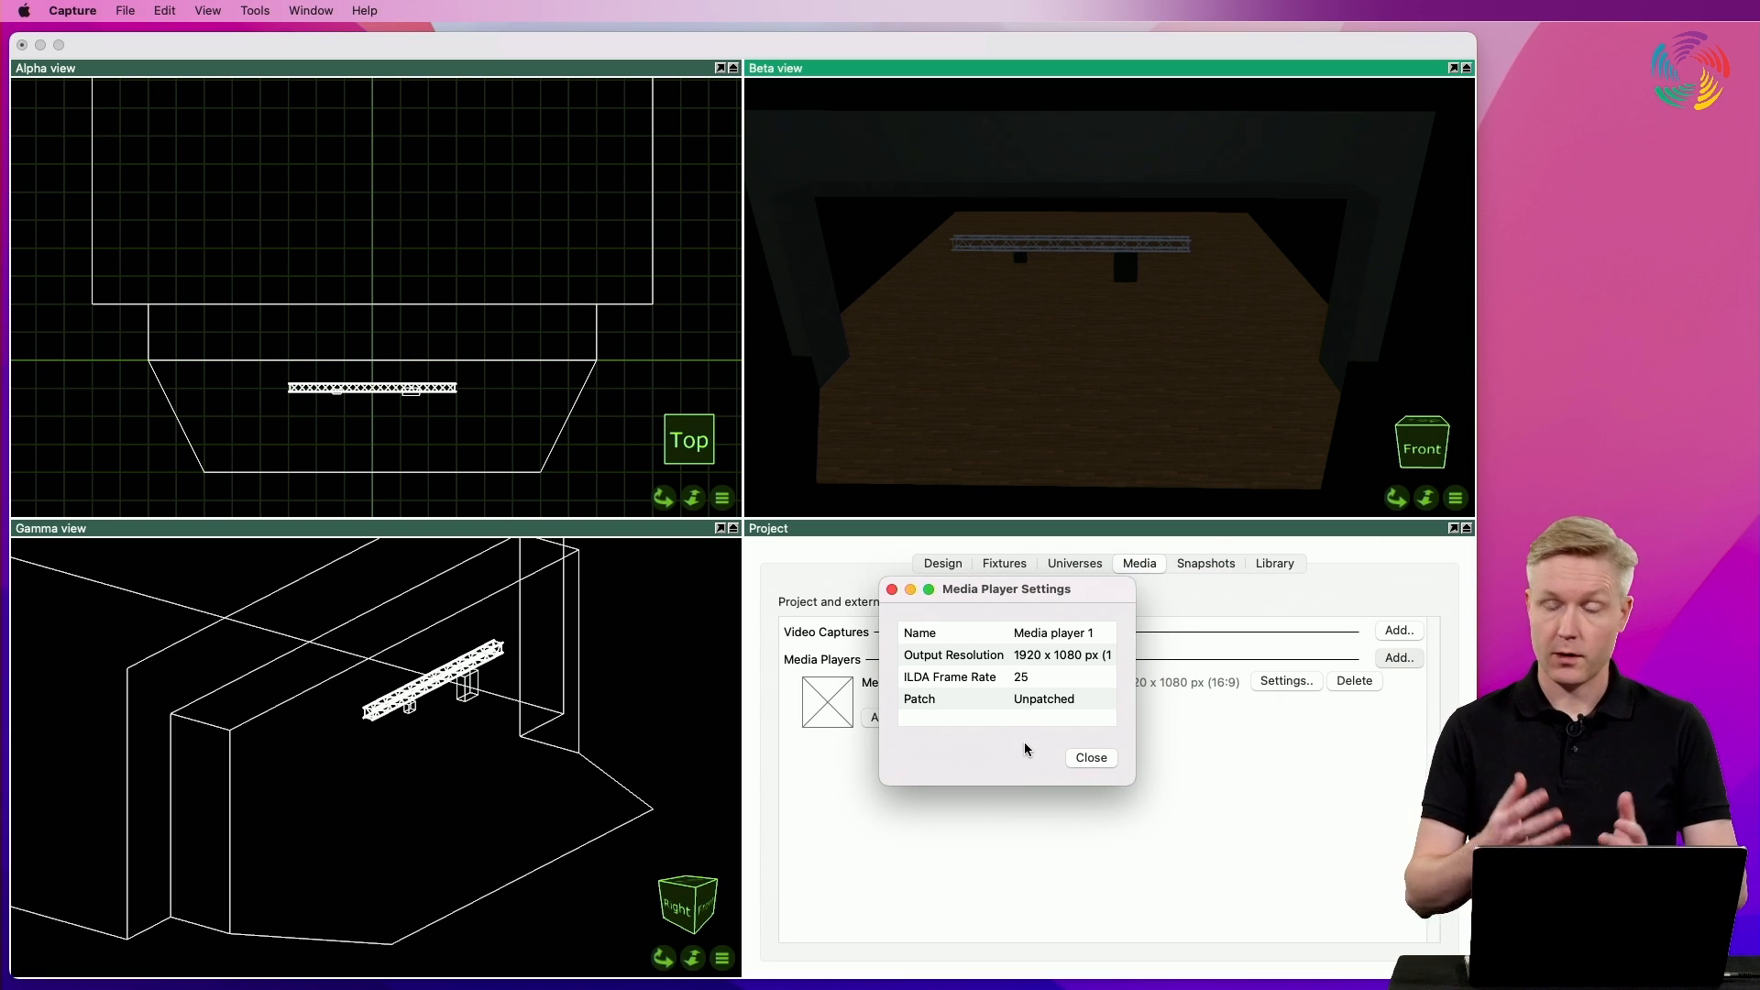
mouse_move(1109, 778)
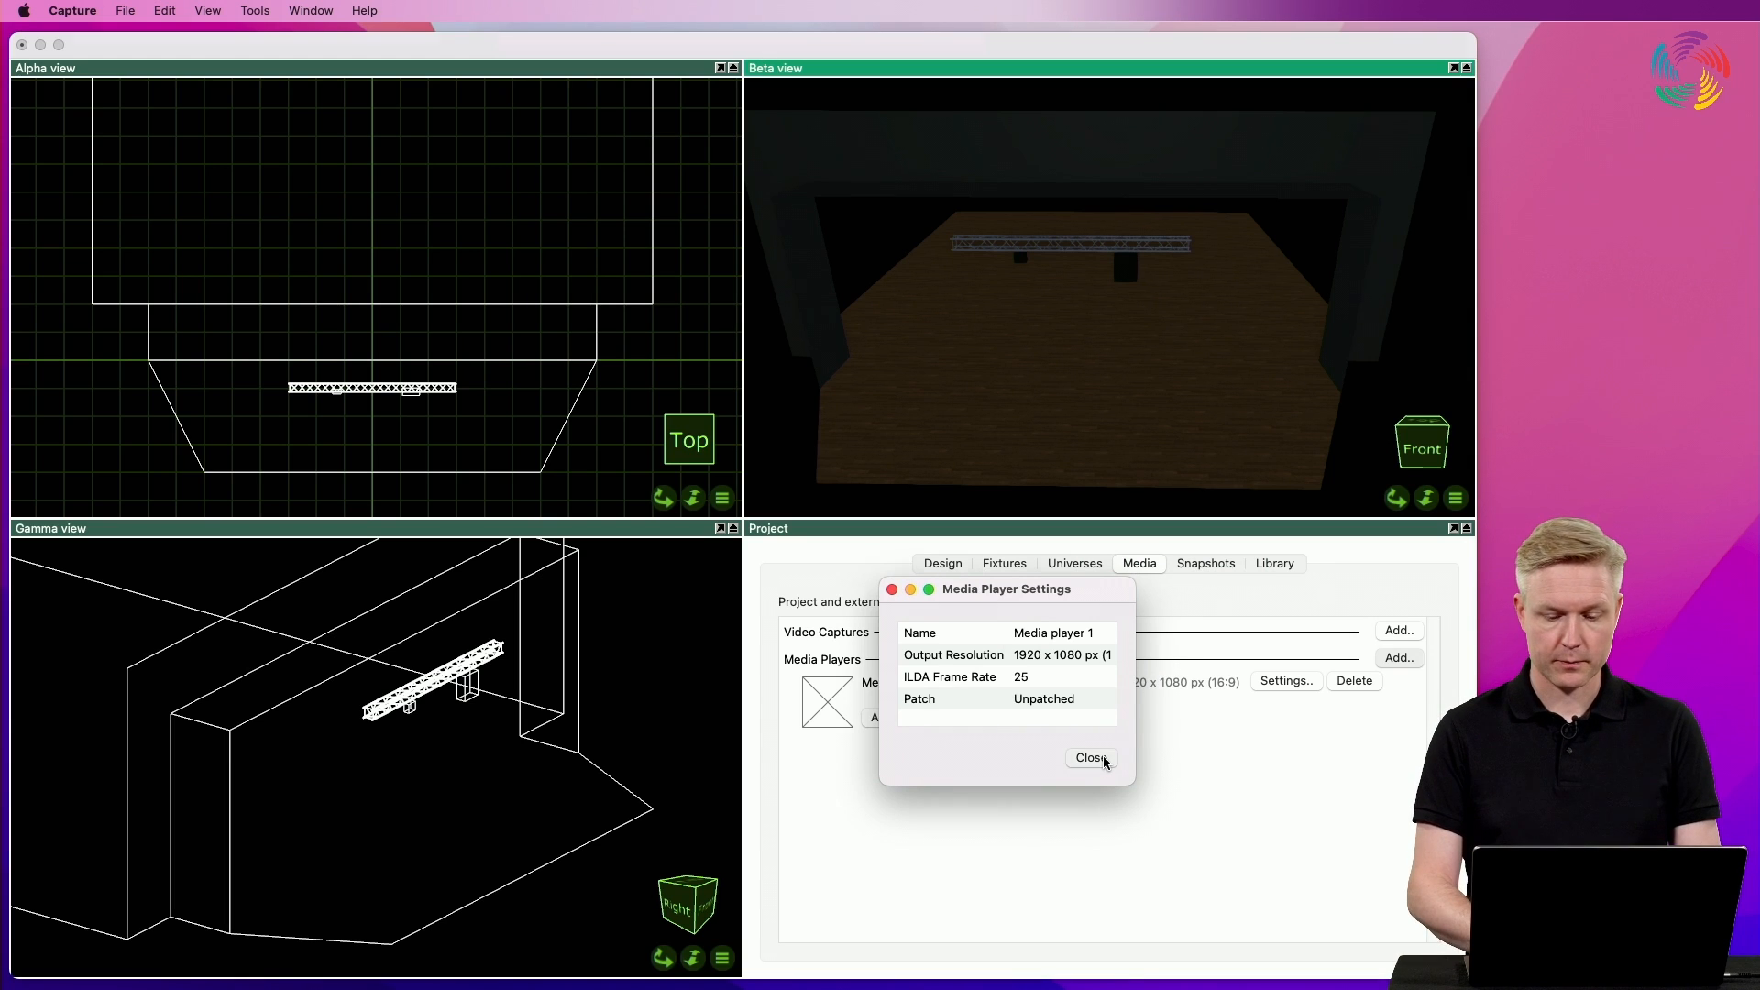
Load Capture-grafic.ILD and the mp4 movie as local files into Media player 1
left_click(1089, 757)
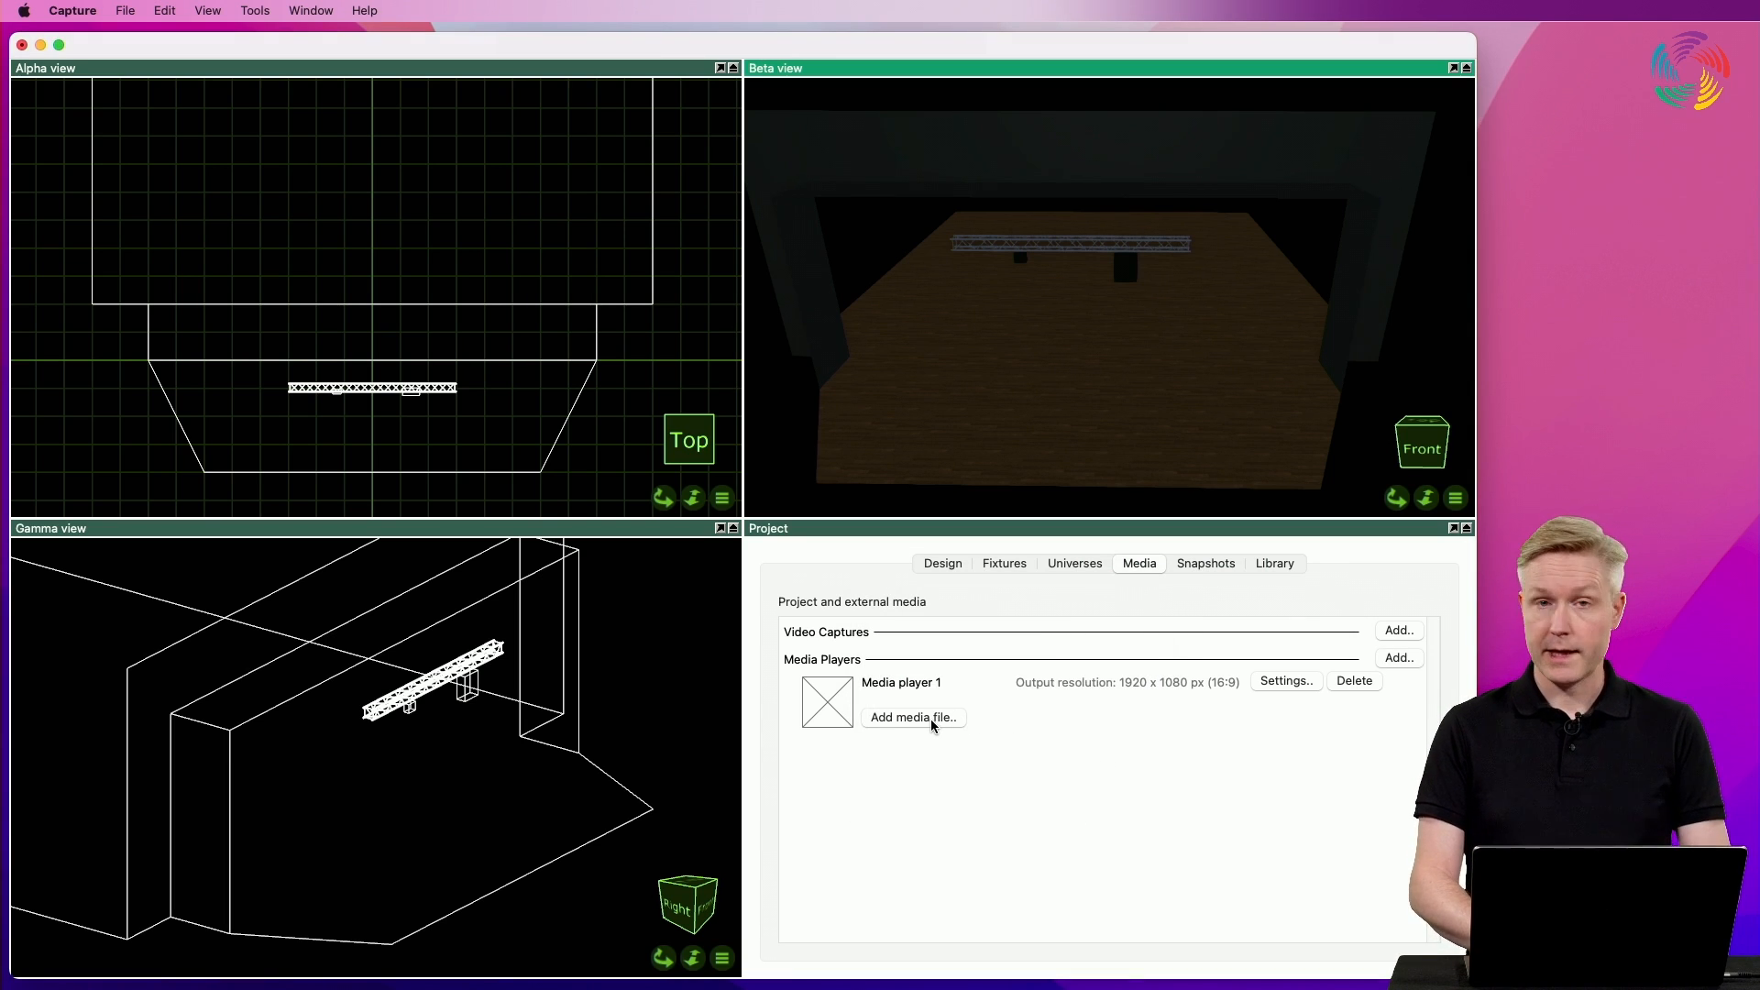
left_click(913, 717)
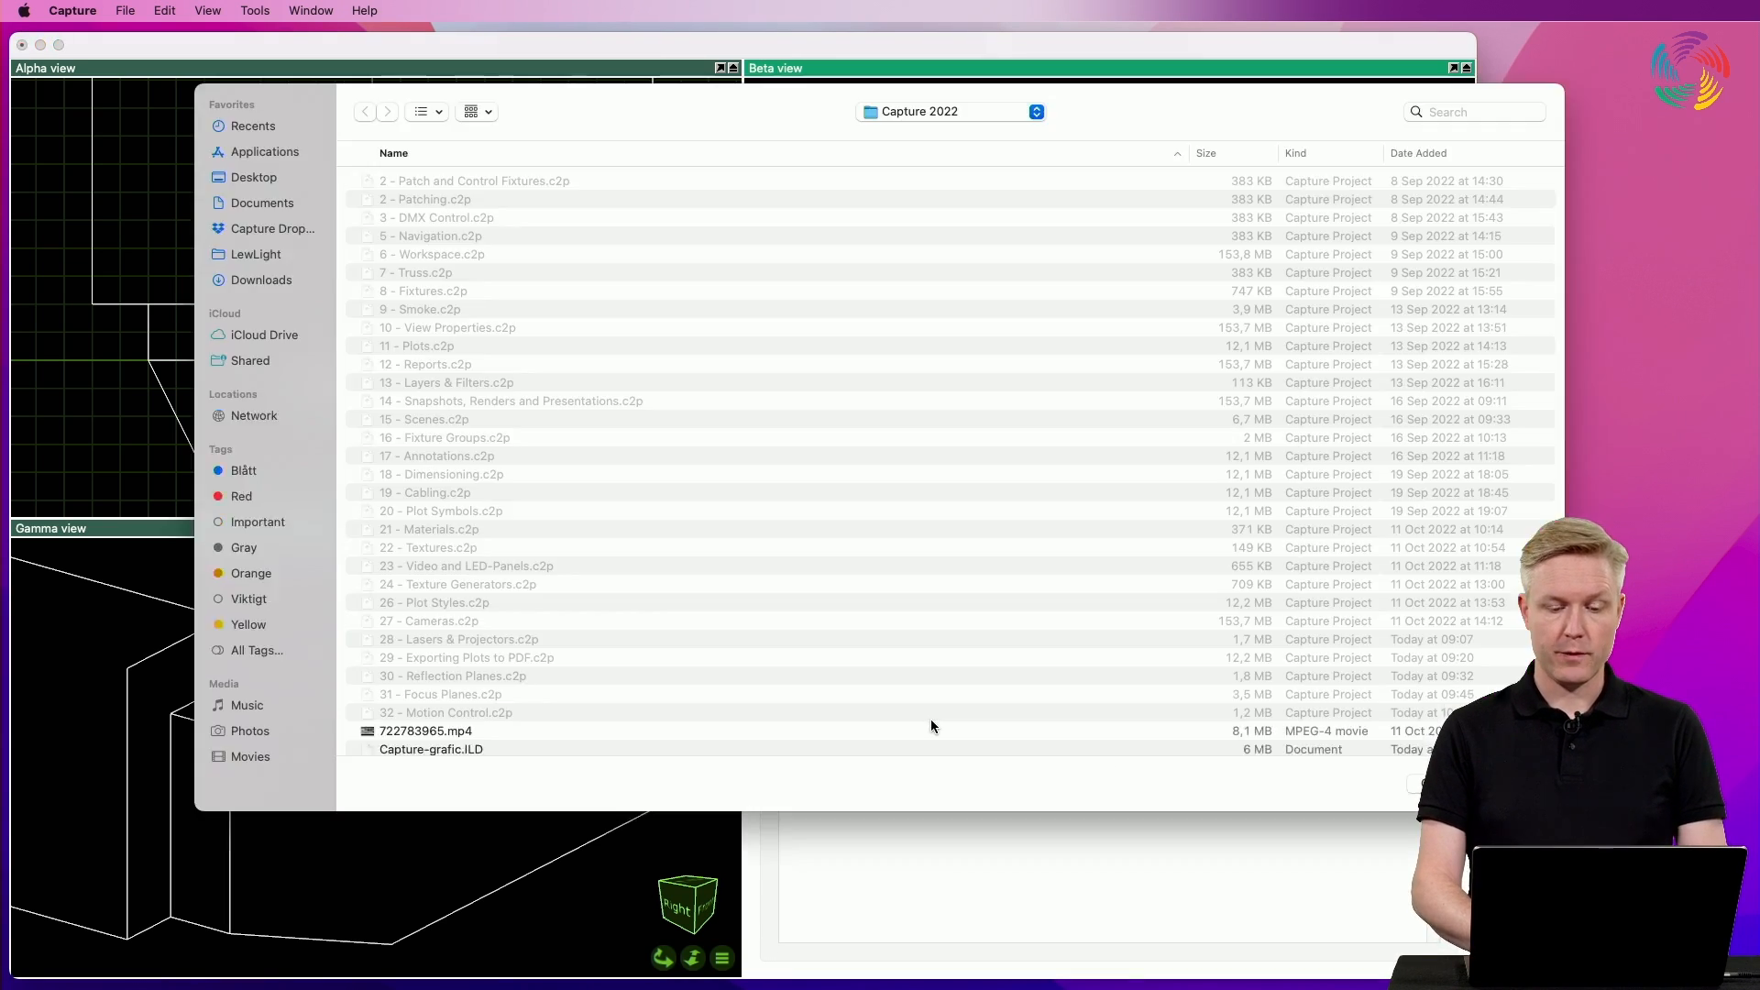
scroll("down", 3)
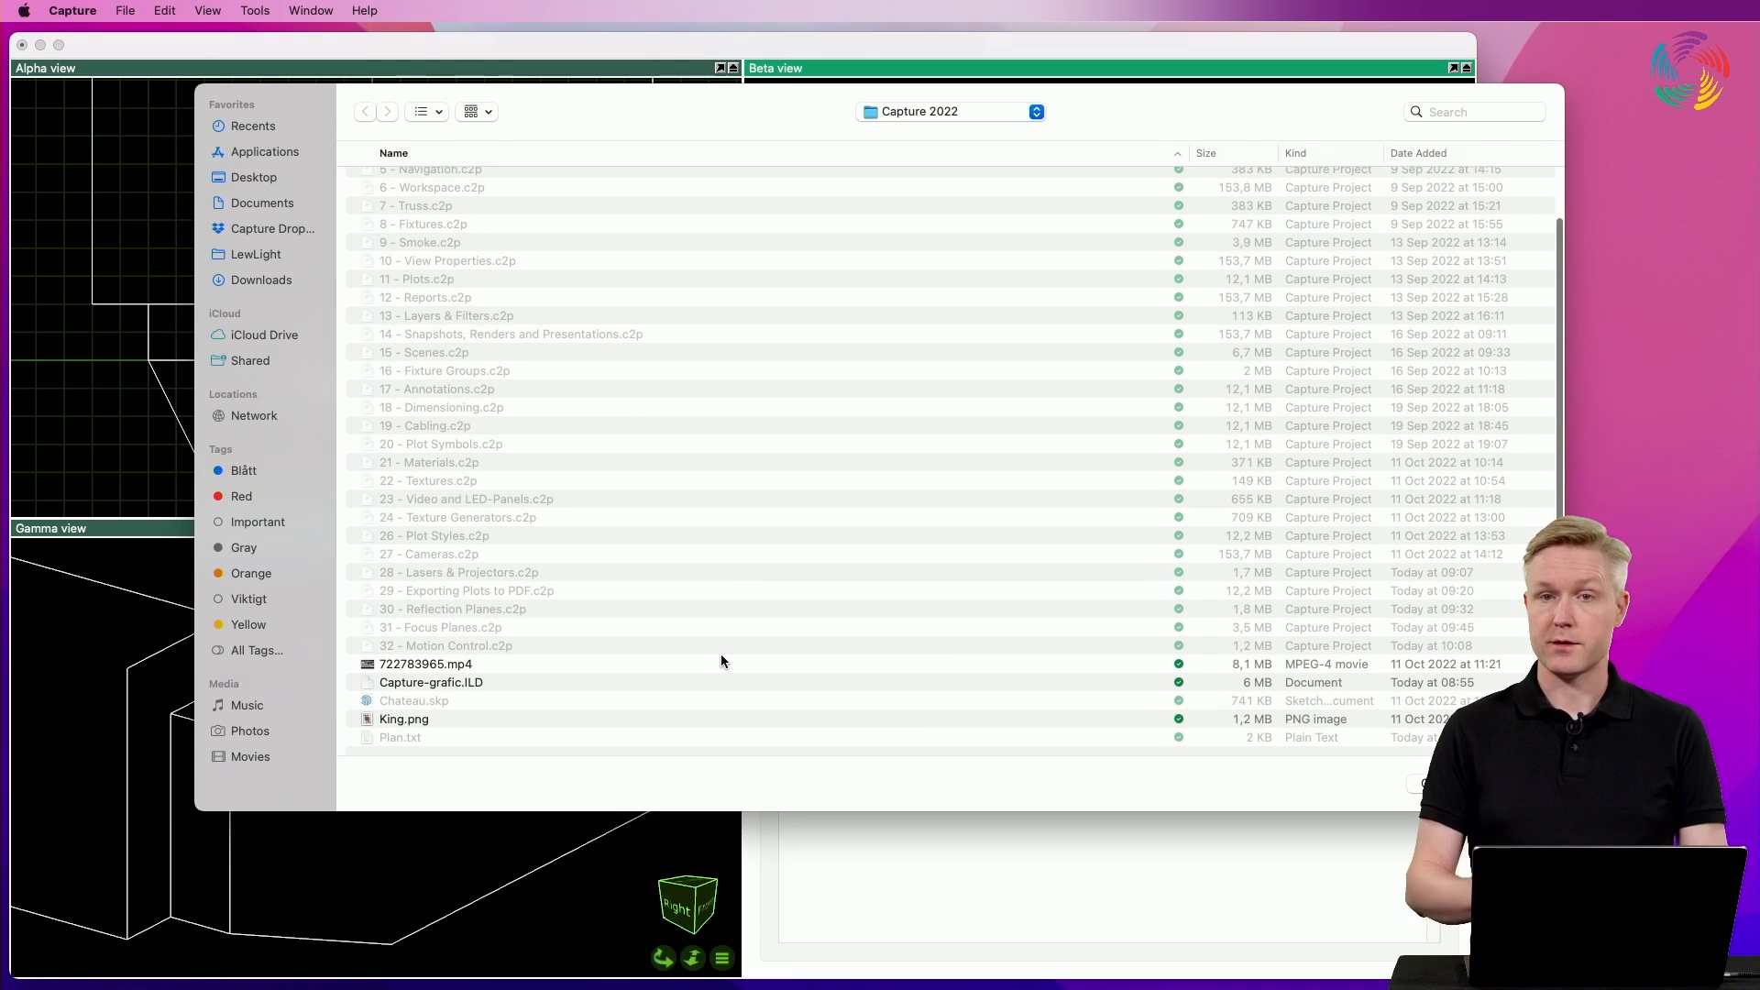
mouse_move(491, 685)
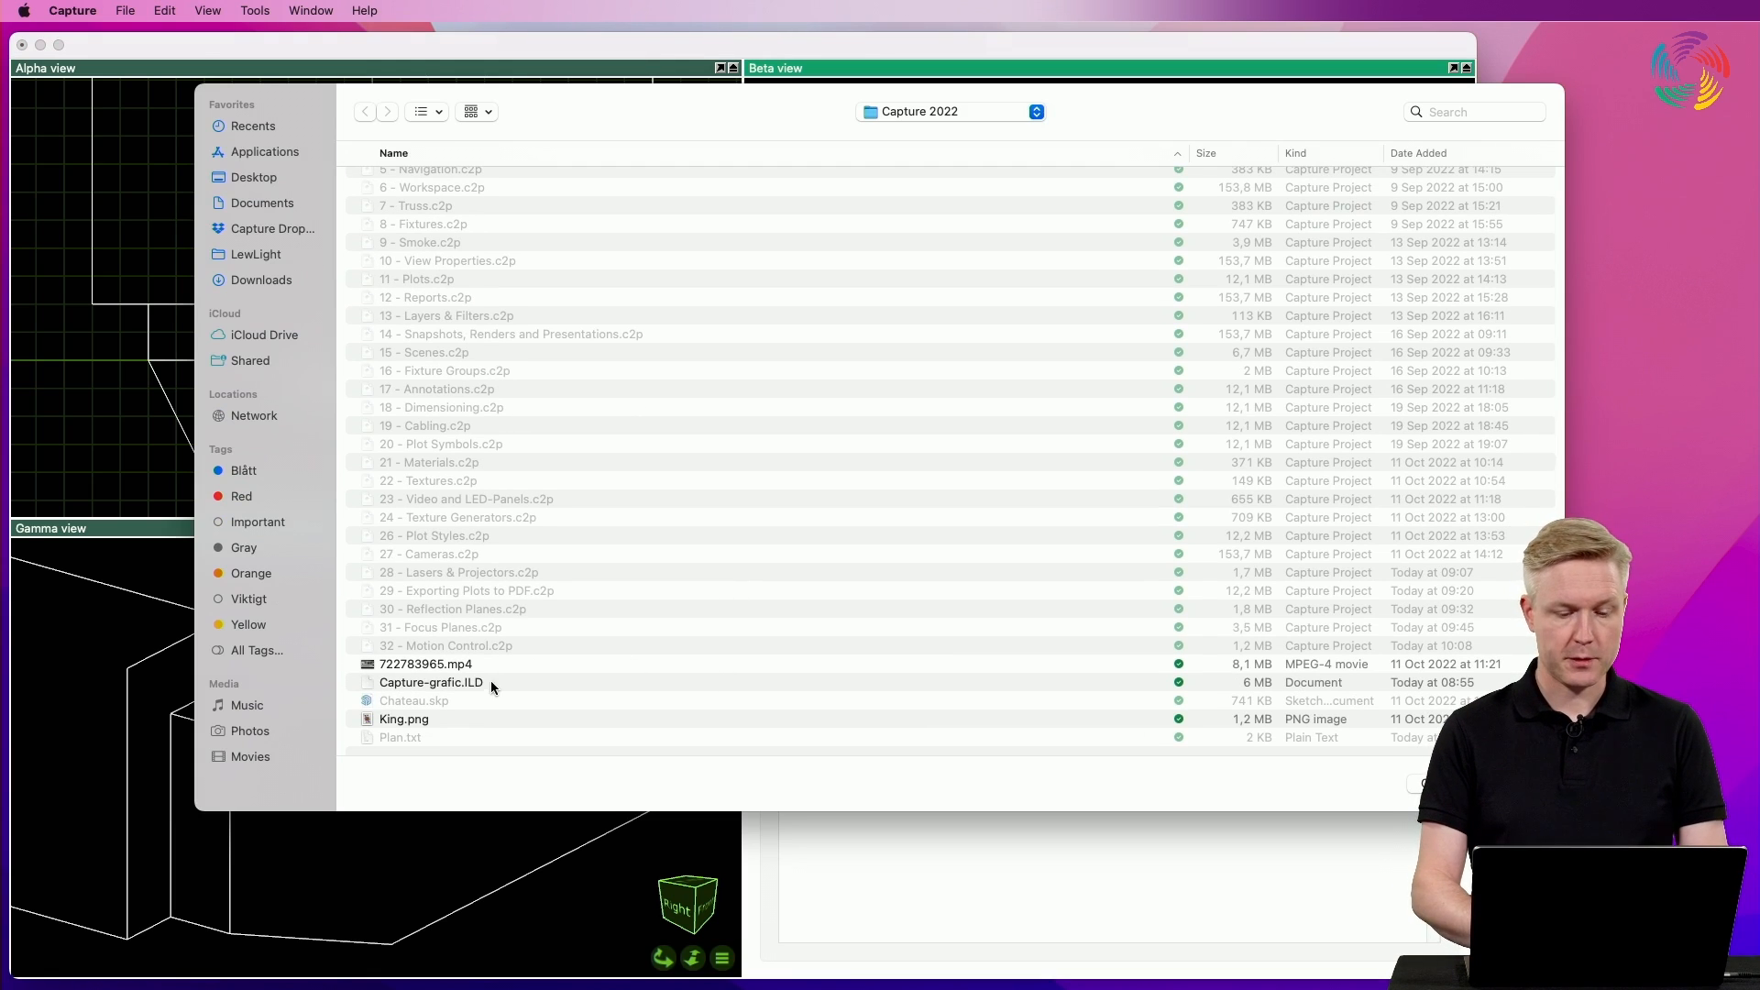
left_click(431, 682)
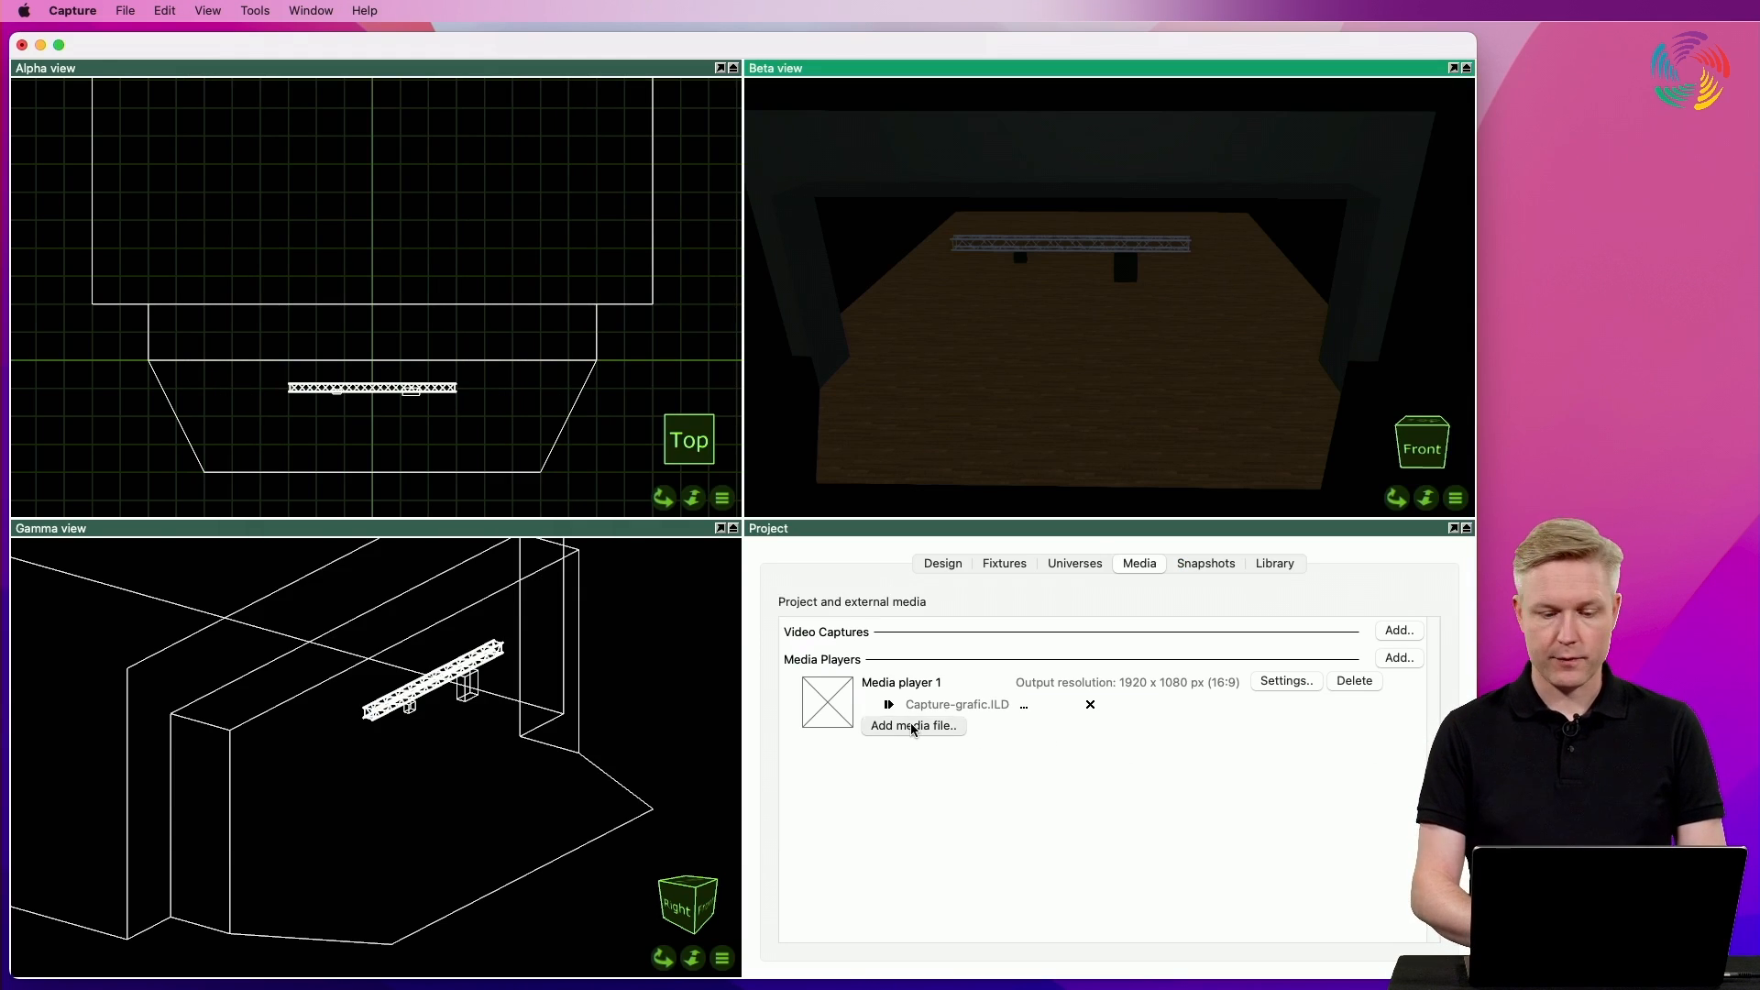
left_click(913, 726)
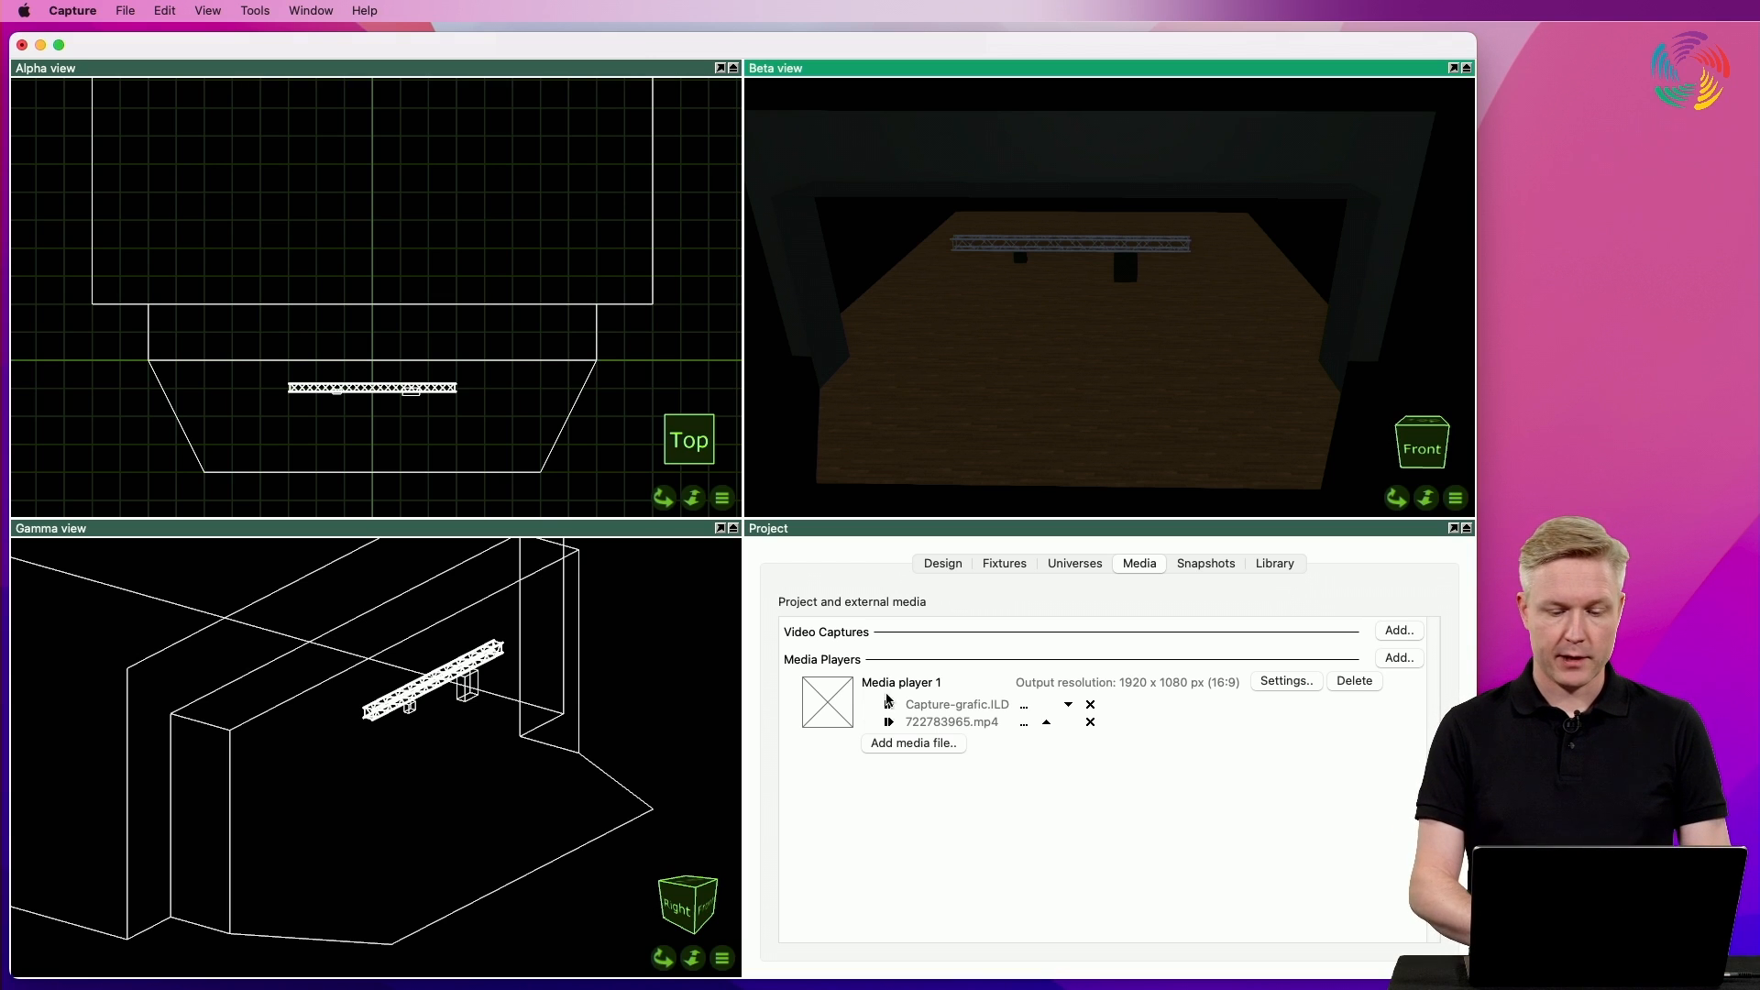
left_click(888, 704)
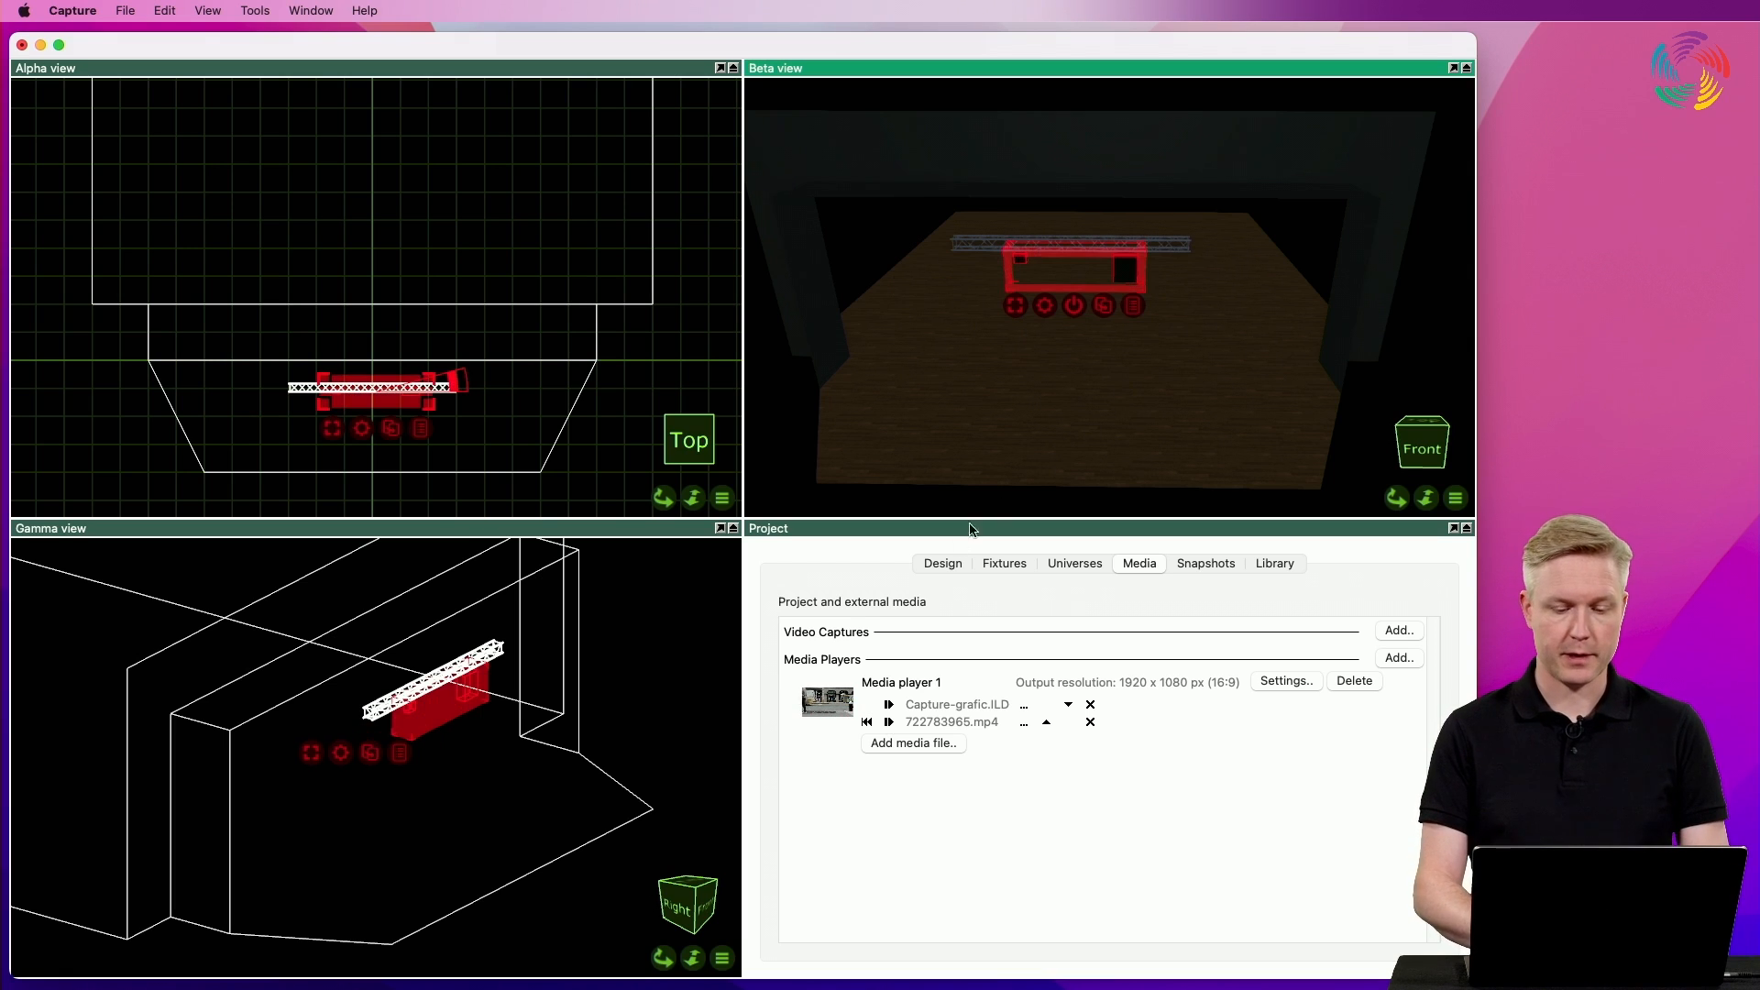
Set both fixtures' Media source to Video Players - Media player 1
left_click(940, 563)
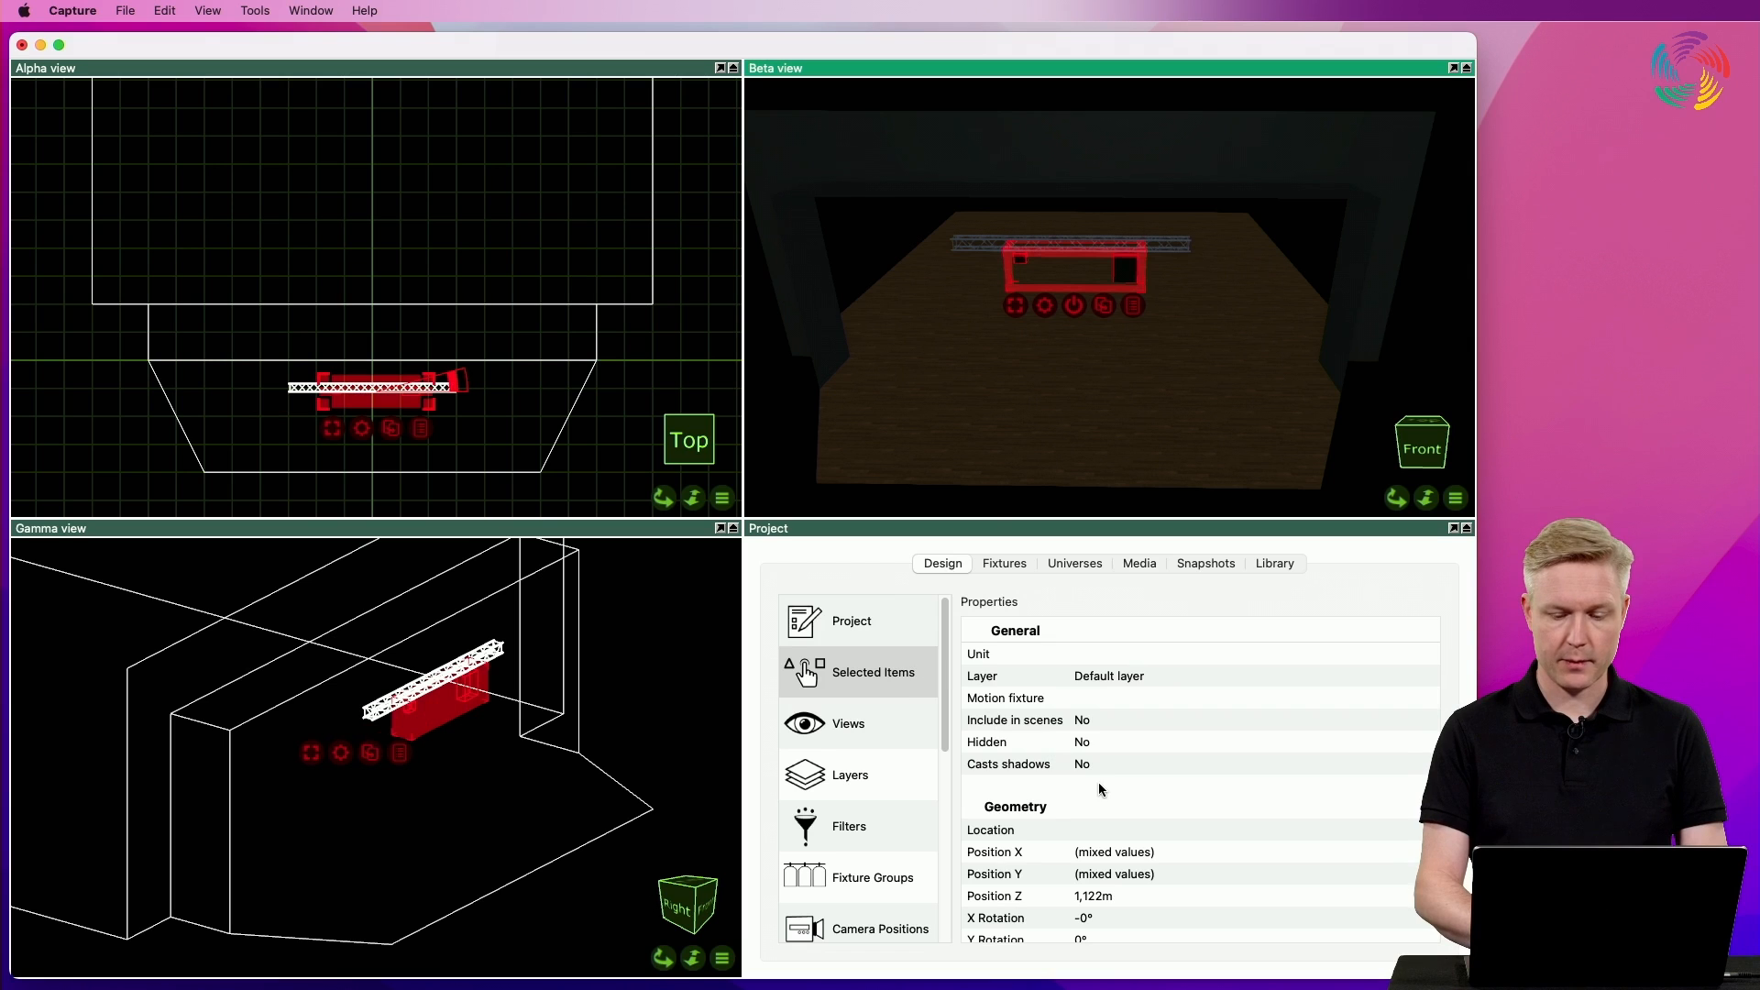
scroll("down", 3)
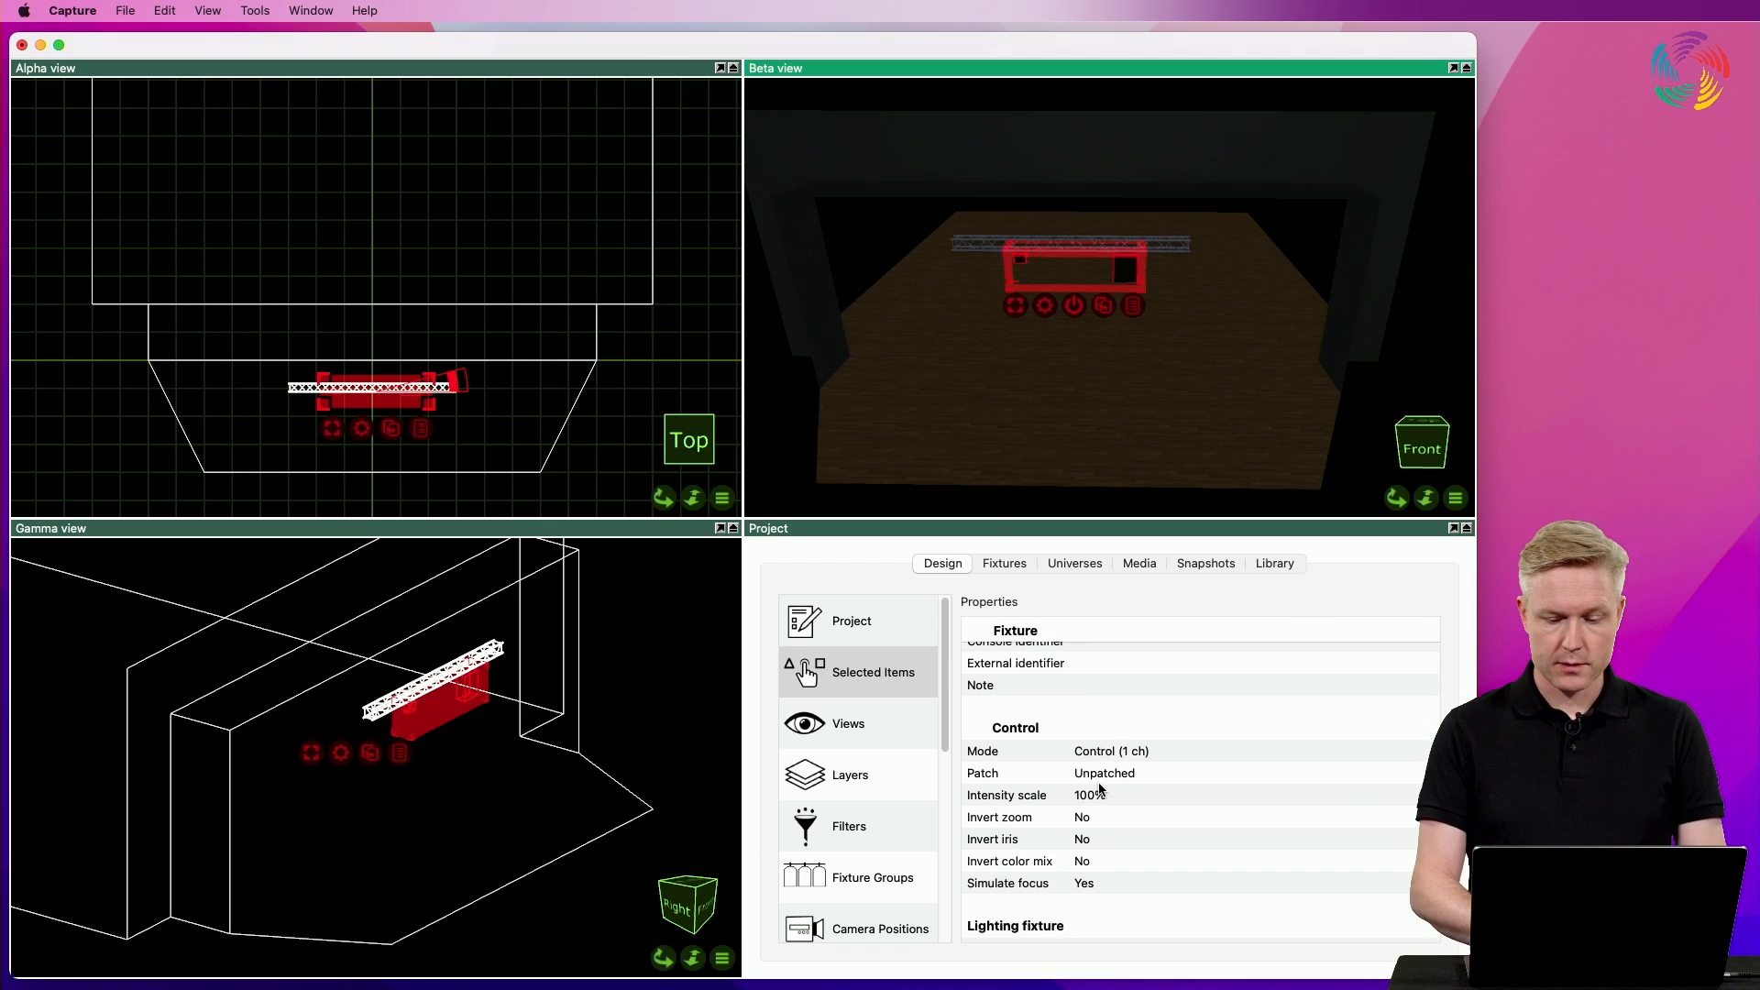
scroll("down", 3)
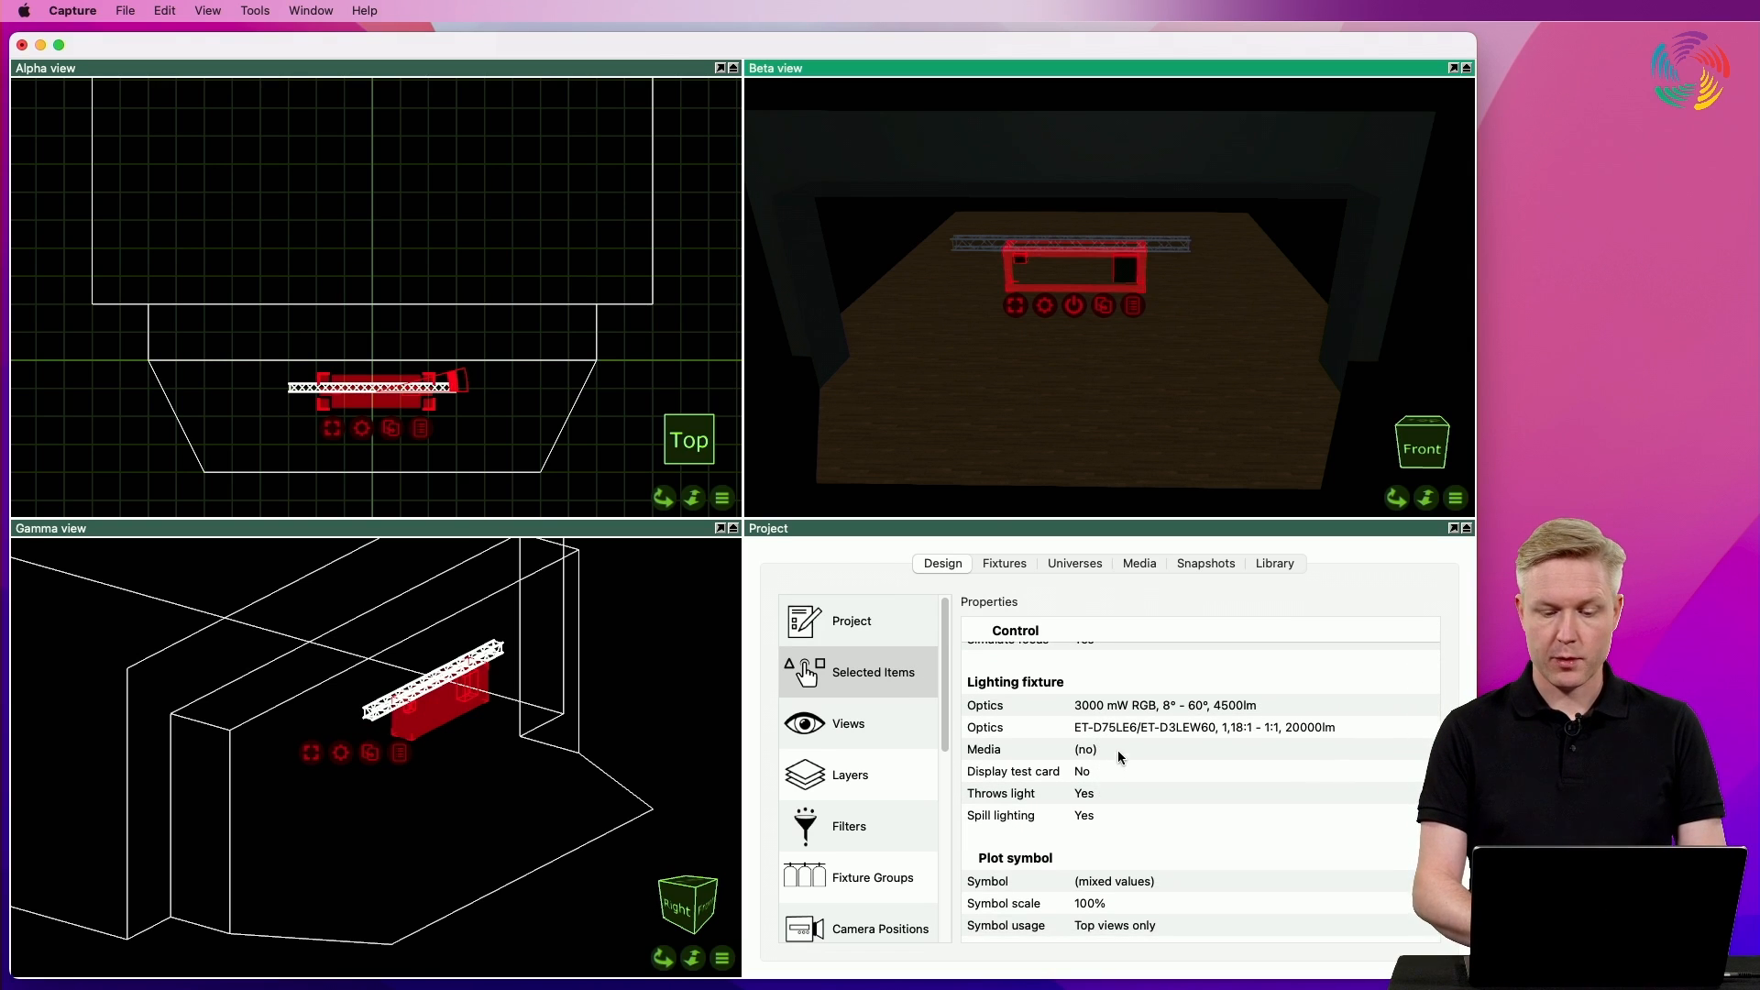
left_click(1133, 748)
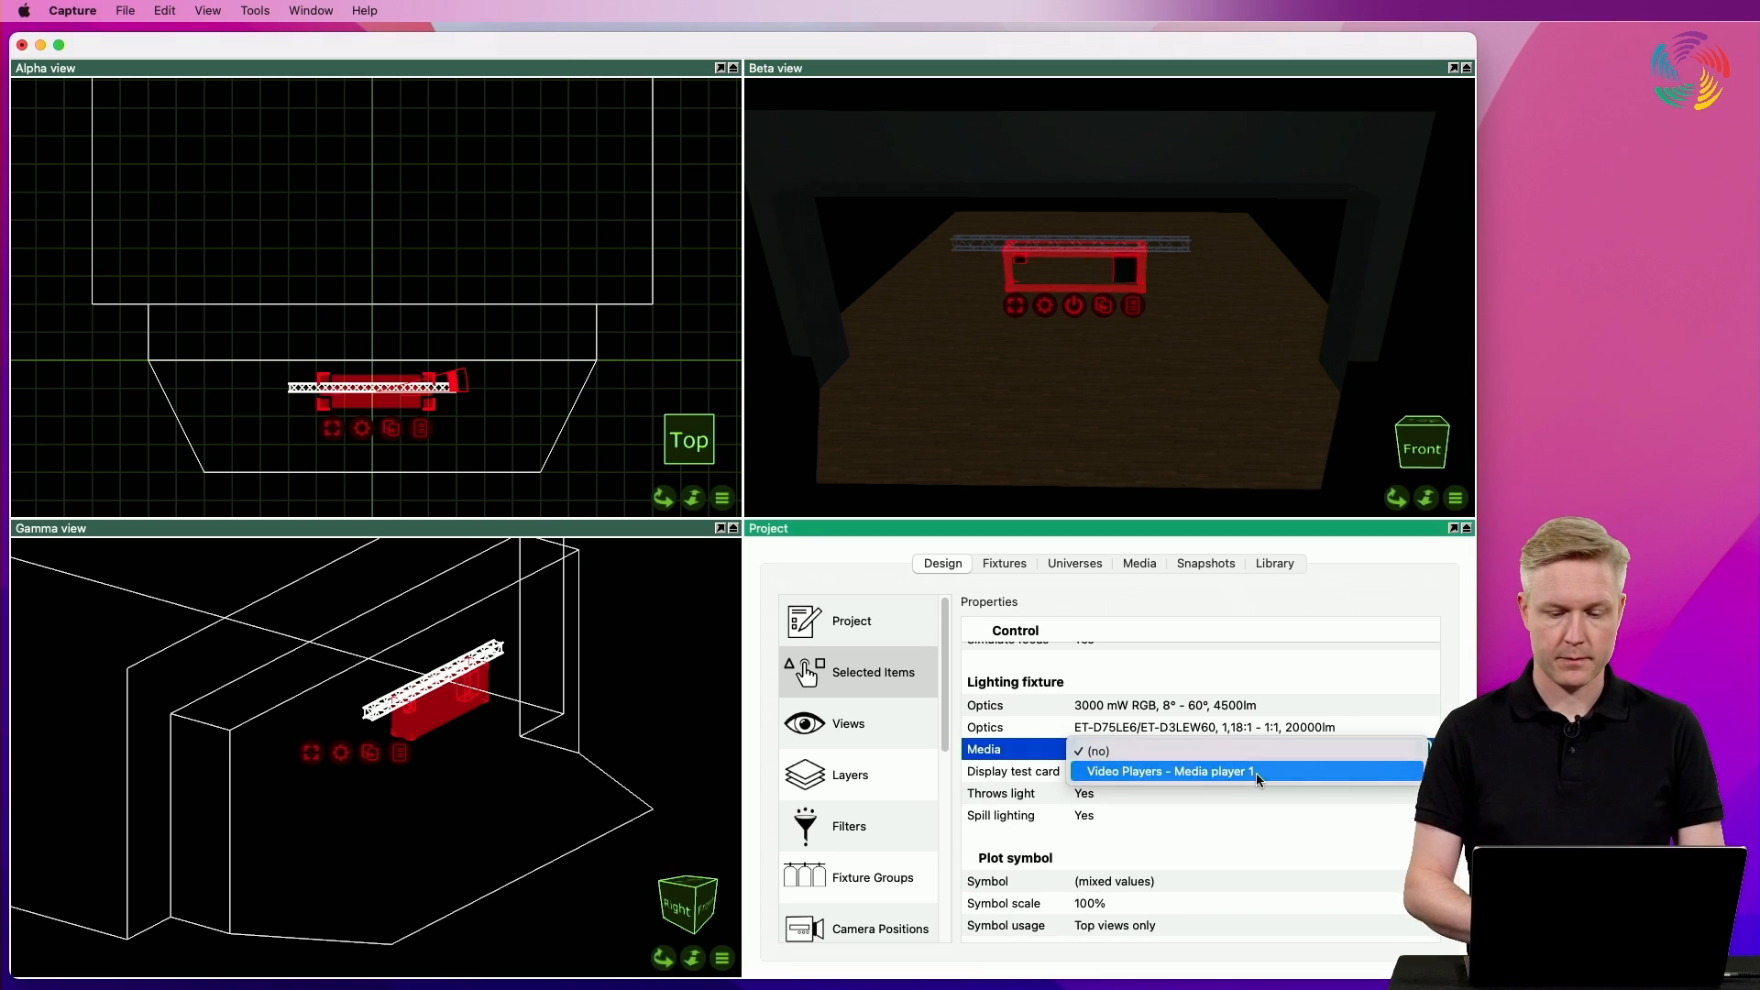
left_click(1167, 772)
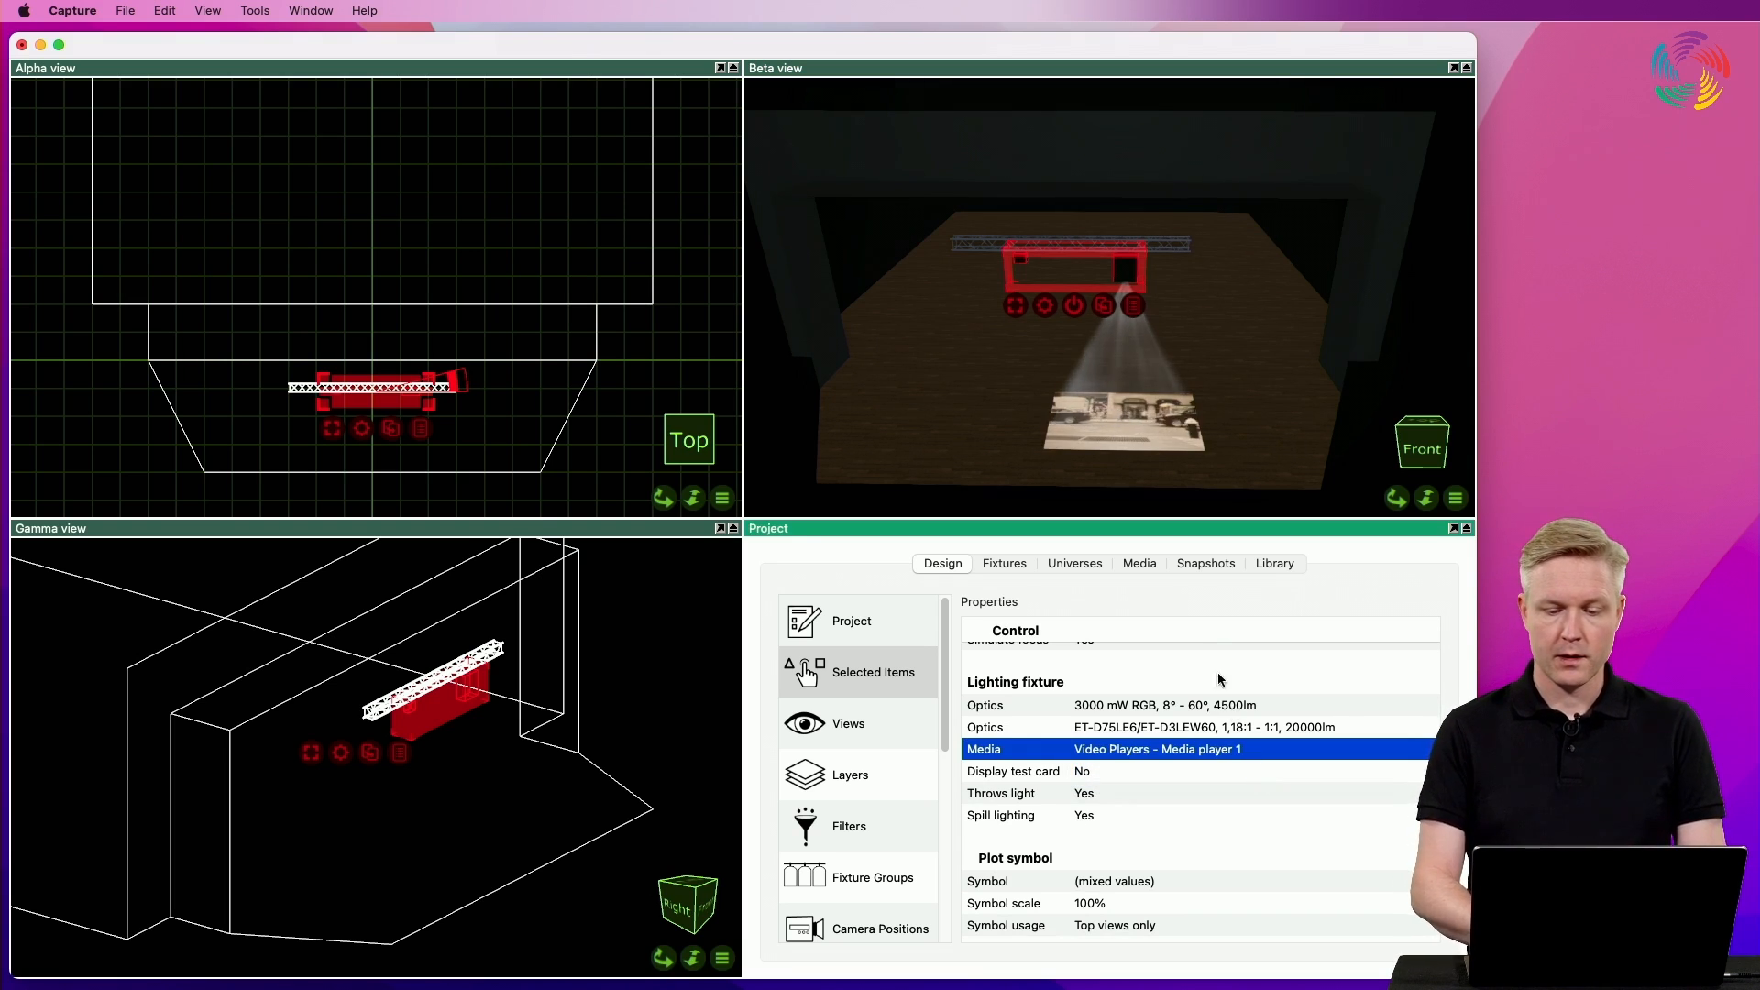
left_click(1137, 563)
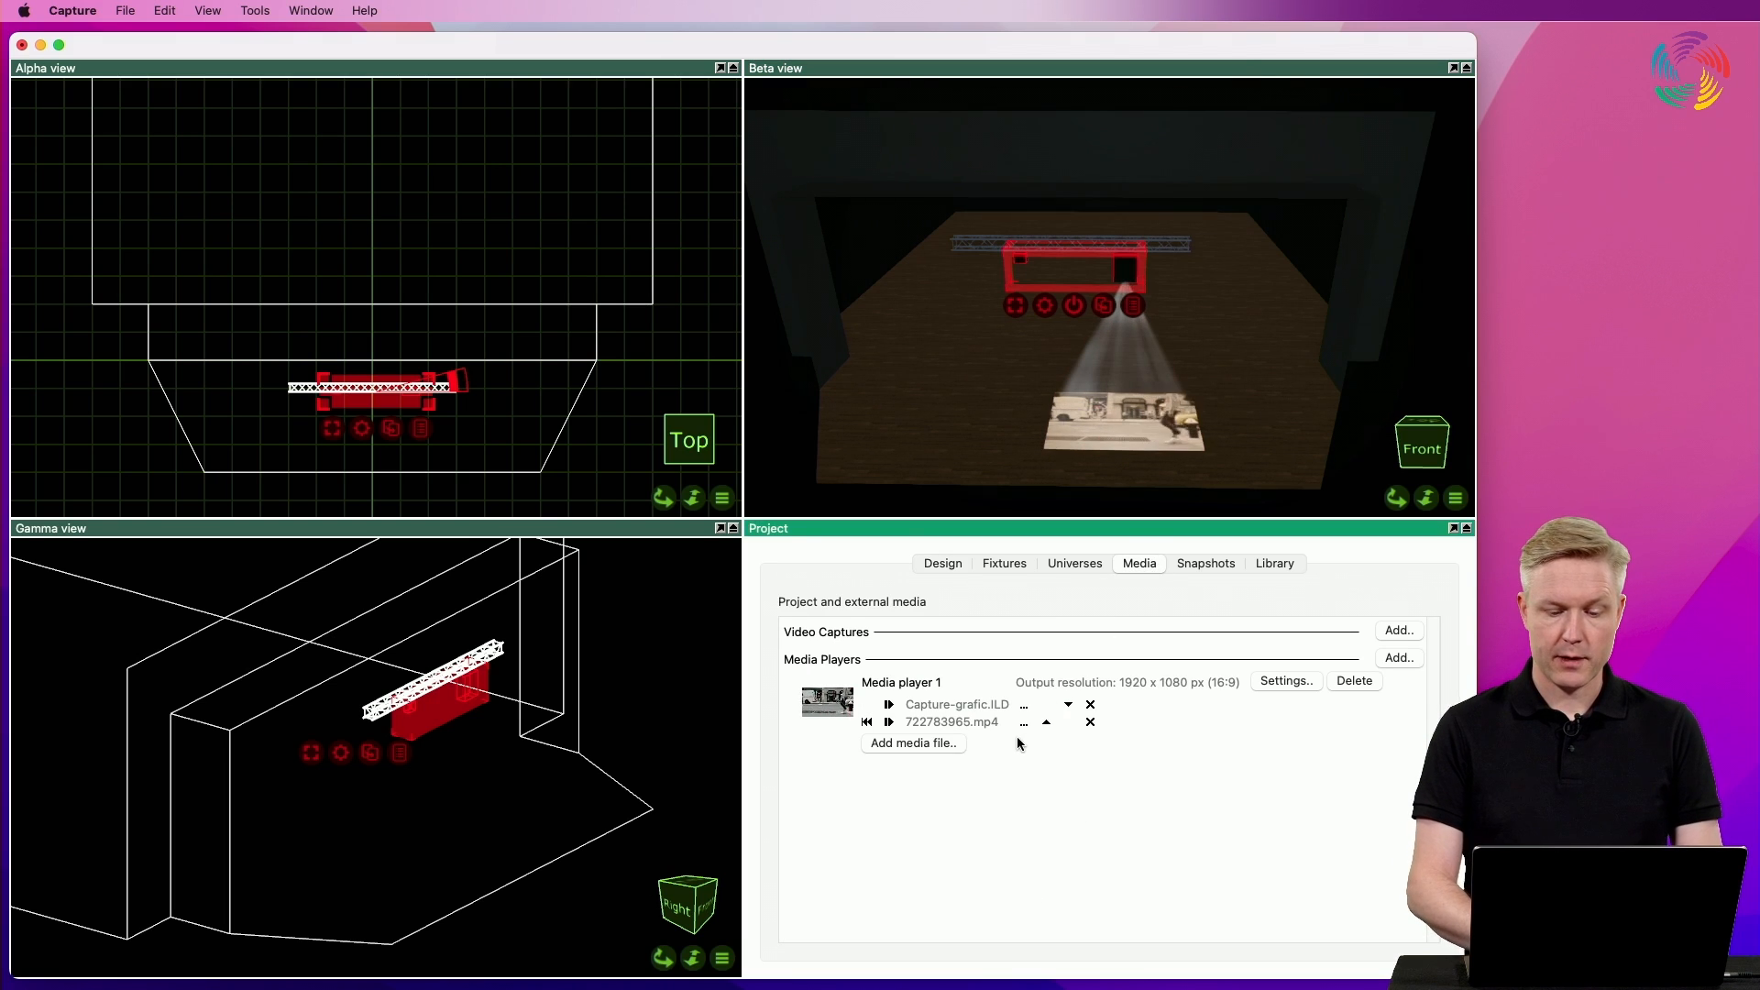